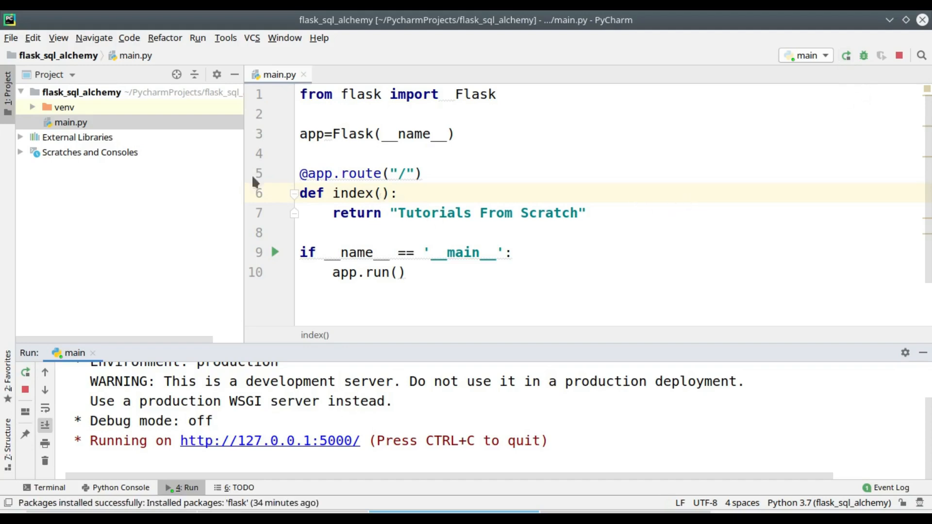
Open a project terminal and type a sudo sqlite command.
left_click(45, 487)
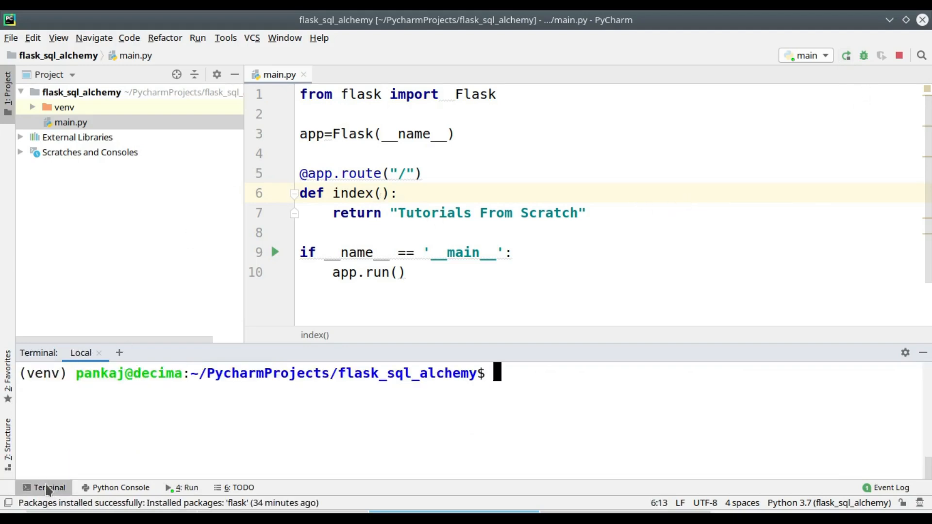
type("sudo apt install s")
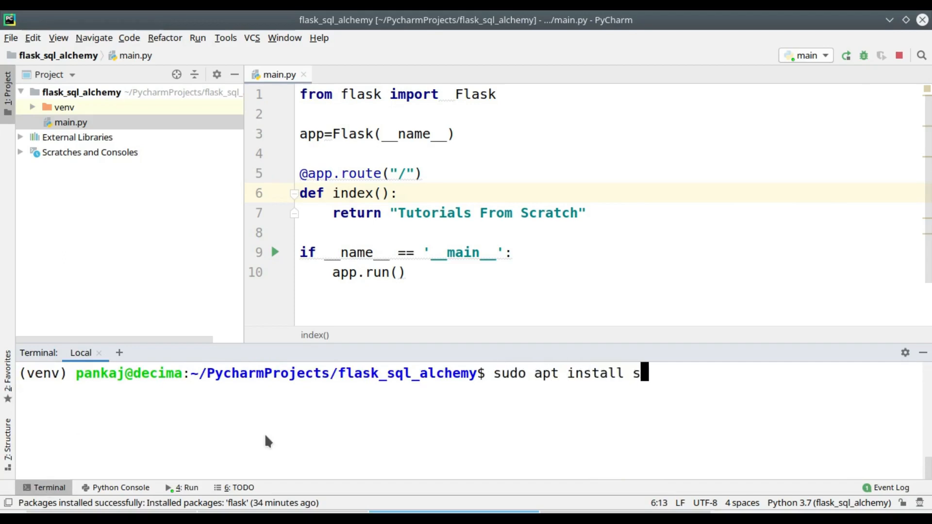
type("qlite2")
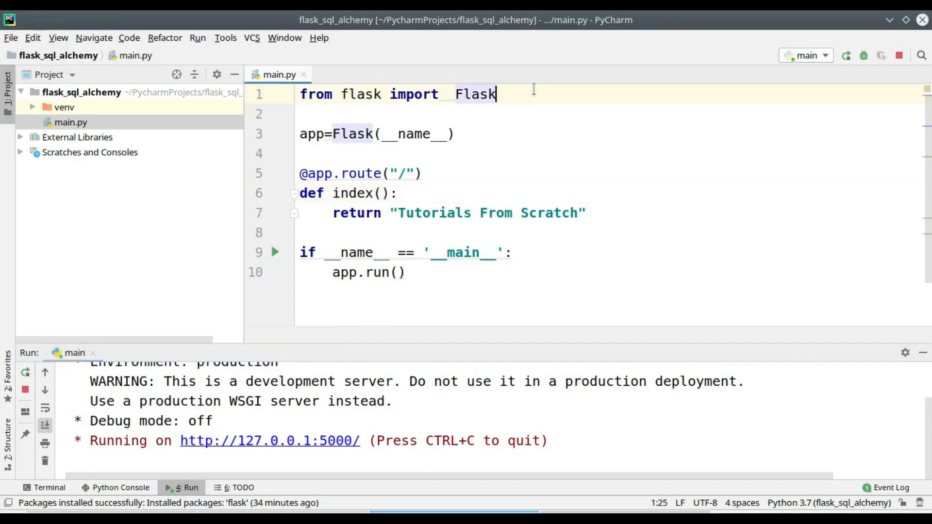
Add a blank line after the Flask import and open the Project Interpreter settings.
key("Enter")
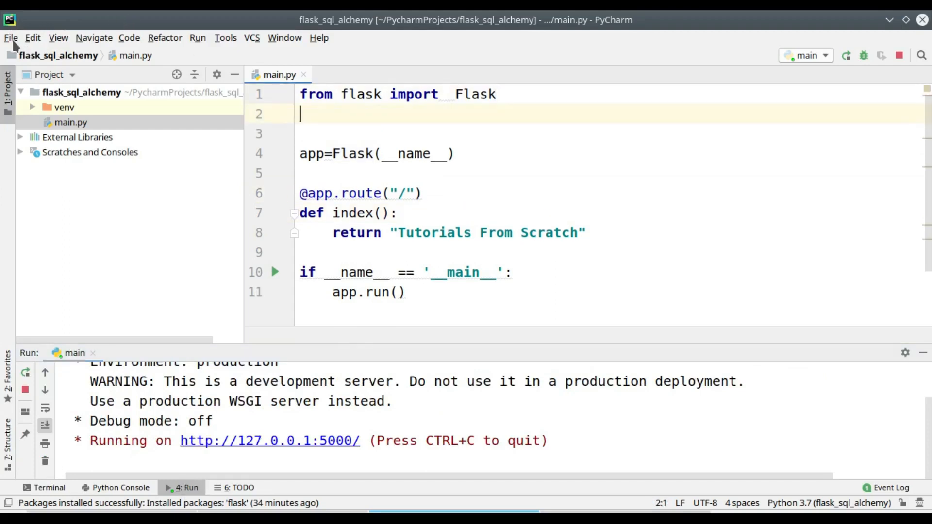
left_click(10, 38)
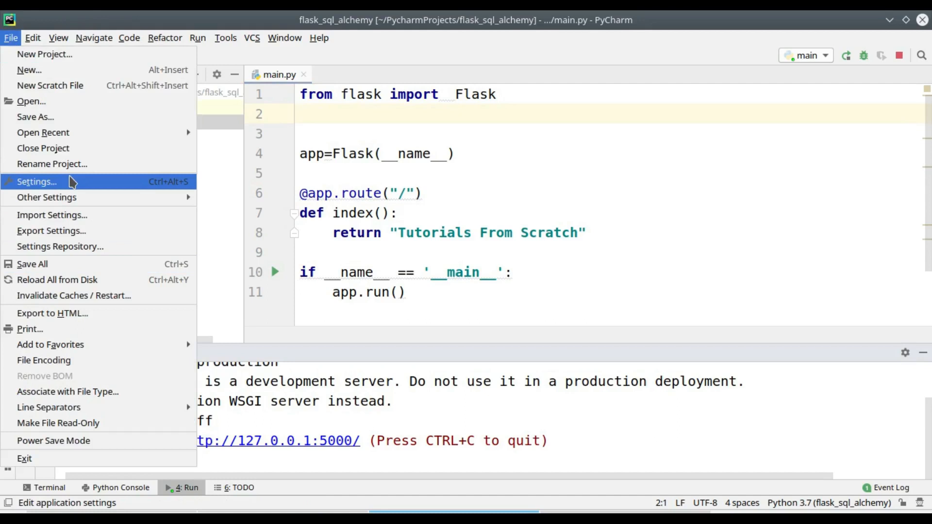
left_click(36, 181)
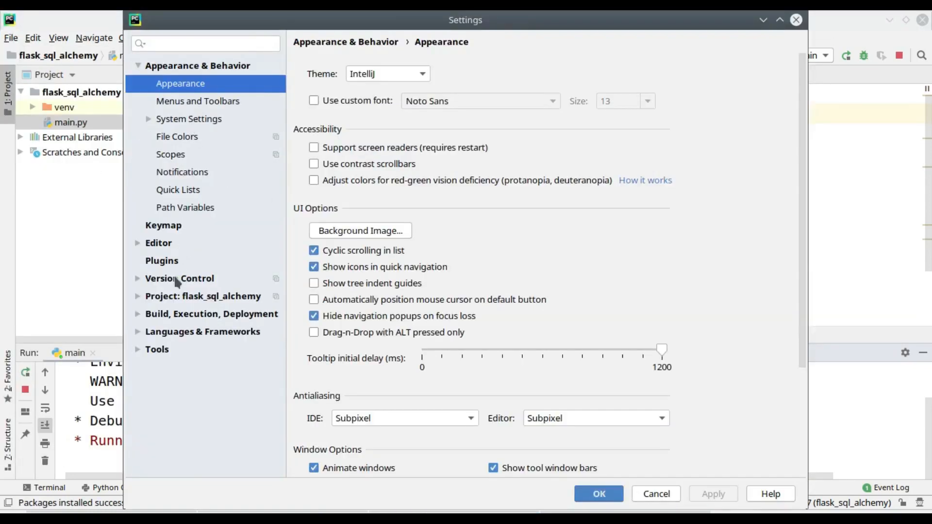
left_click(202, 296)
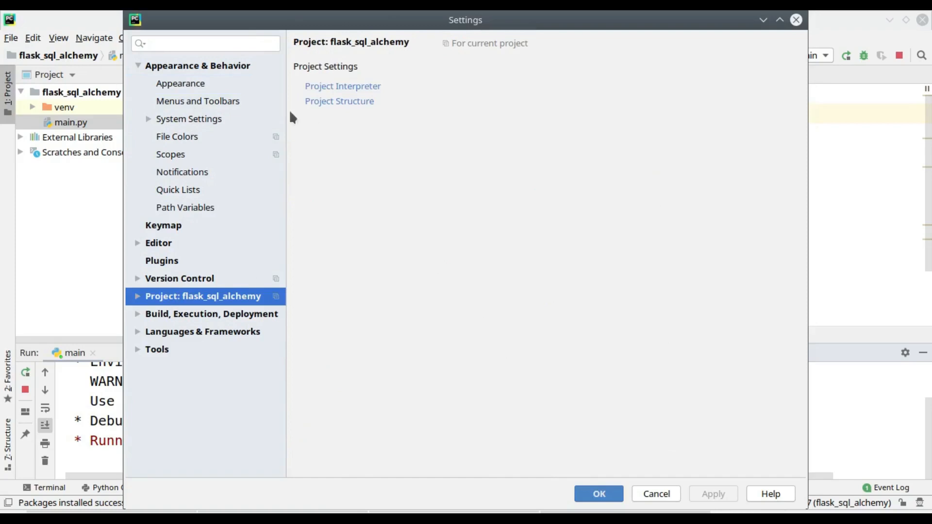
left_click(343, 85)
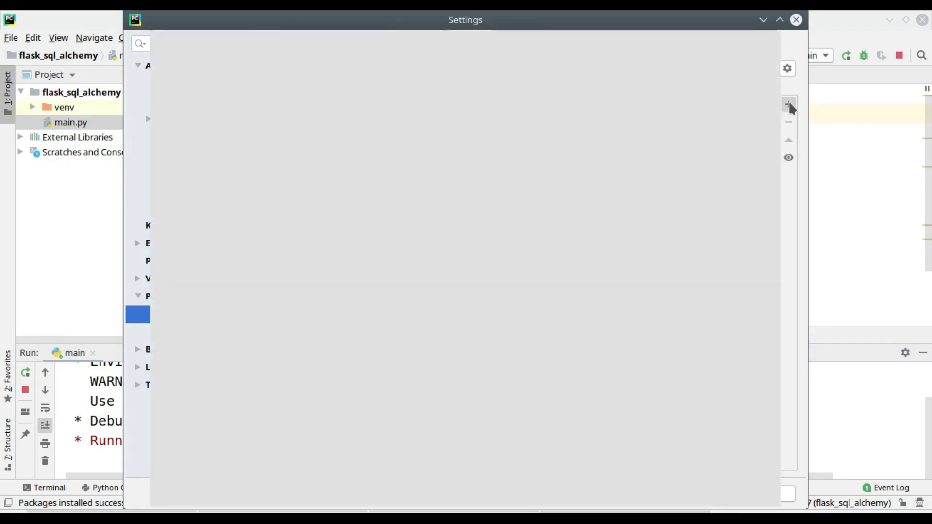
Search 'flask-sq', install Flask-SQLAlchemy from Available Packages, then close Settings.
left_click(788, 104)
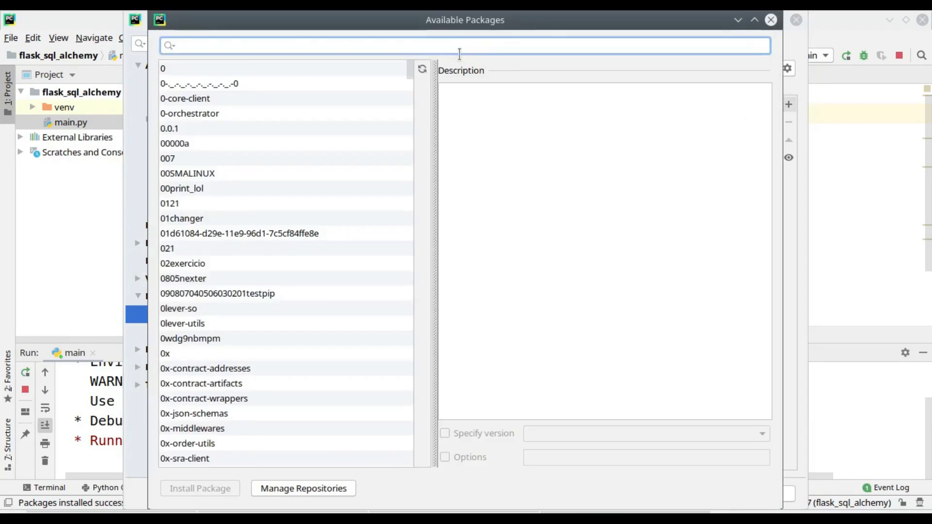
type("flask-sq")
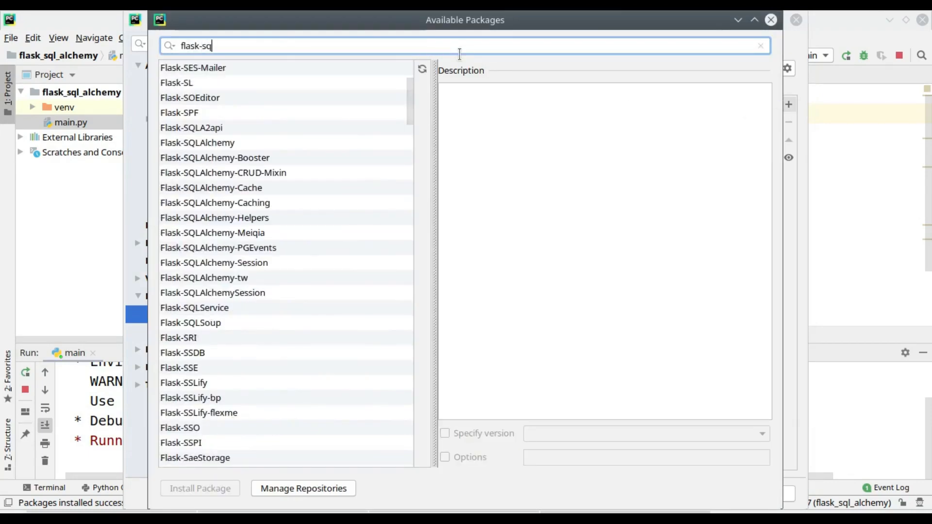
scroll("down", 3)
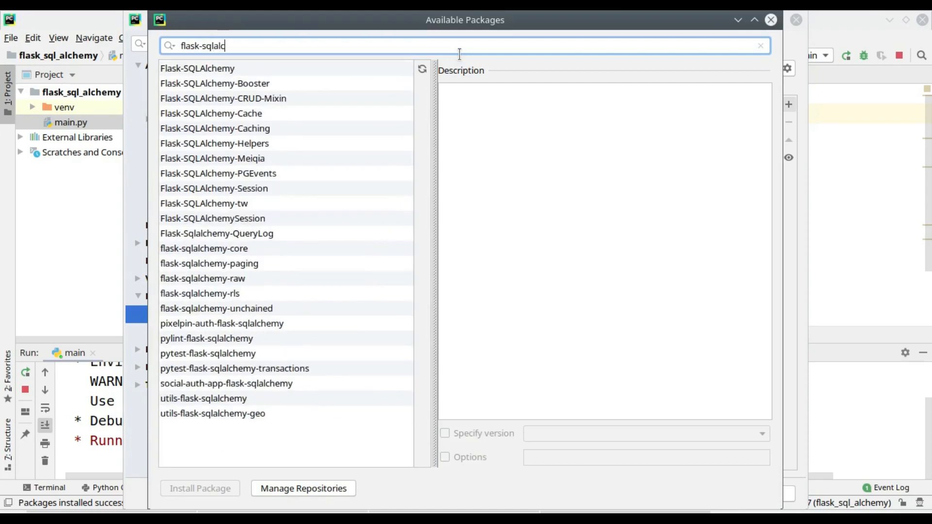
left_click(197, 68)
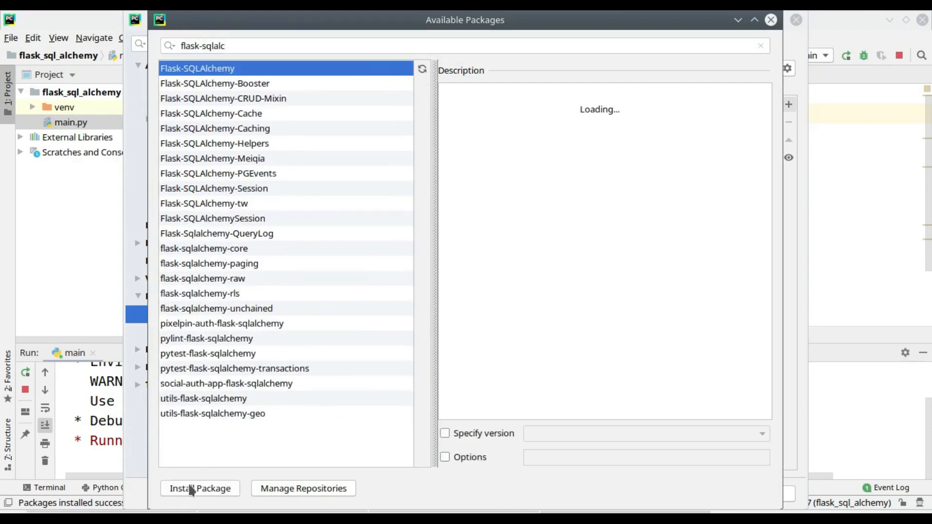
left_click(200, 488)
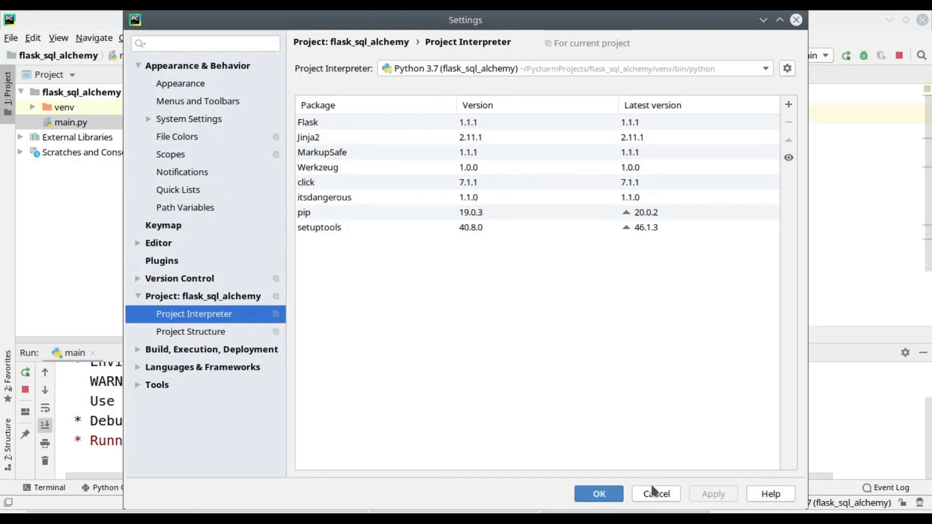
left_click(598, 493)
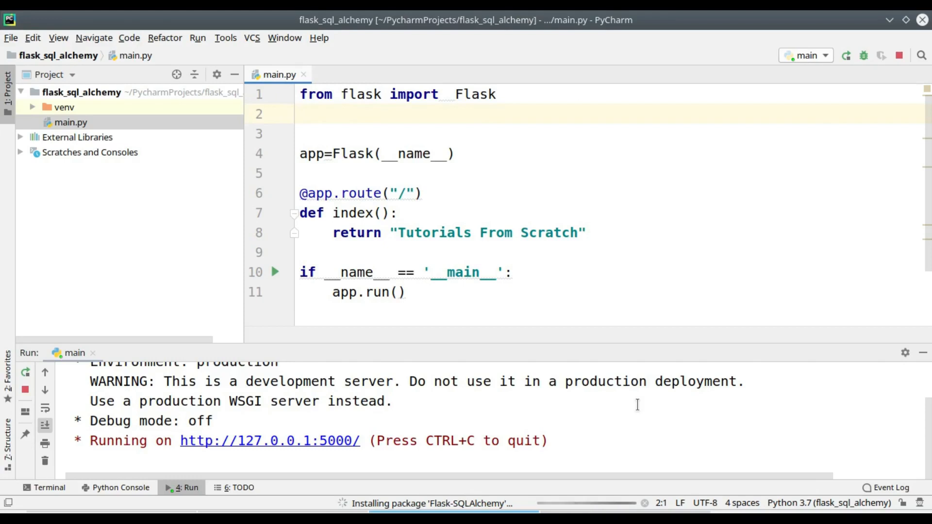
Type 'from flask_sqlalchemy import SQLAlchemy' on line 2 of main.py.
type("f")
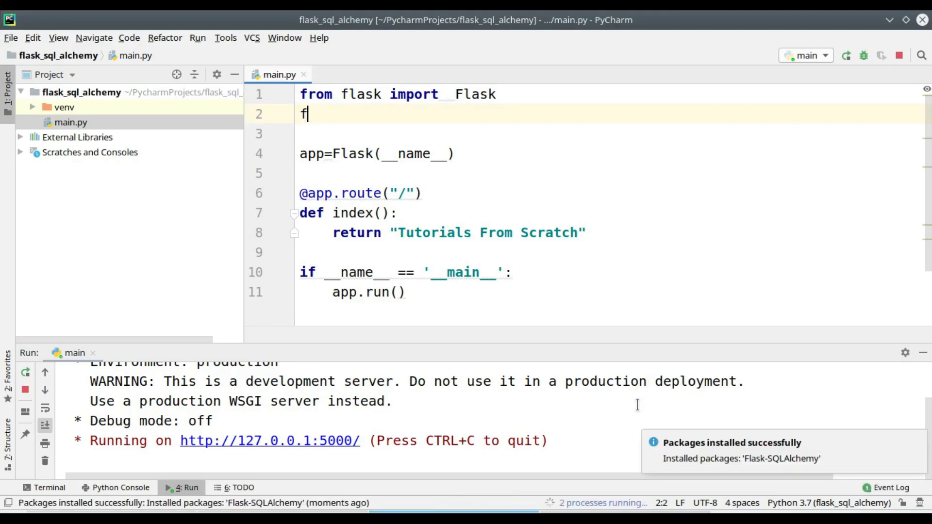
type("rom")
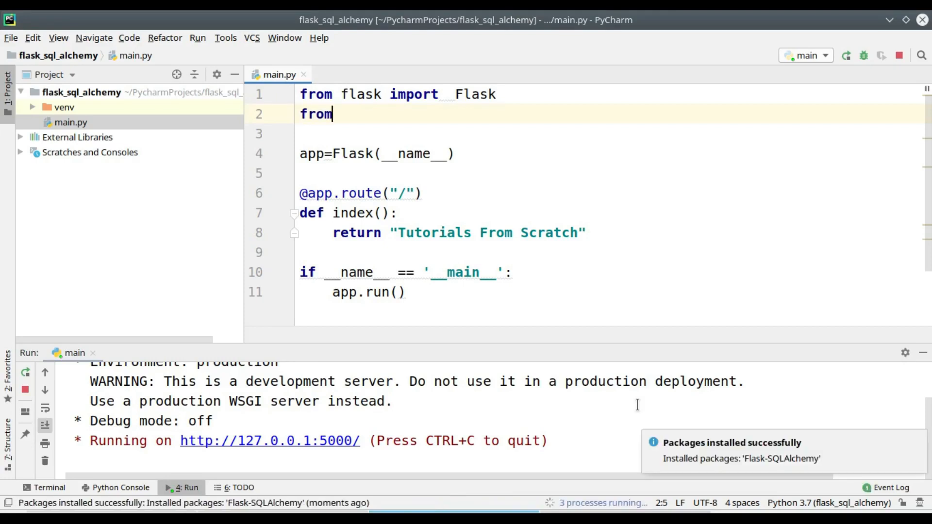
type("flask")
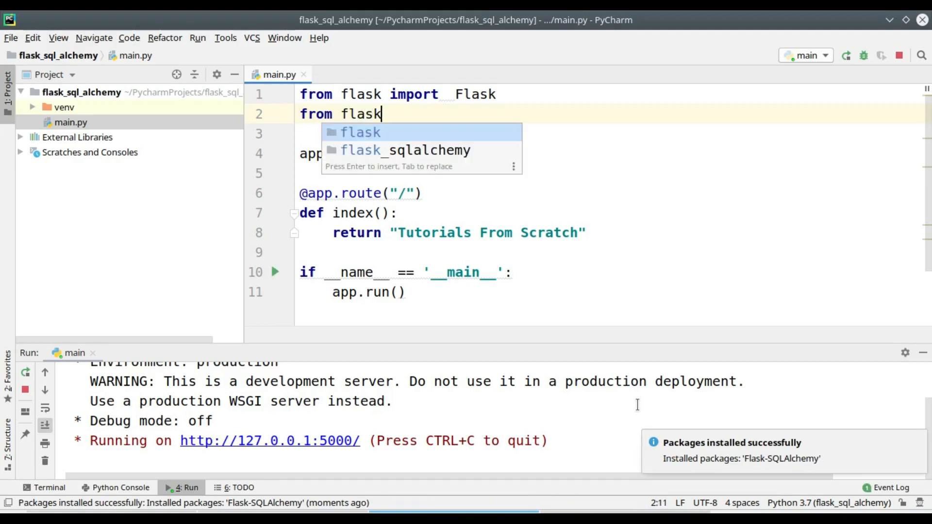
type("_sqlalchemy i")
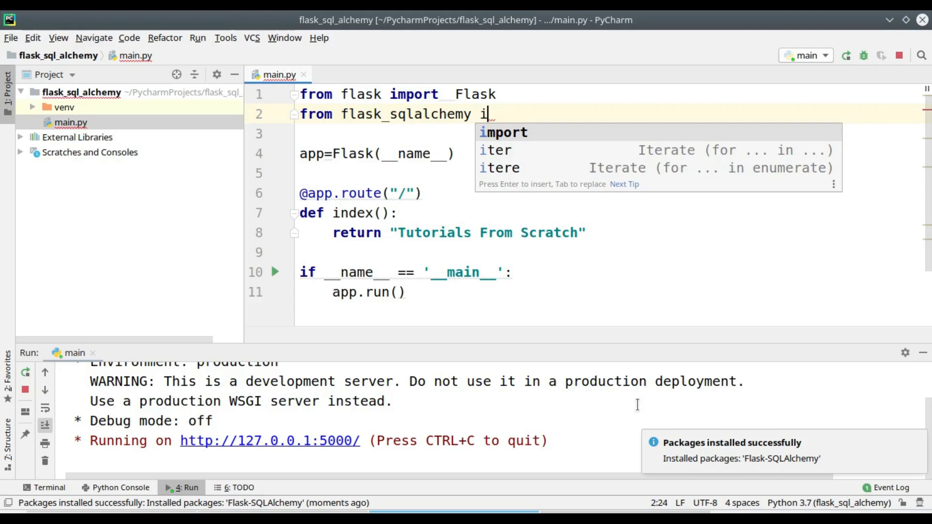
type("mport SQLAlchemy")
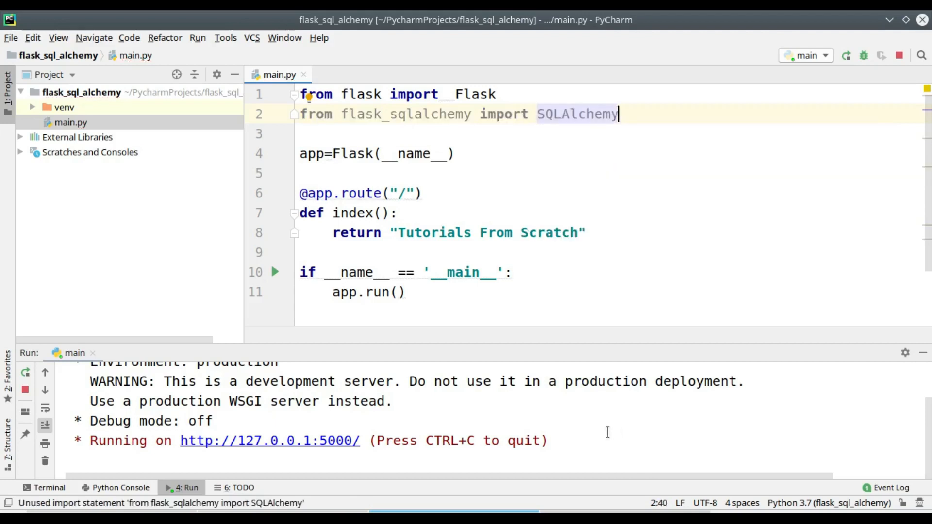
left_click(455, 154)
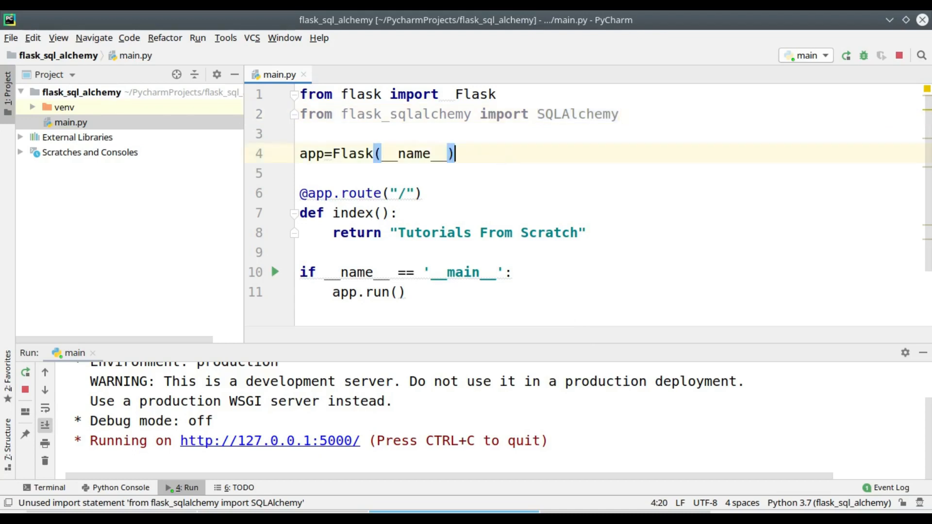
Type app.config['SQLALCHEMY_DATABASE_URI'] on line 5 of main.py.
type("app.config")
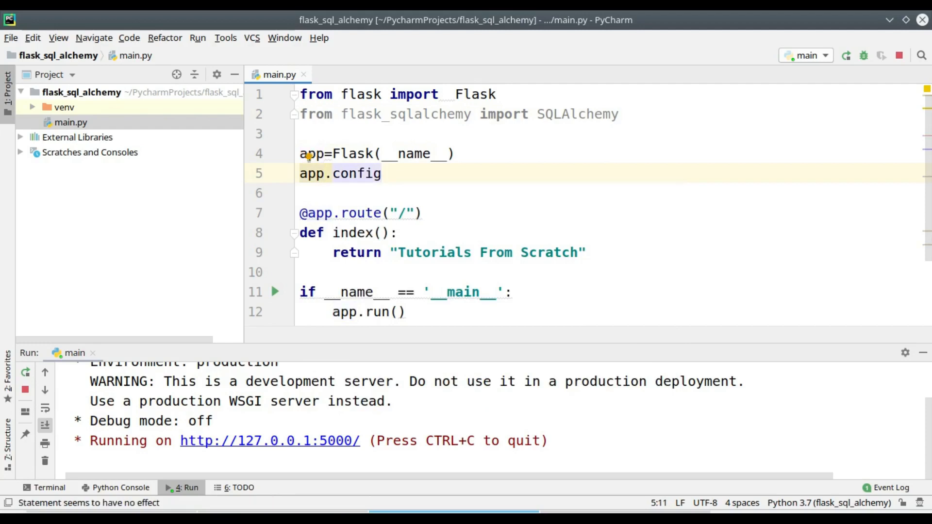
type("['s']")
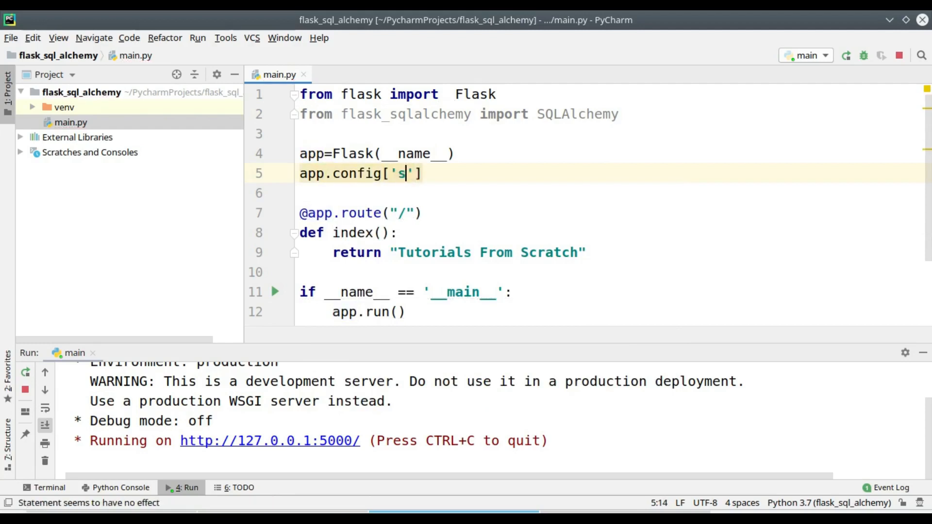
key("Backspace")
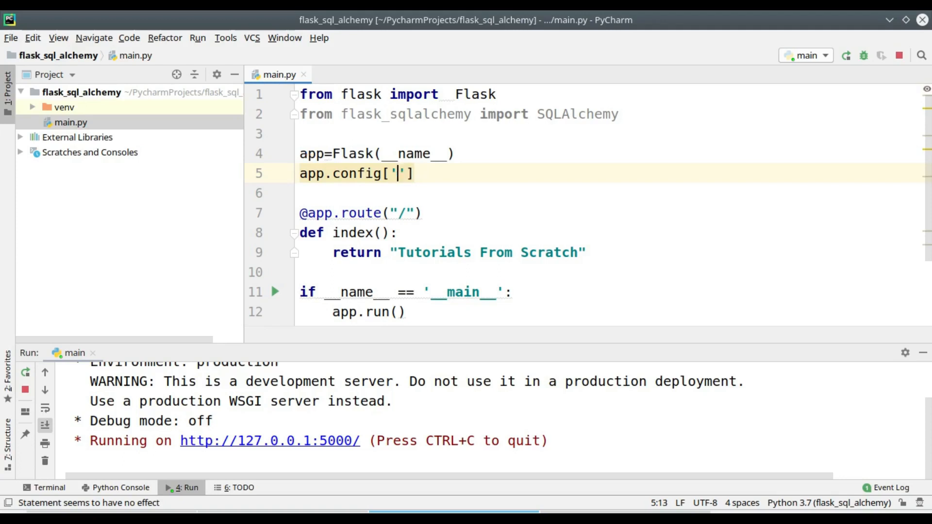
type("SQ")
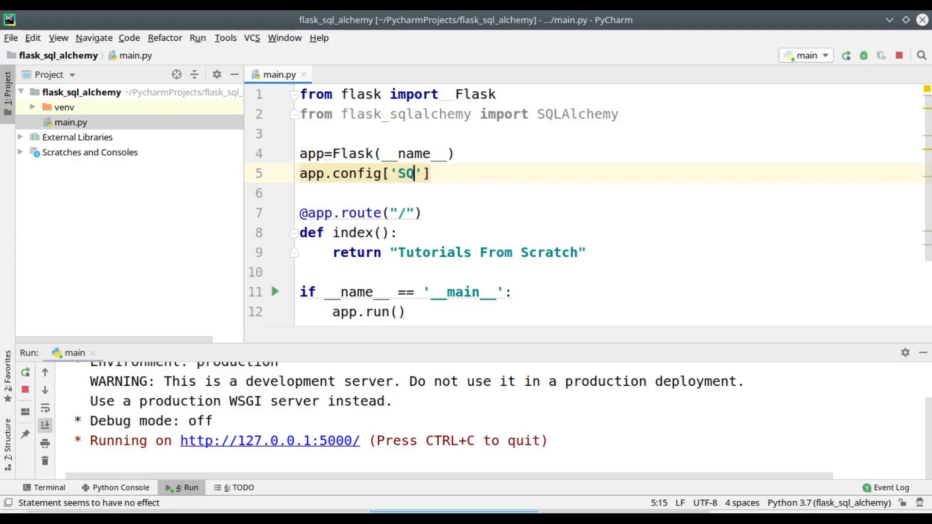
type("L_A")
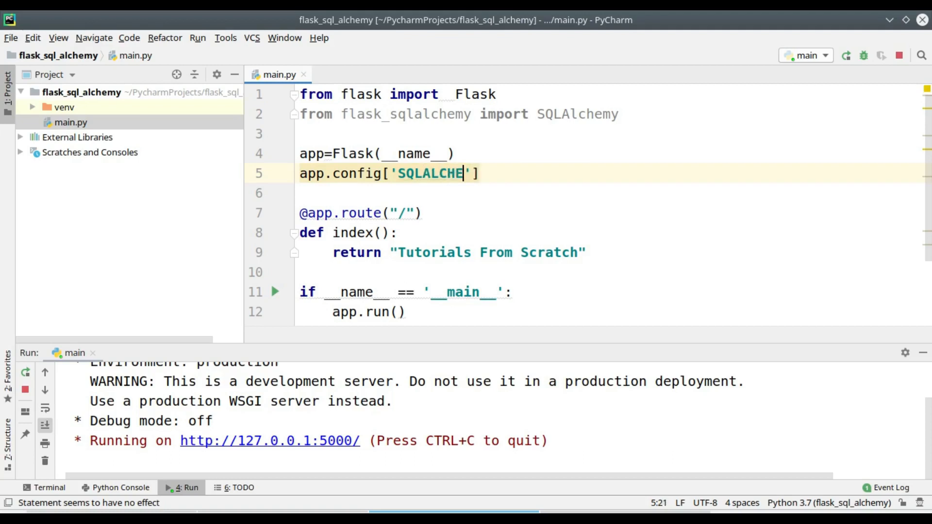
type("MY_")
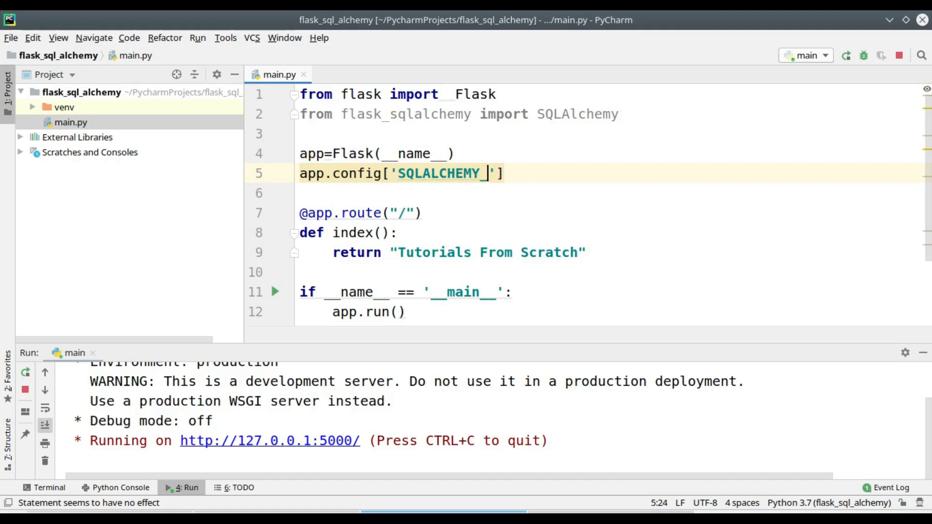
type("DATABASE_")
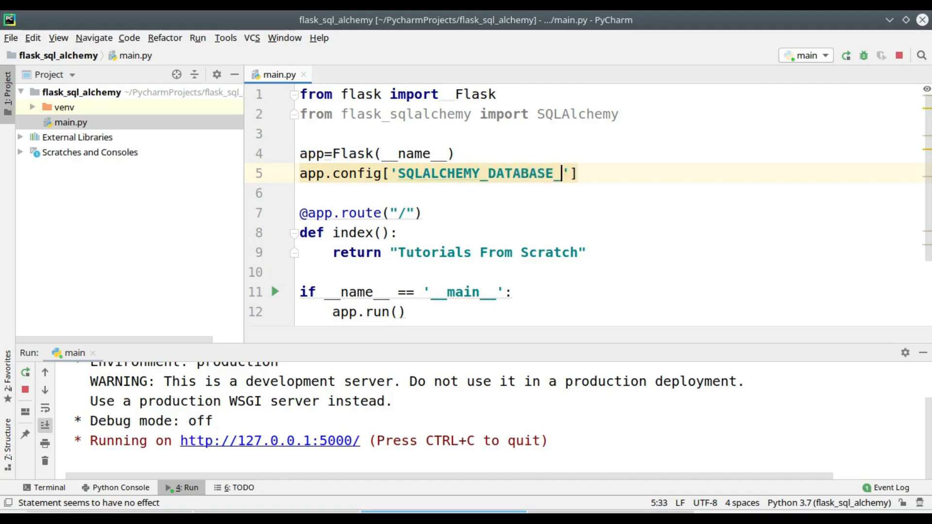
type("URI")
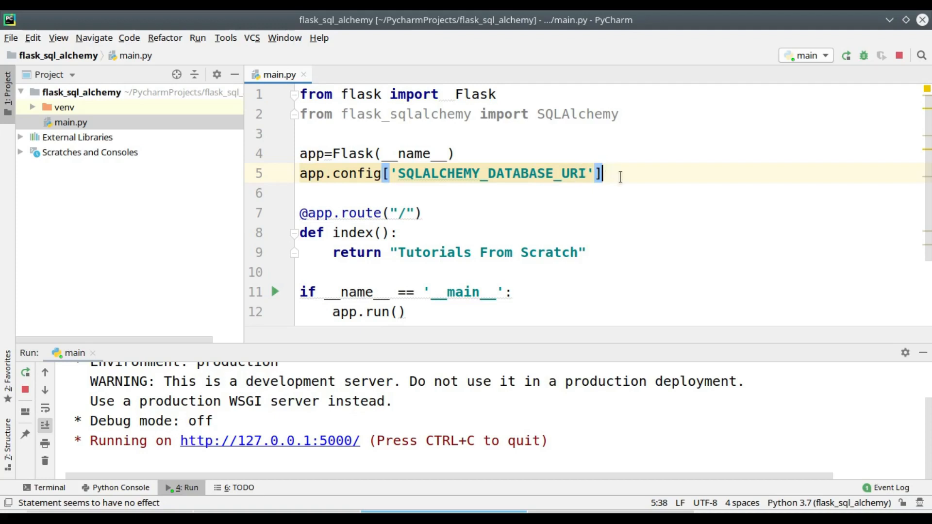
Assign the database URI the value 'sqlite:///pkg.db'.
type("= ''")
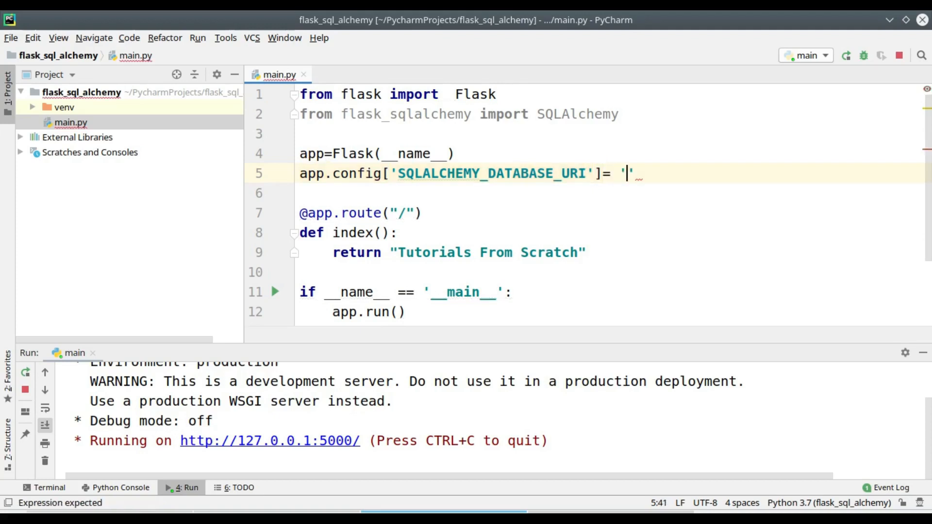
type("SQ")
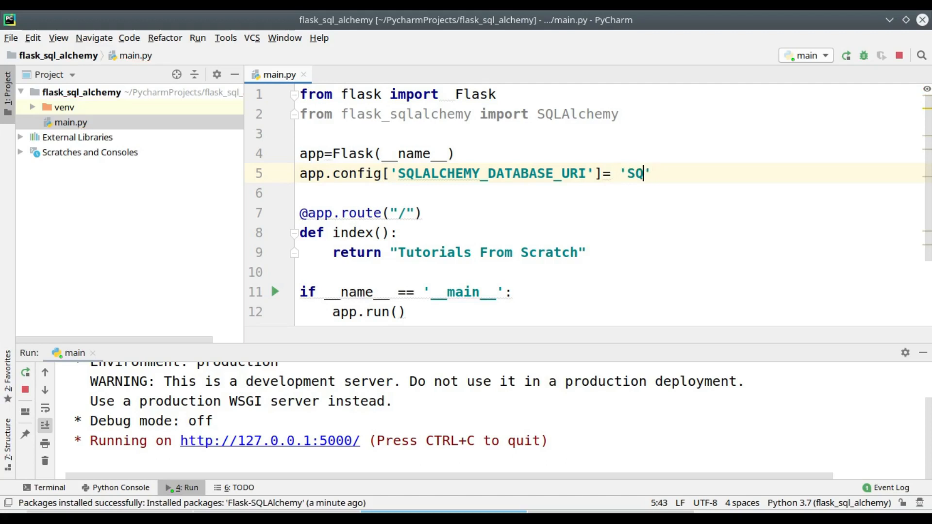
type("sql")
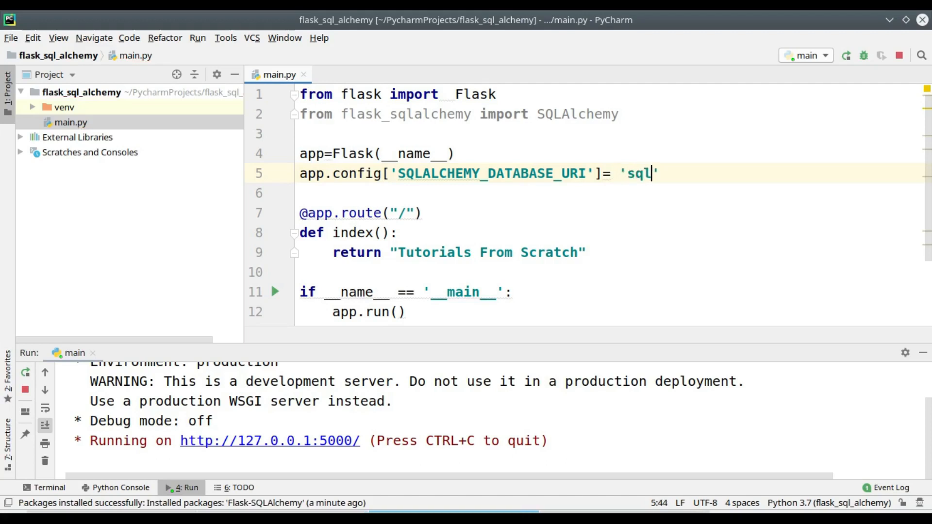
type("ite")
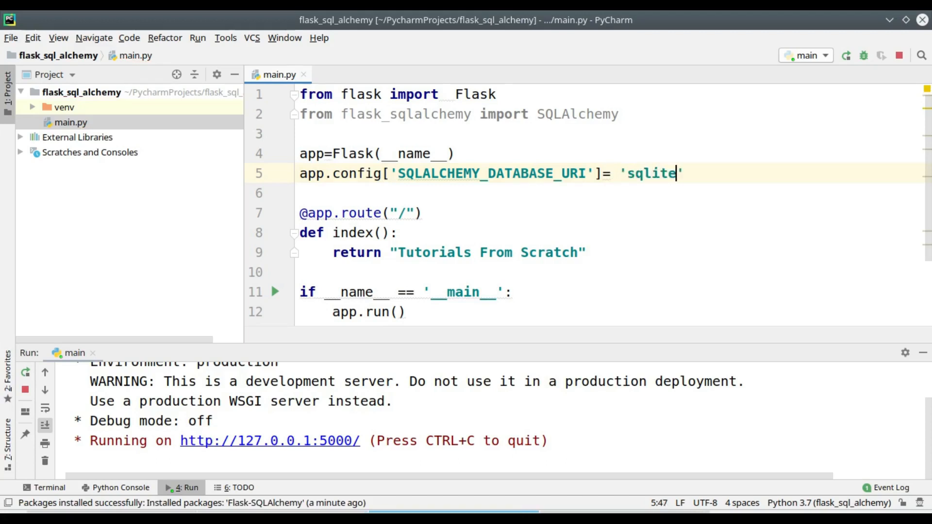
type(":")
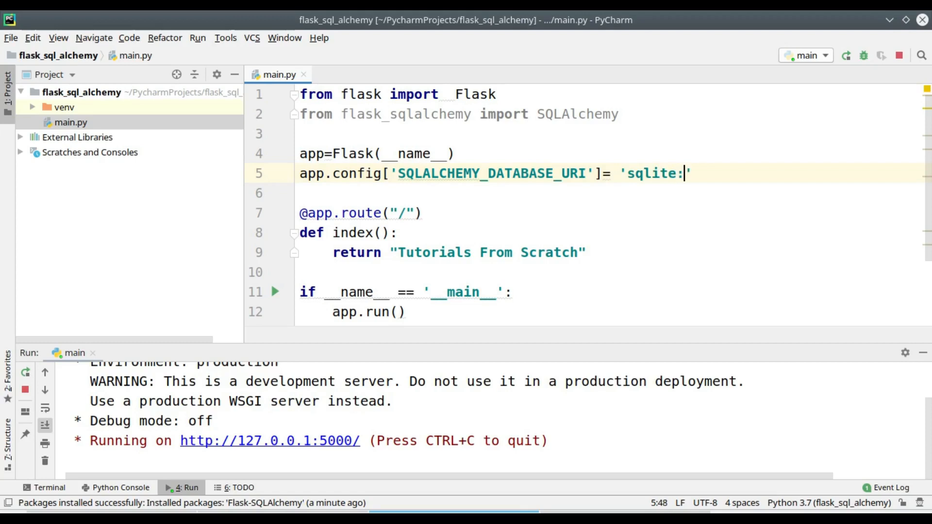
type("//p")
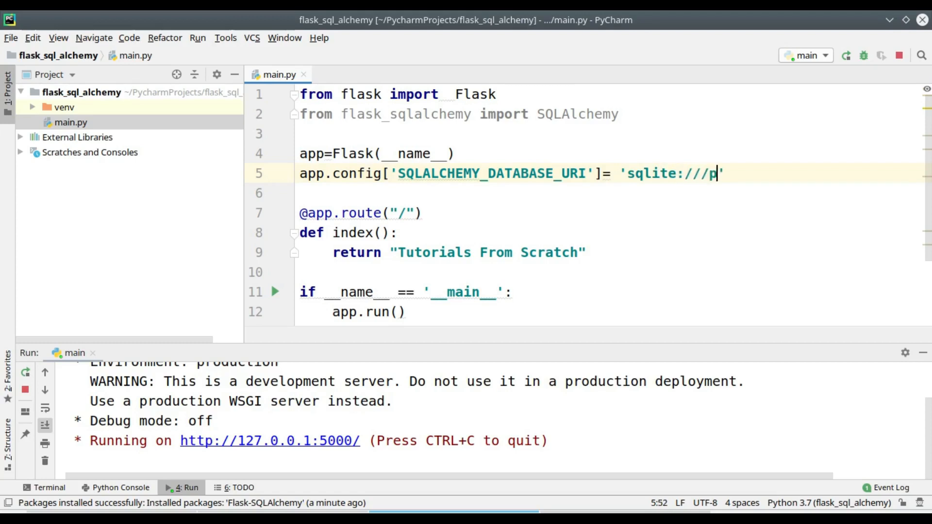
type("kg.db")
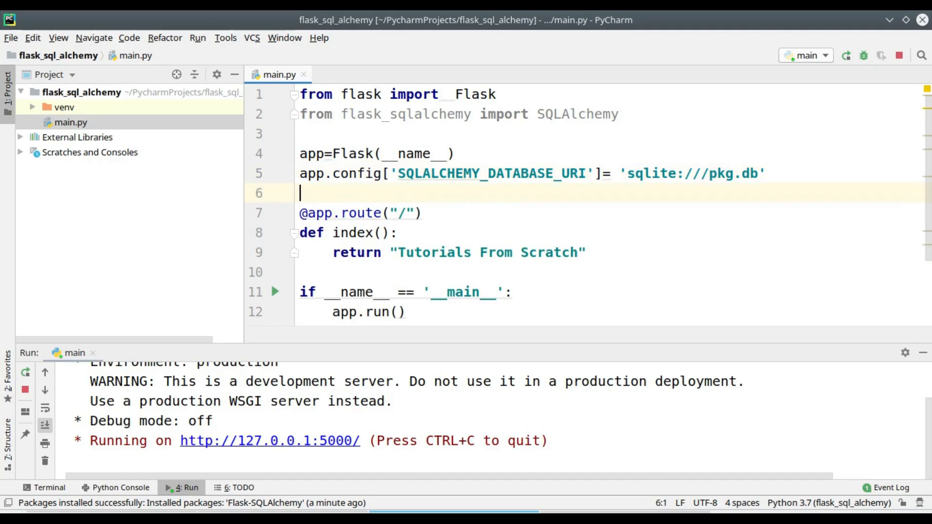
Add db = SQLAlchemy(app) on line six of main.py, using autocomplete.
type("db")
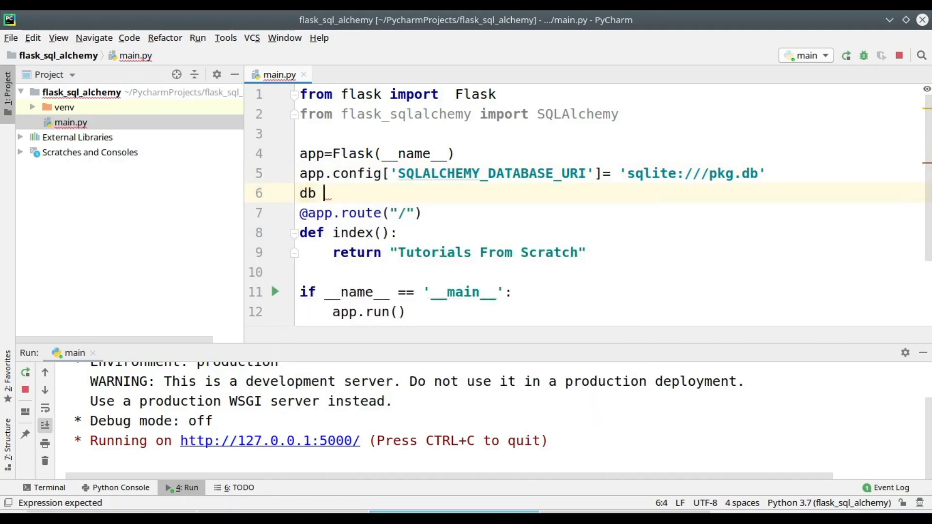
type("=")
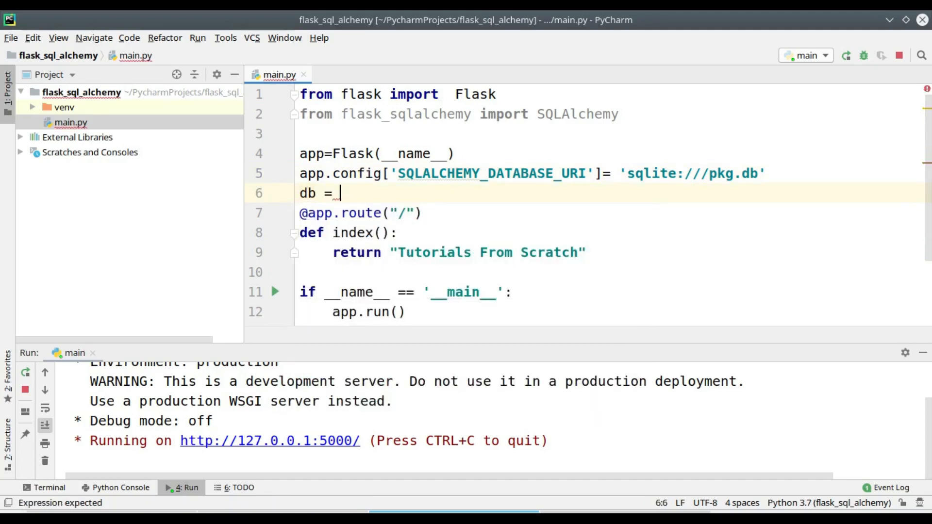
type("SQL")
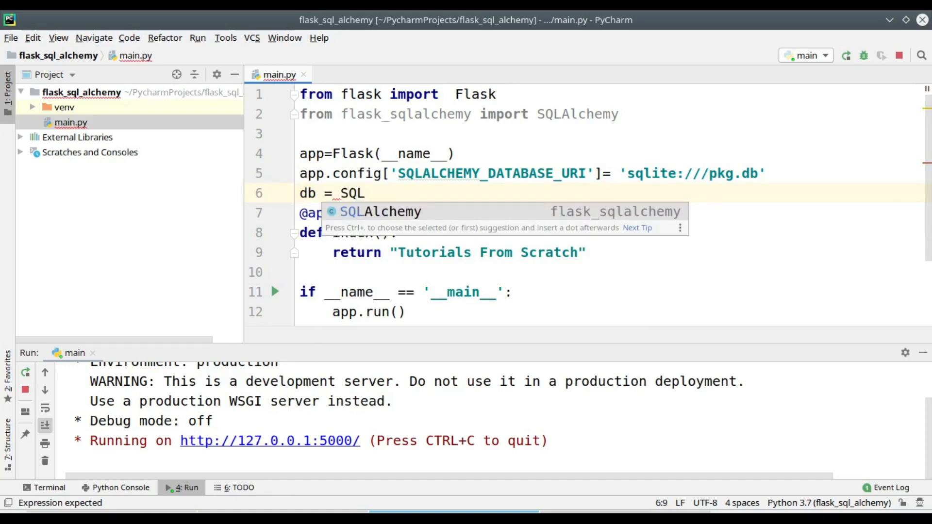
key("Tab")
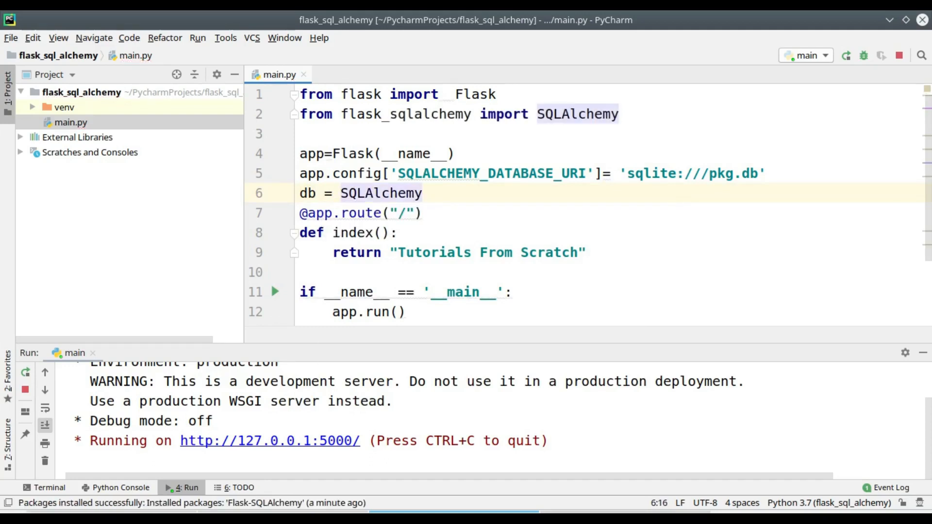
type("(")
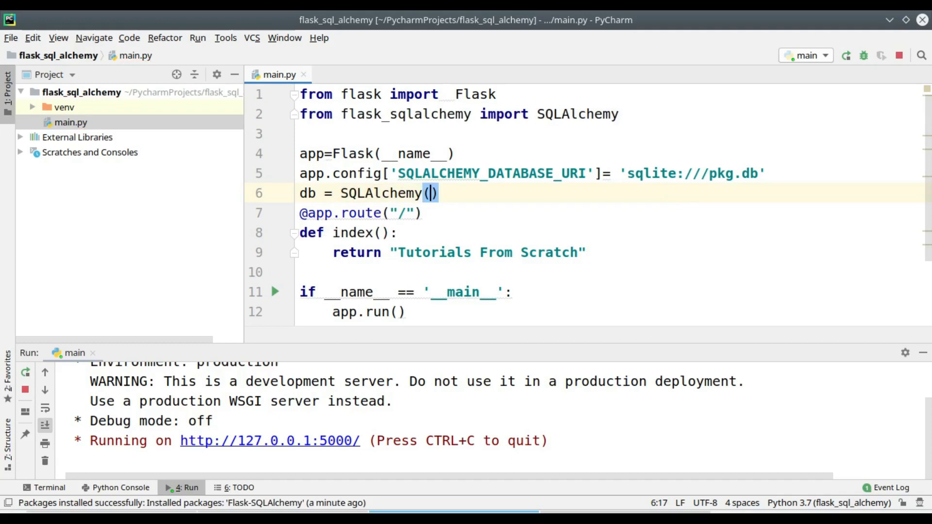
type("app")
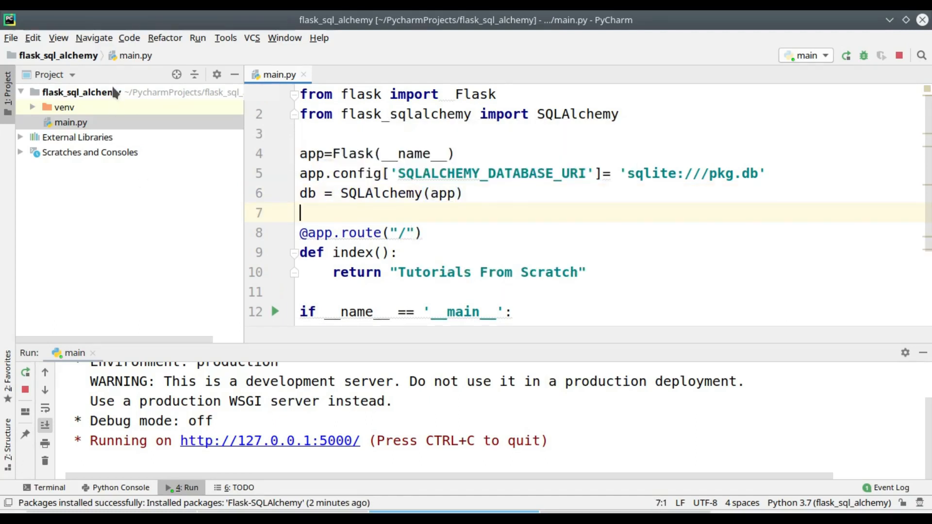
Create a new Python file named models in the project folder.
right_click(77, 92)
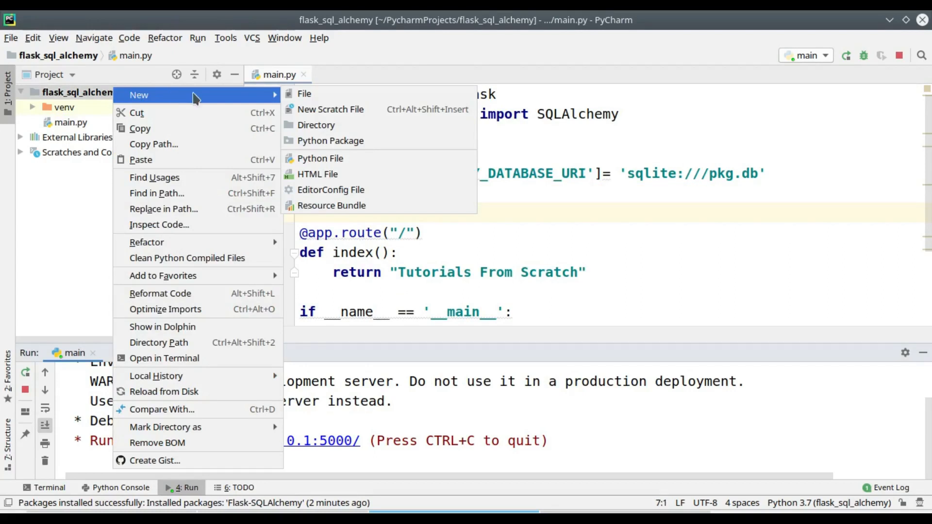
left_click(320, 158)
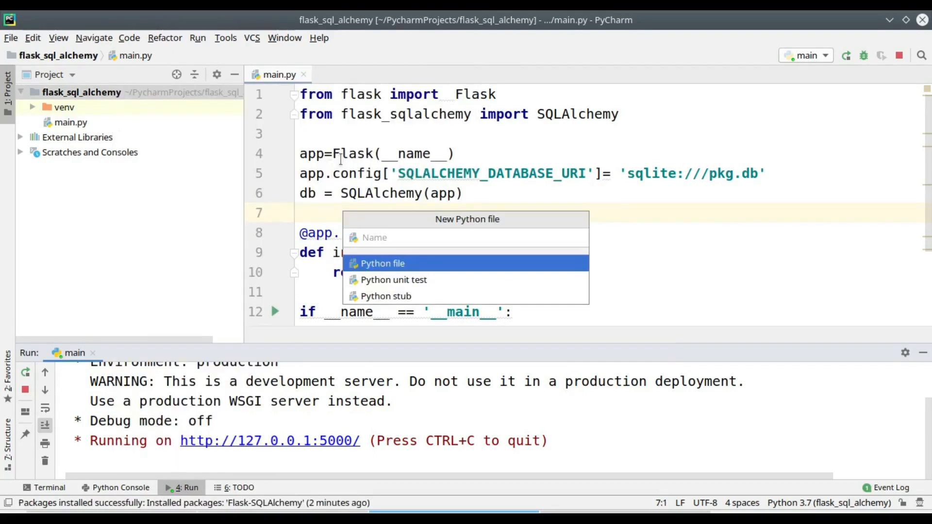
type("models")
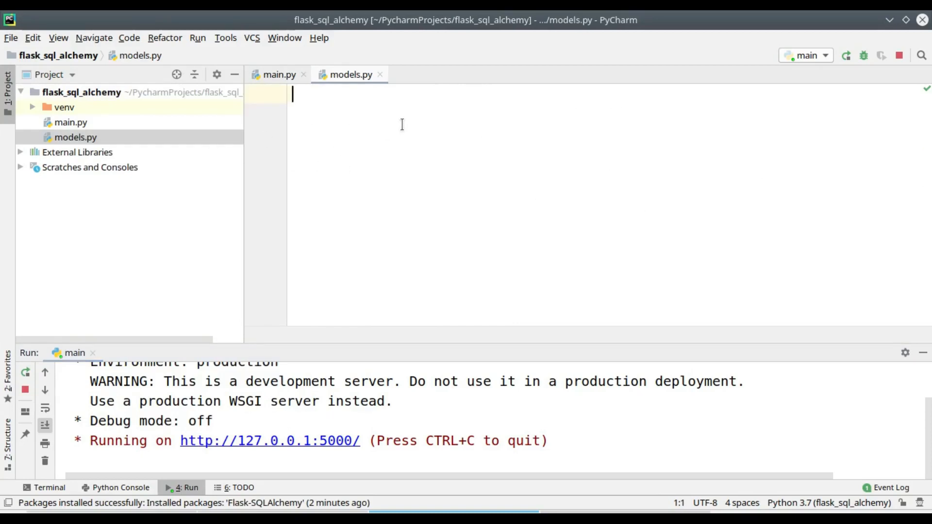
Import db from main and declare class User(db.Model) in models.py.
type("from main import db")
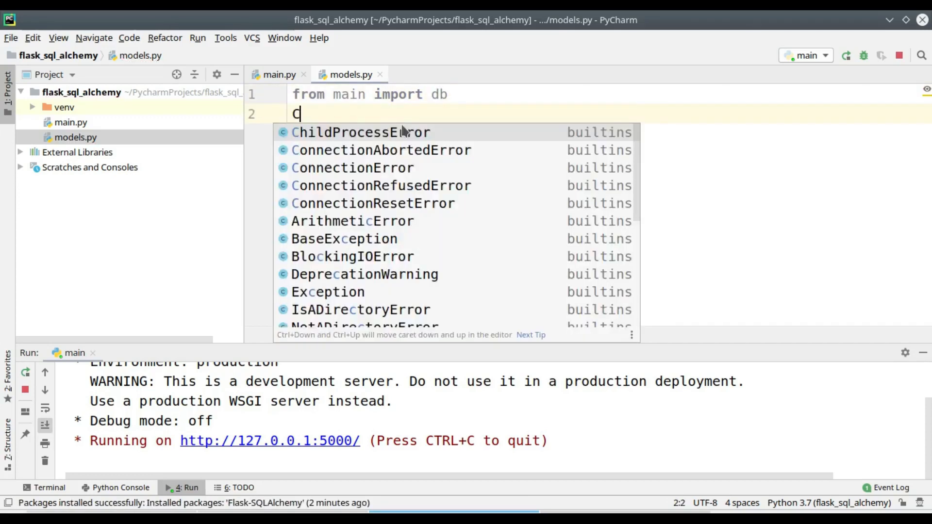
type("lass")
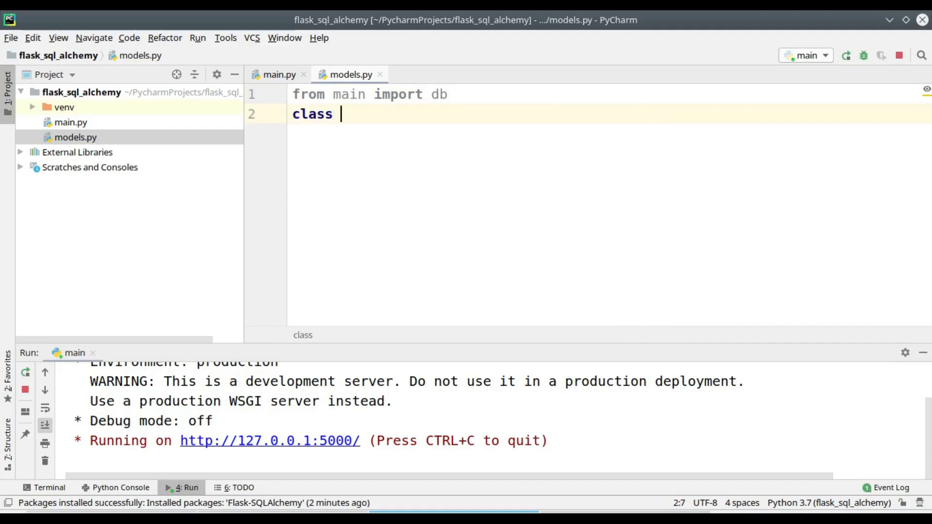
type("User()")
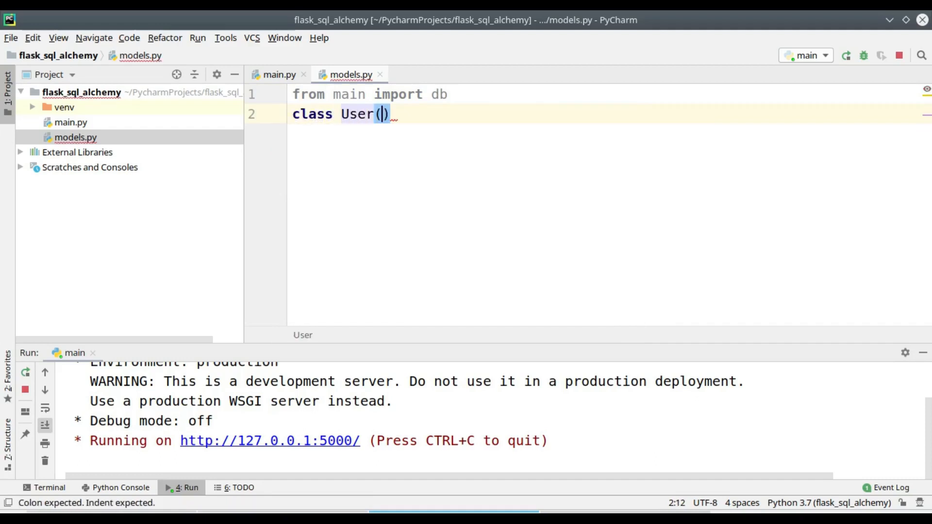
type("db.")
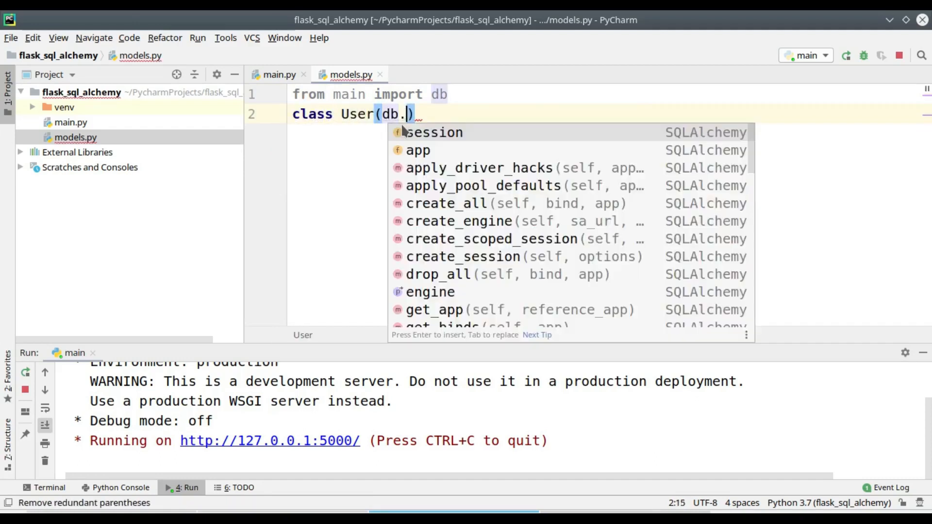
type("Model")
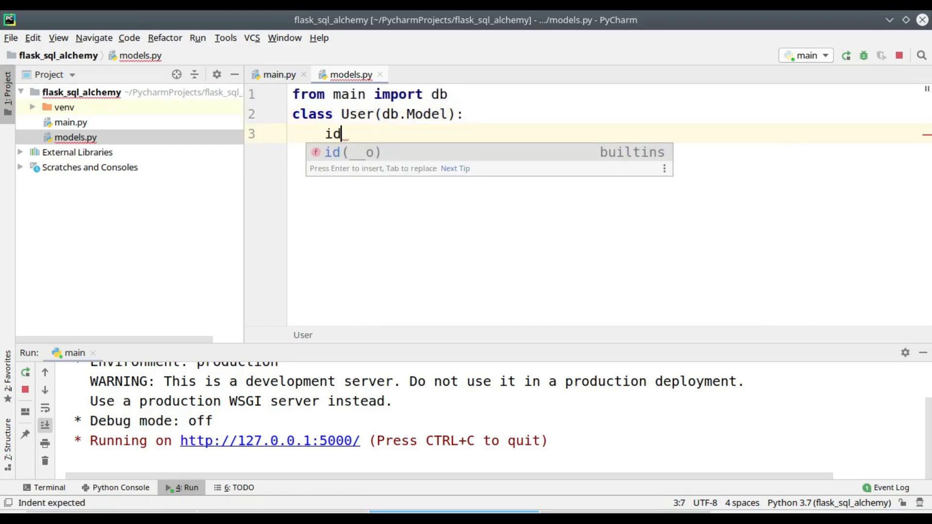
Define id = db.Column(db.Integer, primary_key=True, autoincrement=True).
type("-db.")
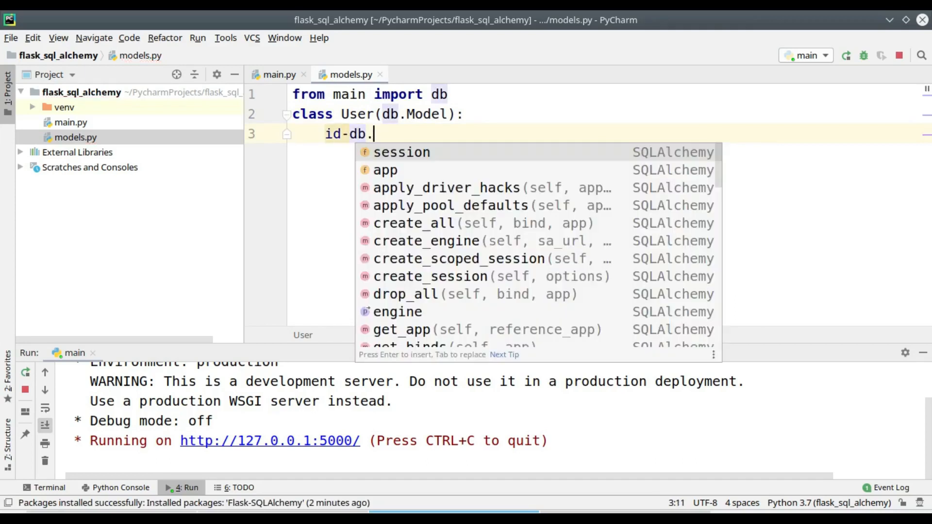
type("Col")
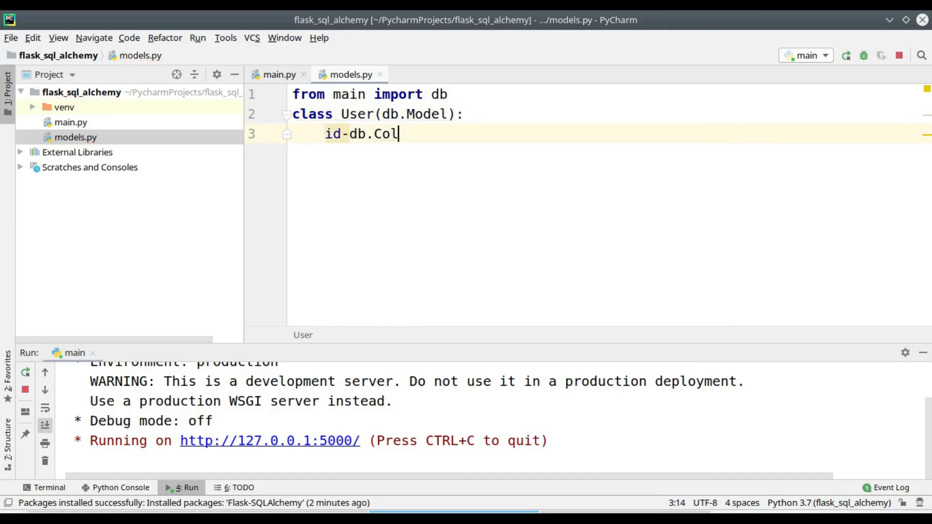
type("umn")
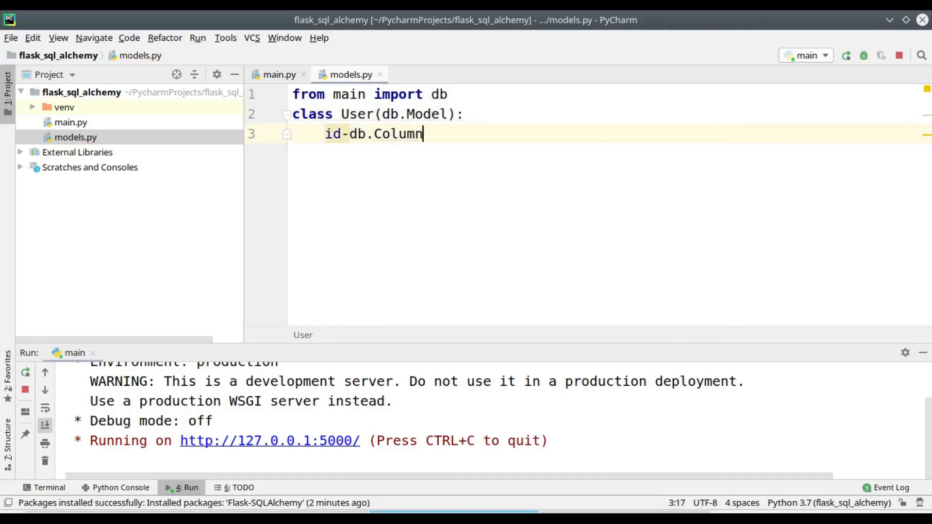
type("(")
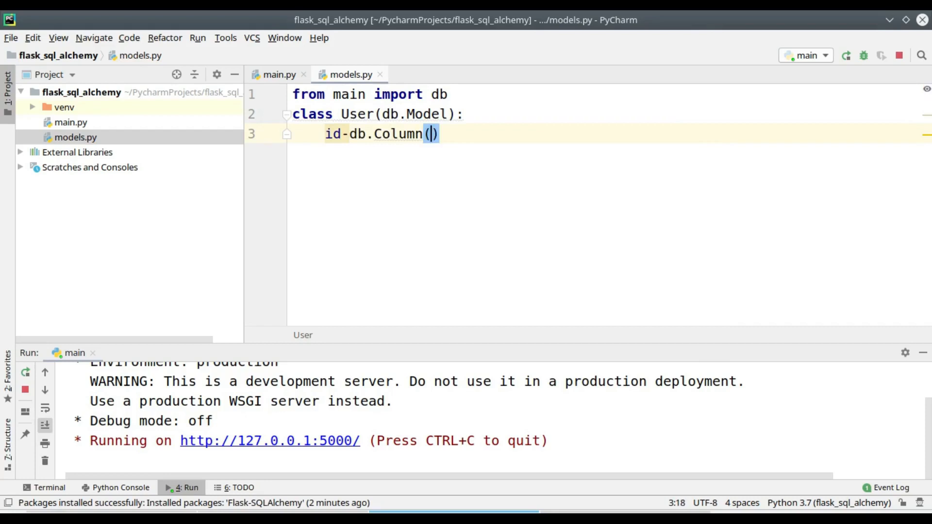
type("db.")
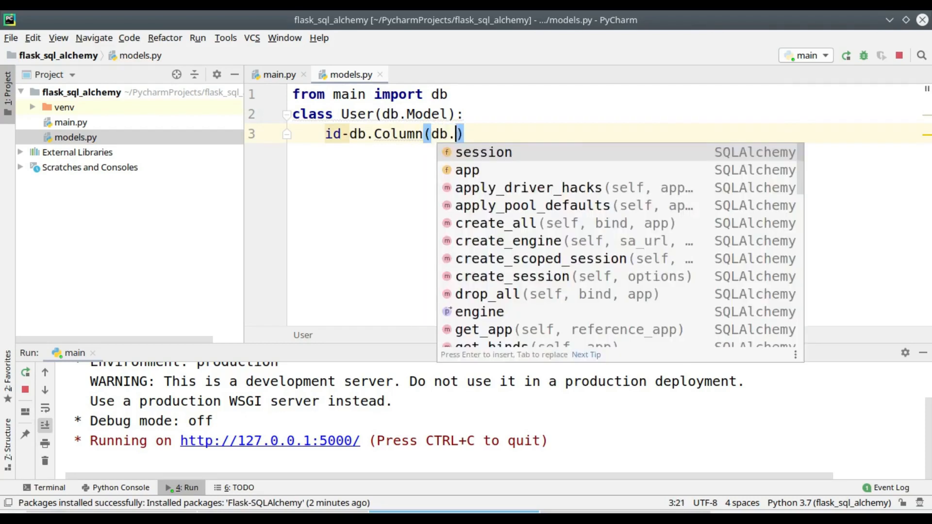
type("In")
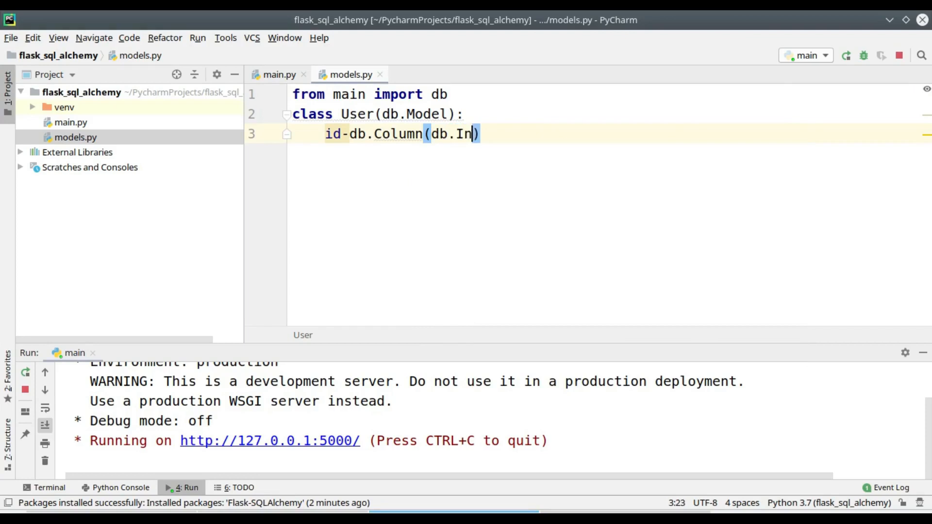
type("teger,")
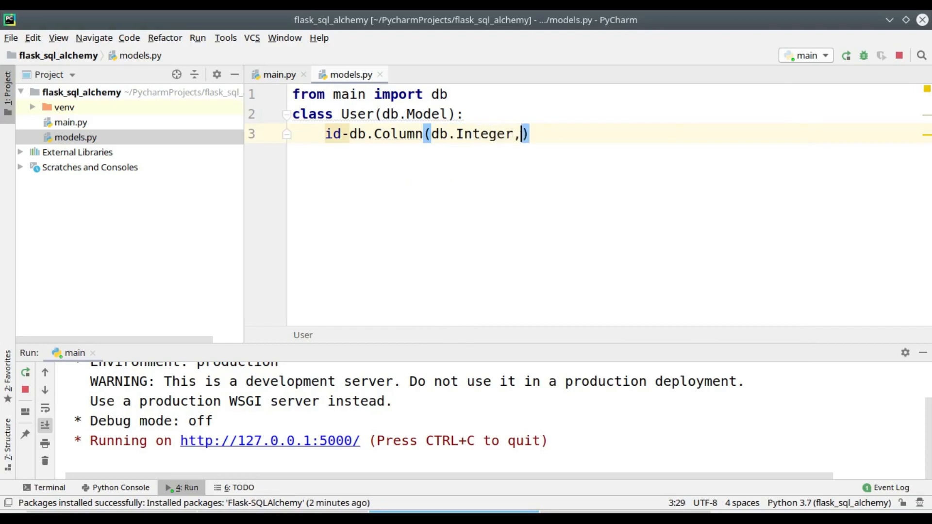
type("pr")
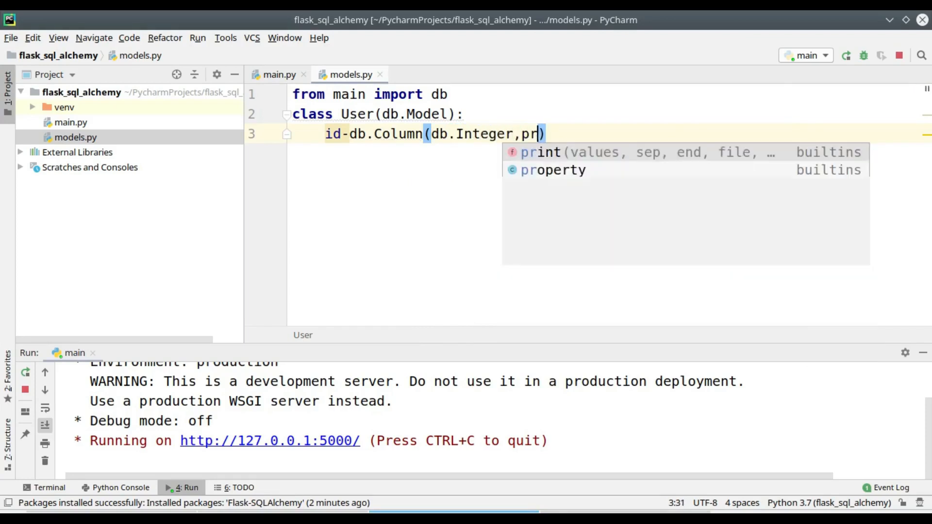
type("imary")
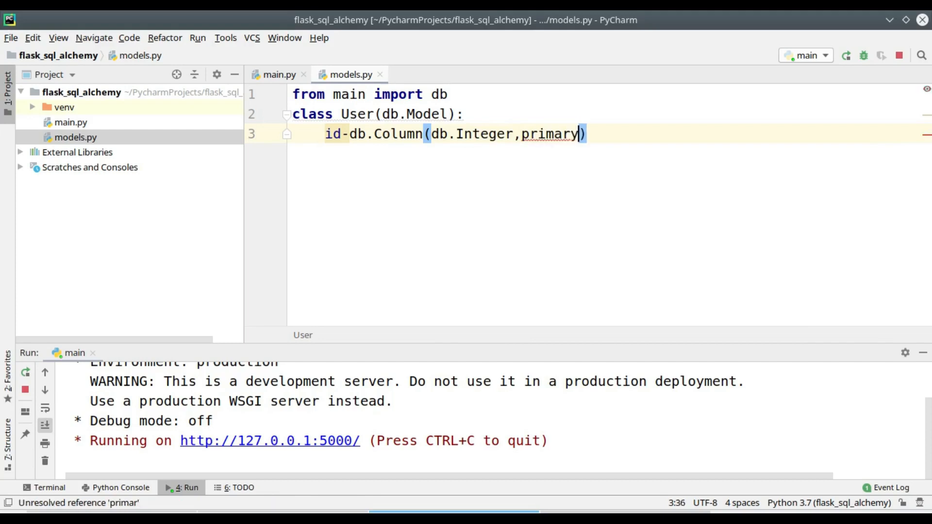
type("_key")
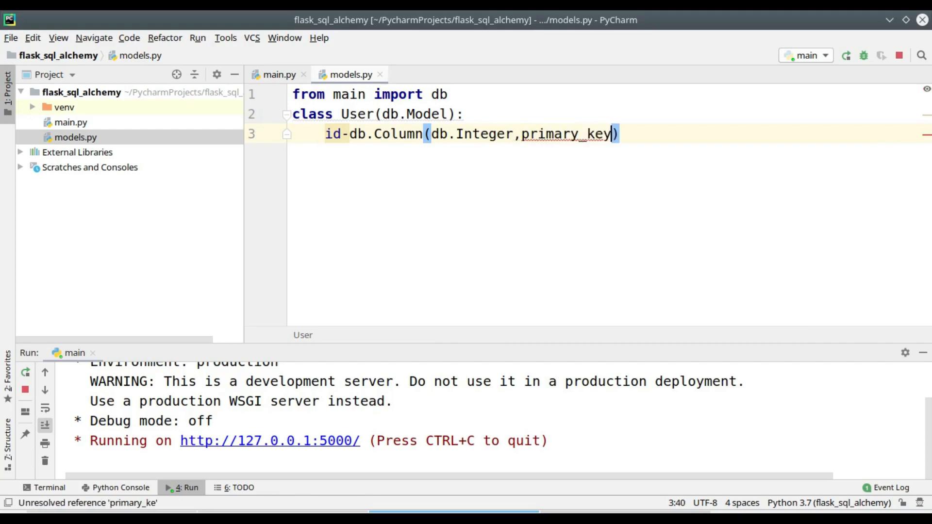
type("=True")
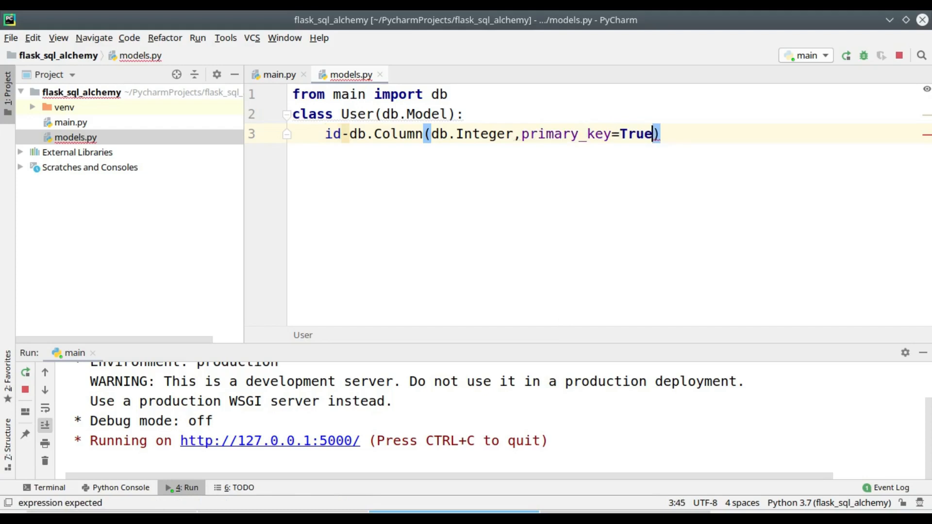
type(",aut")
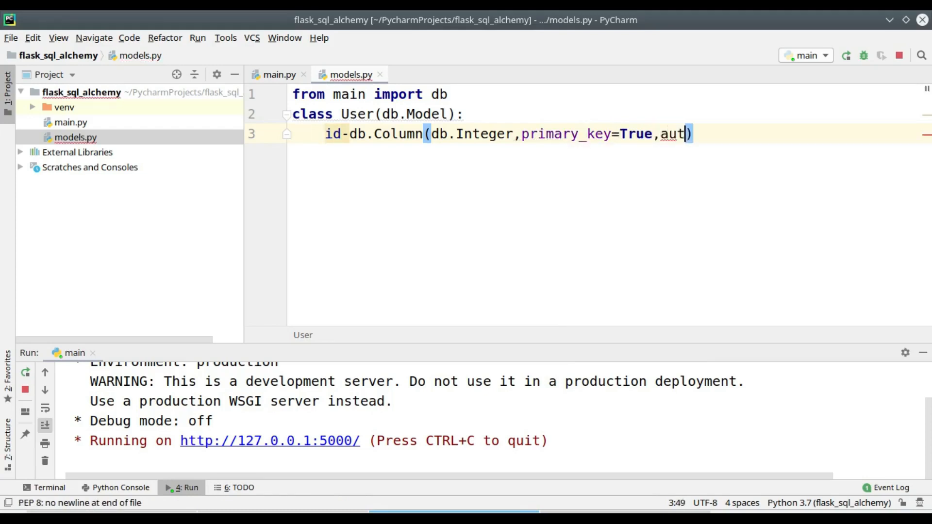
type("oincrem")
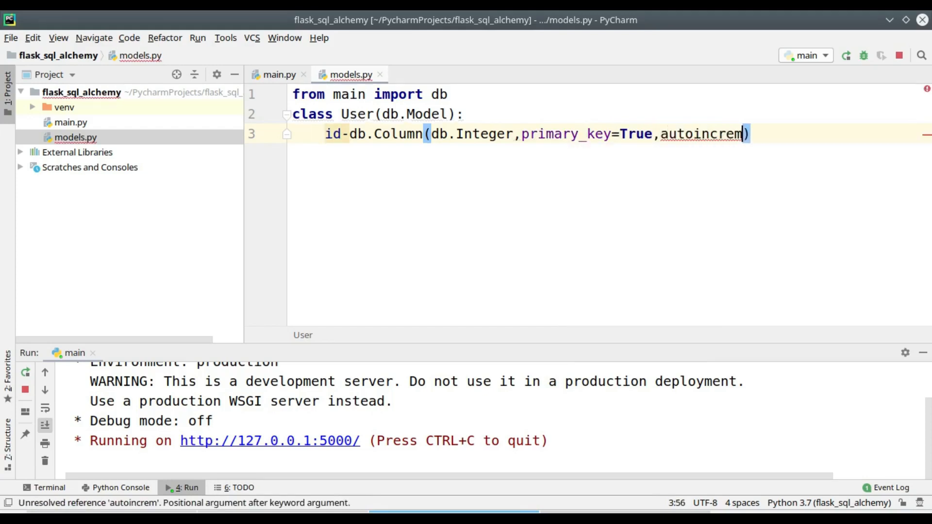
type("ent=")
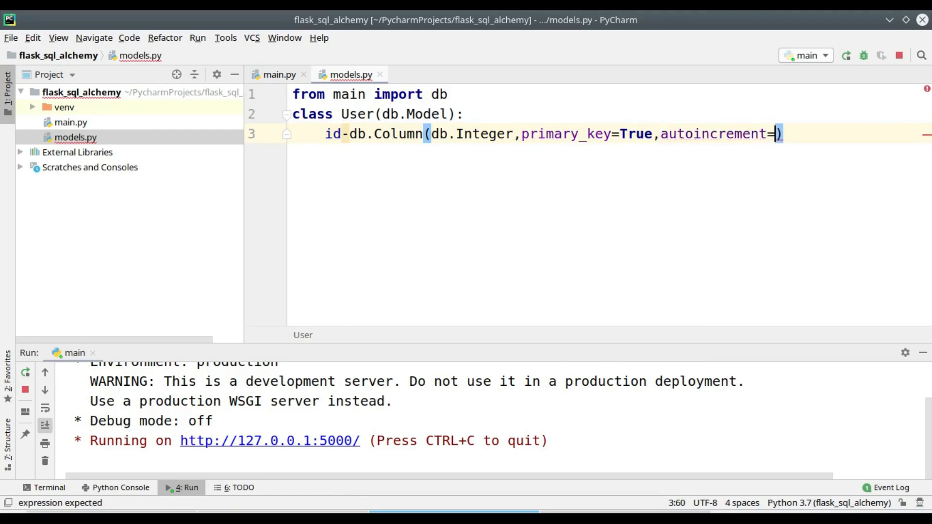
type("True")
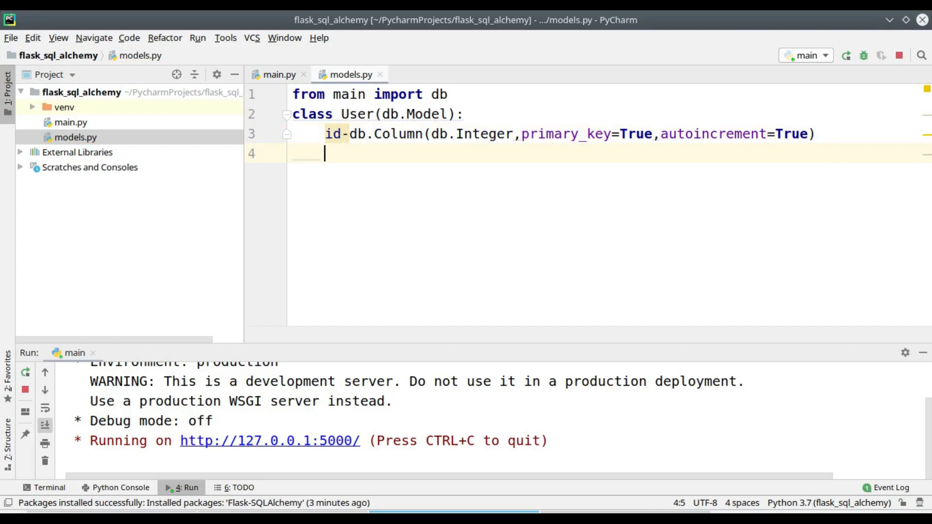
Start the username assignment, space the id equals sign, and copy id's column definition.
type("user")
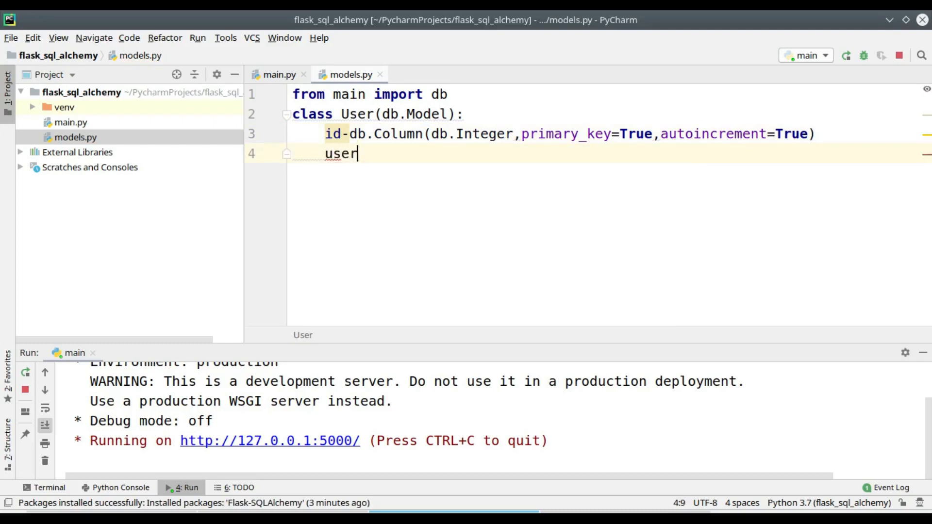
type("name=")
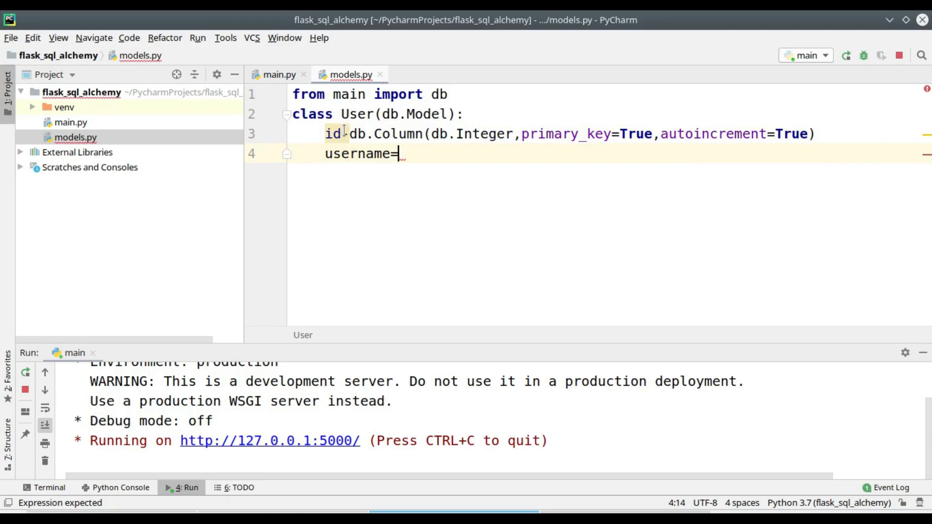
left_click(342, 134)
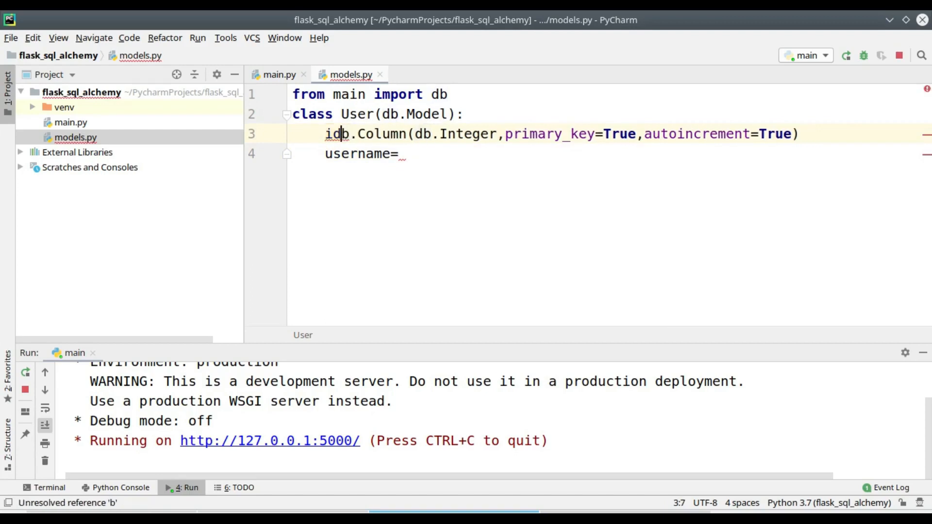
type("=")
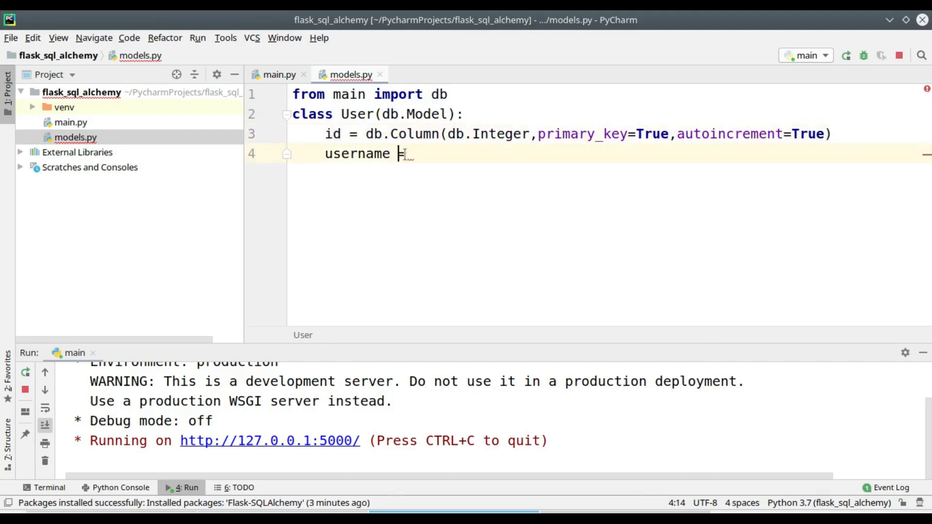
type("=")
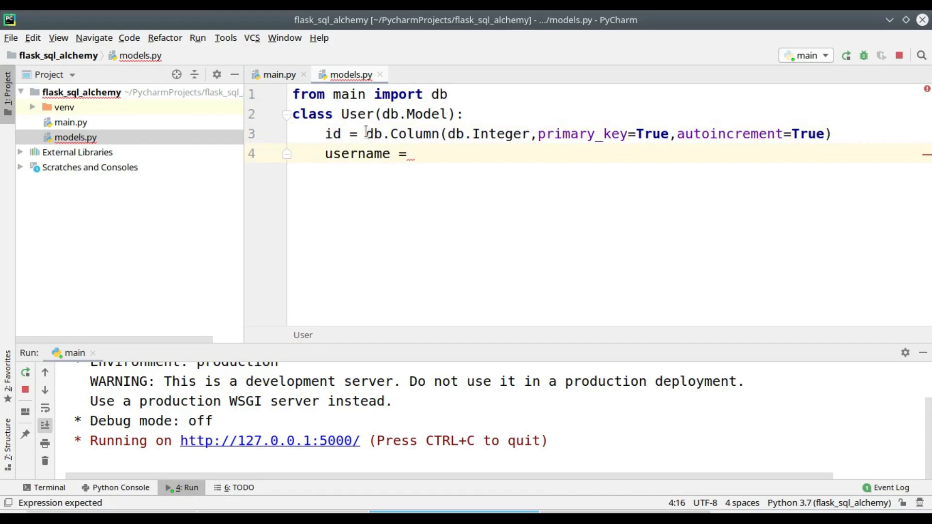
left_click_drag(365, 134, 832, 134)
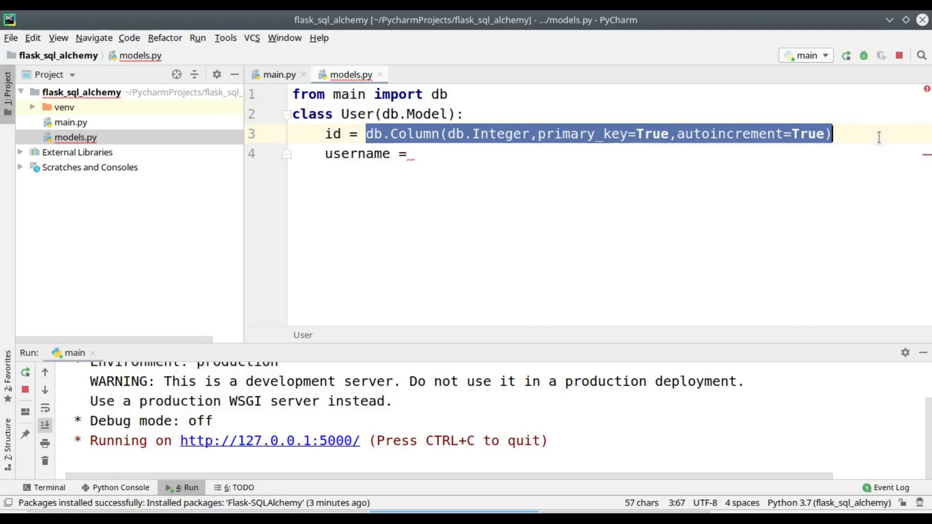
left_click(415, 154)
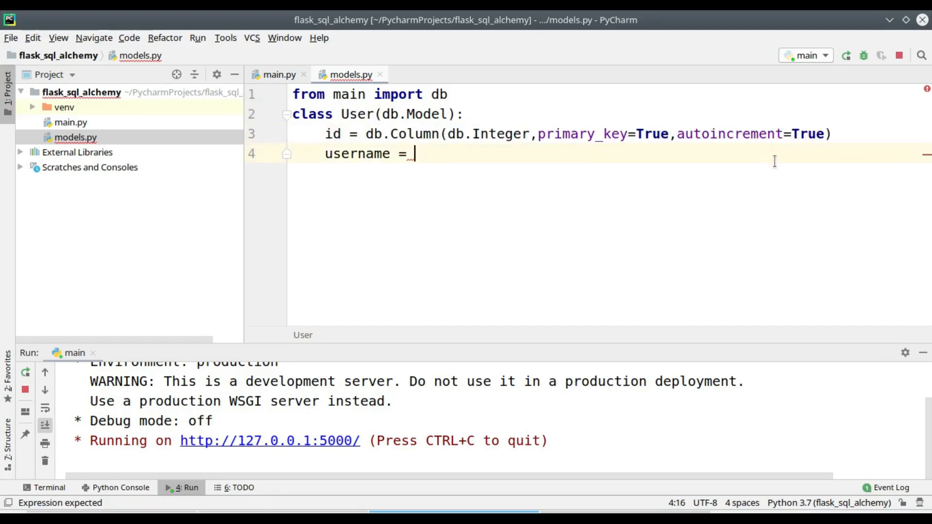
Paste the column call into username, changing it to String, unique, without autoincrement.
type("db.Column(db.integer,primary_key=True,autoincrement=True)")
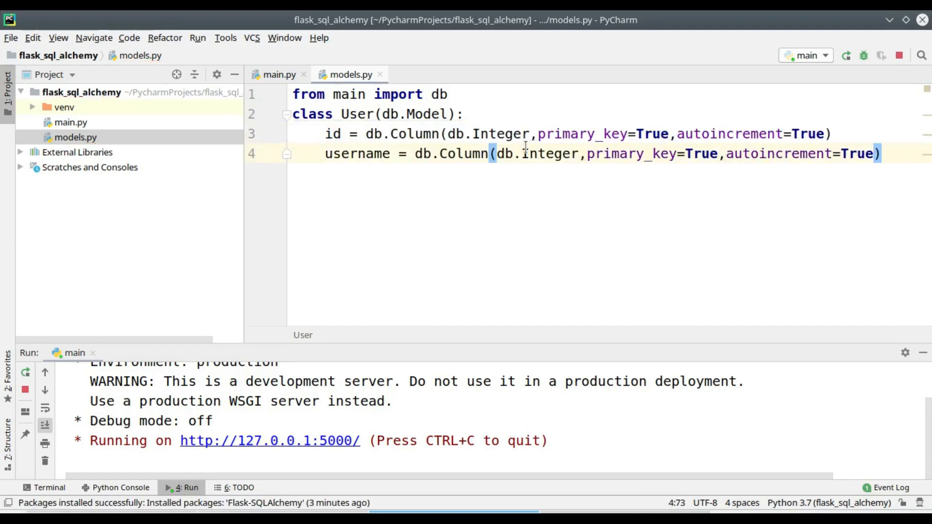
double_click(551, 154)
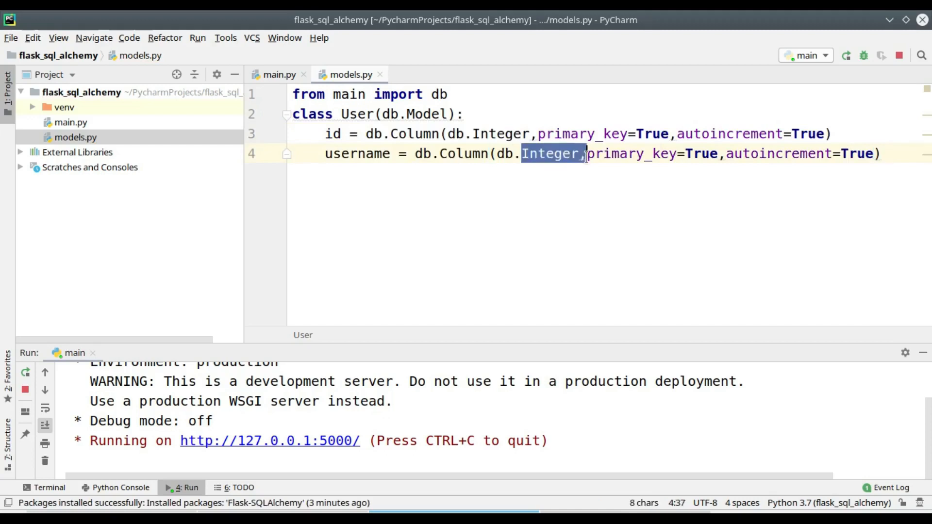
type("Str")
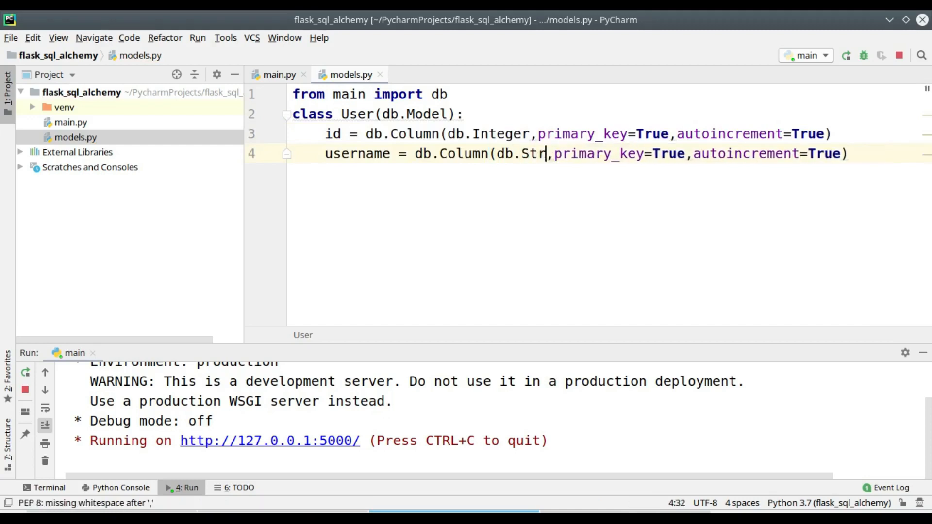
type("ing")
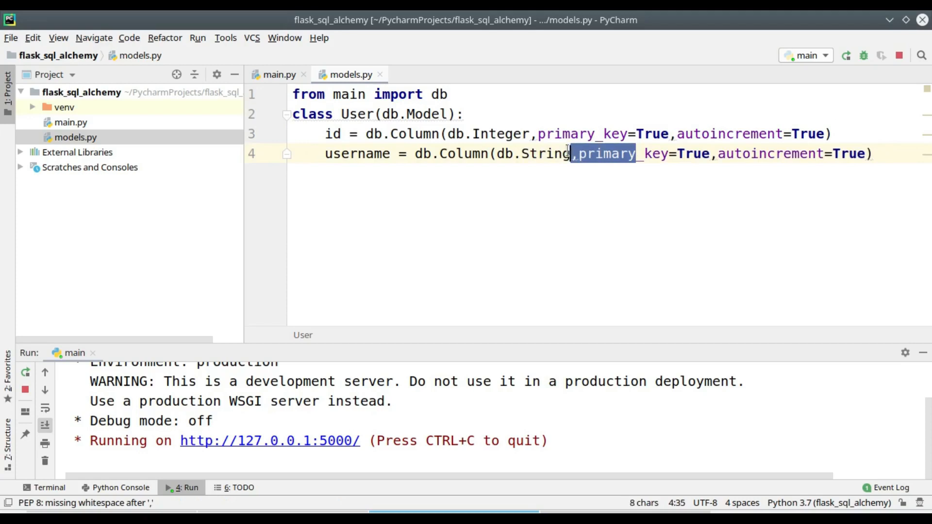
type("uni")
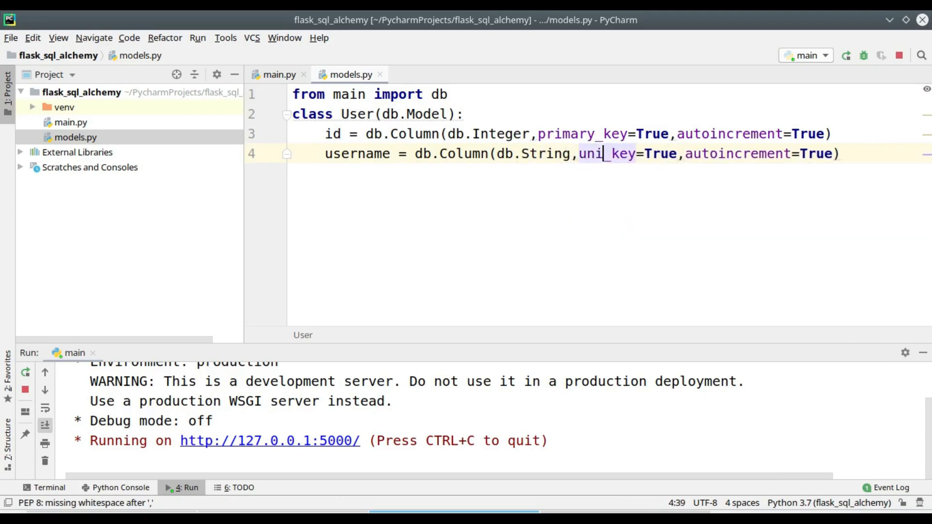
type("que")
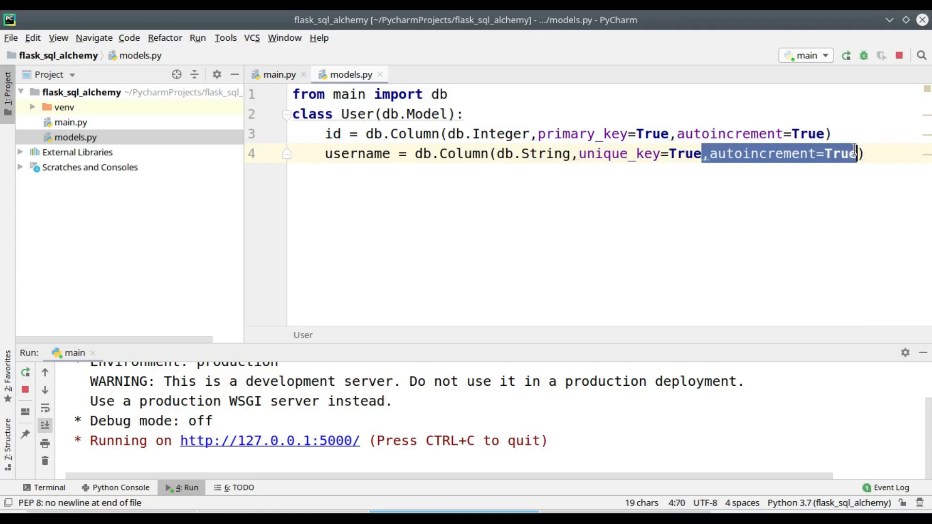
key("Delete")
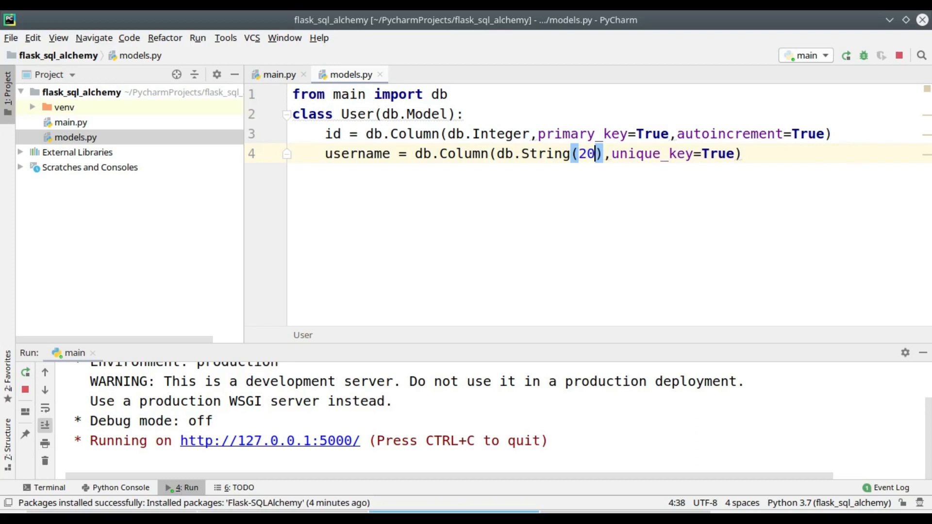
Add nullable=False to the username column and duplicate the line.
left_click(742, 154)
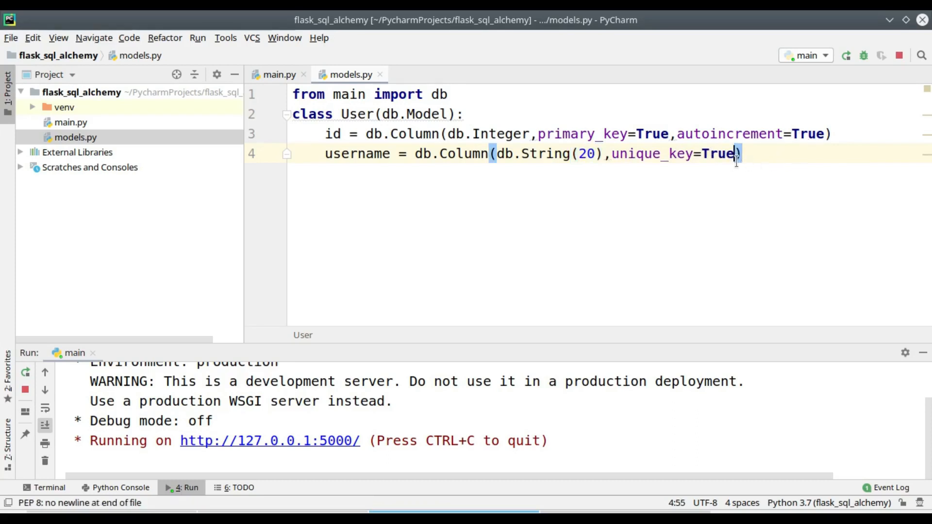
type(",nullable=")
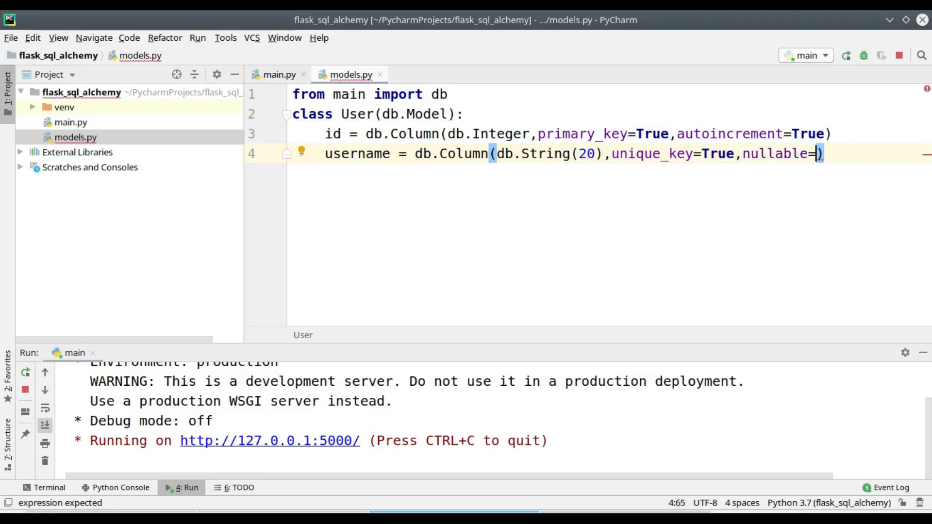
type("False")
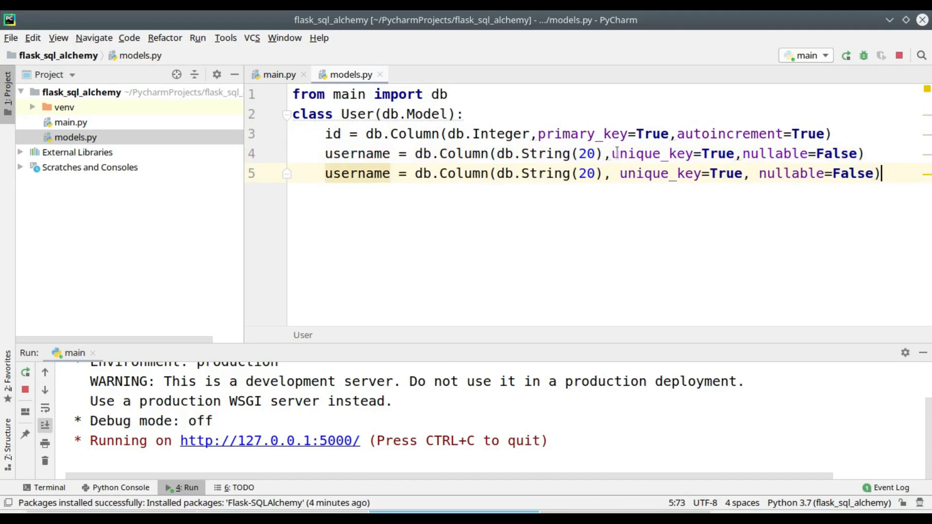
double_click(357, 173)
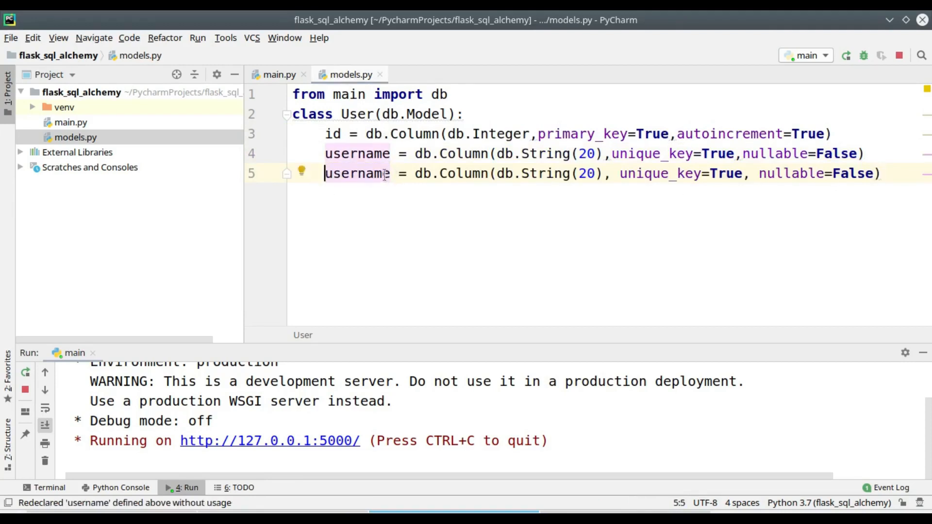
Rename the copied line to email with String(80) and add a line below.
double_click(356, 173)
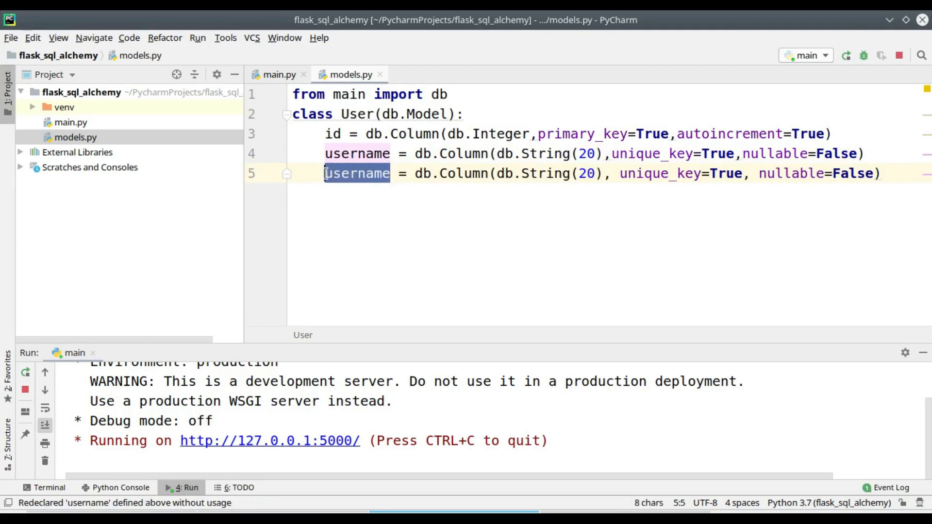
type("email")
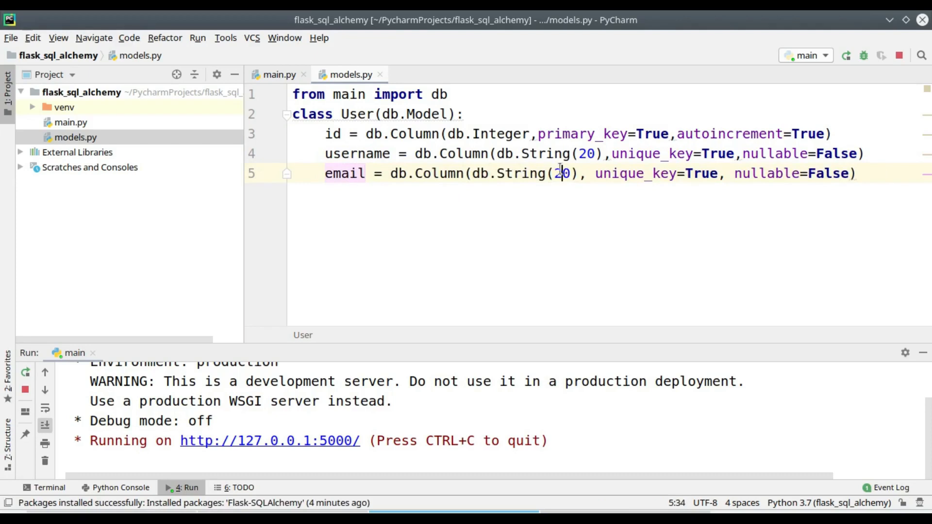
type("80")
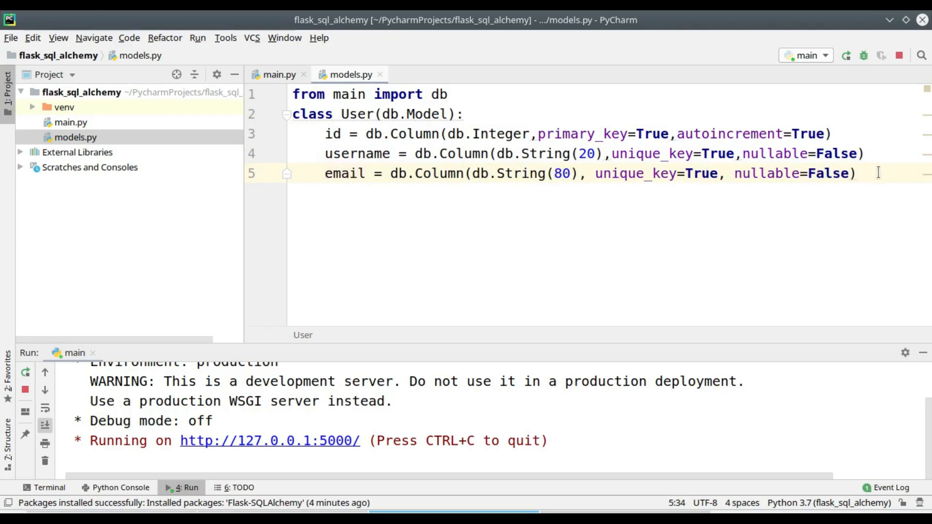
key("enter")
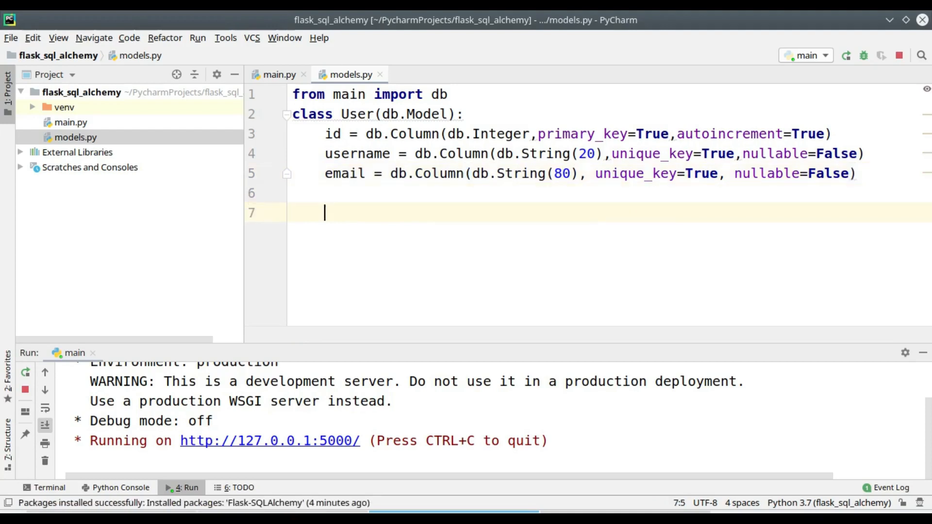
In models.py, give User a __repr__ that returns '<User %r>' % self.username.
type("def")
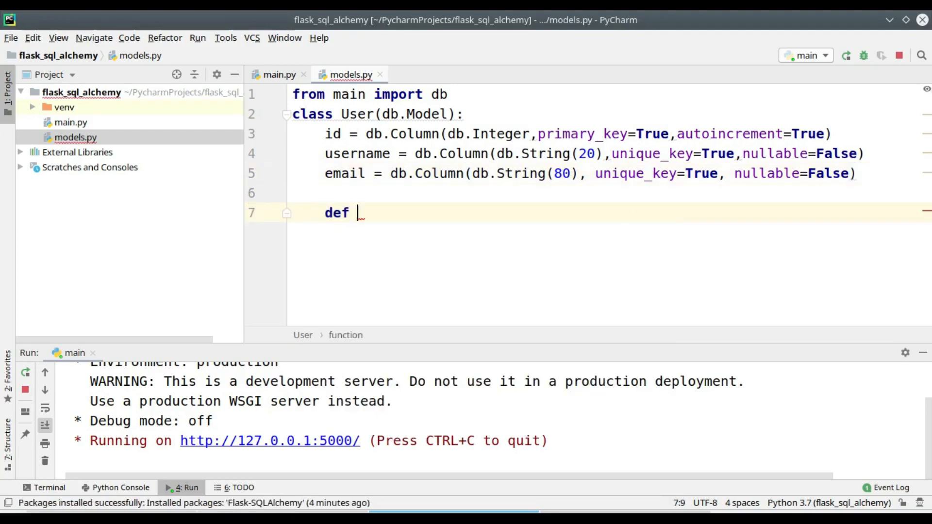
type("__repr__(self):")
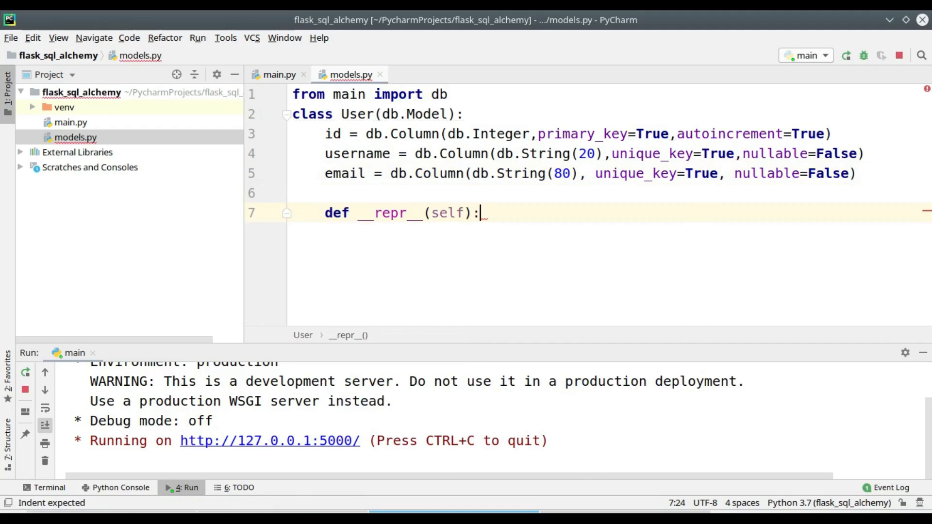
type("return")
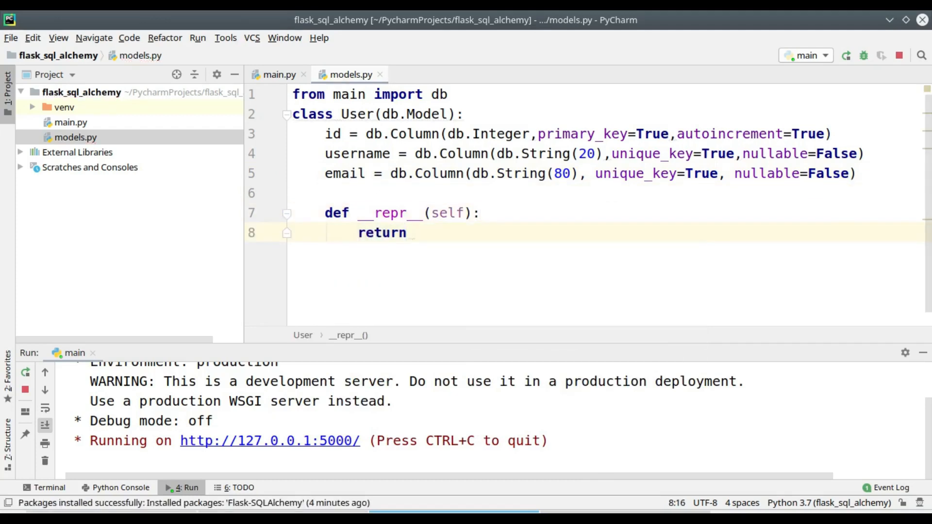
type("''")
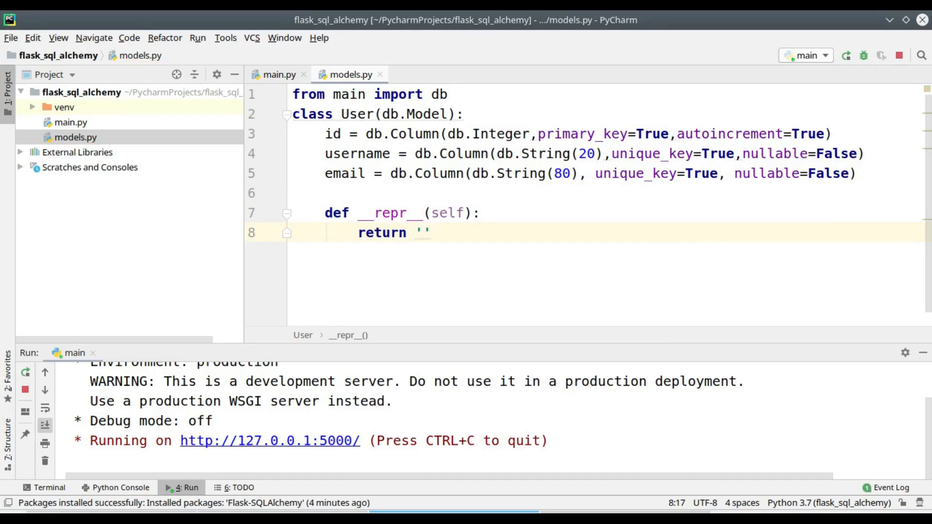
left_click(422, 232)
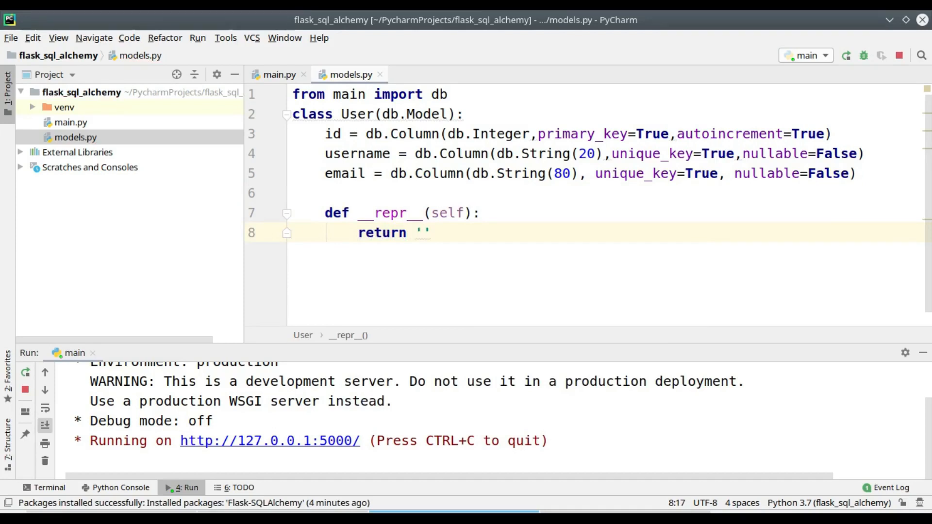
type("User")
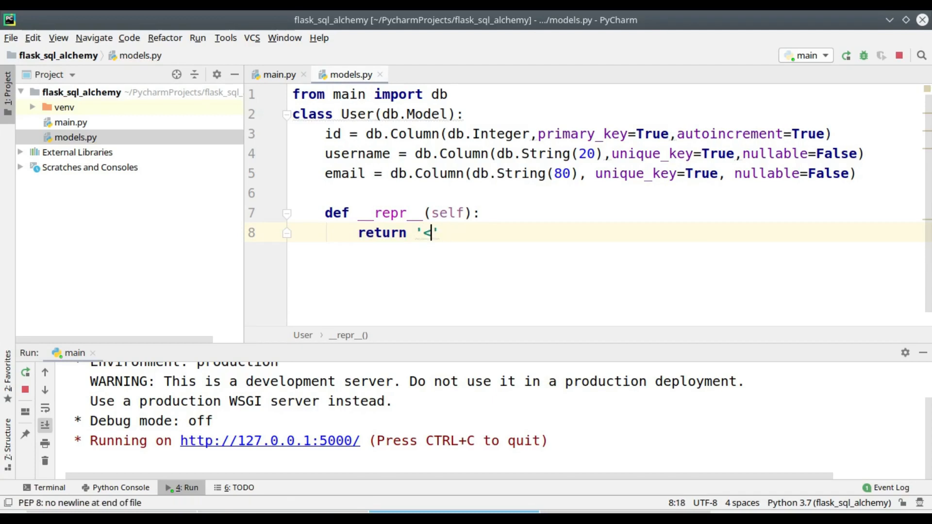
type("User")
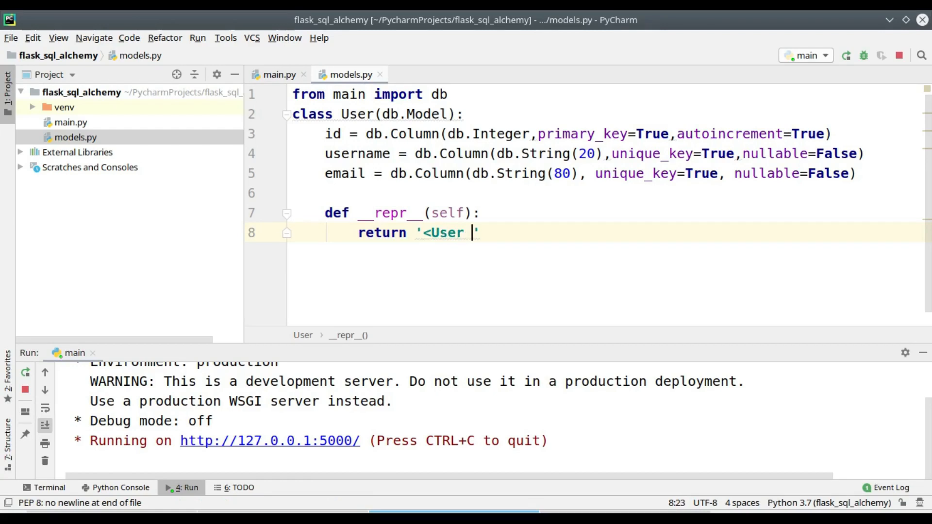
type("%r>")
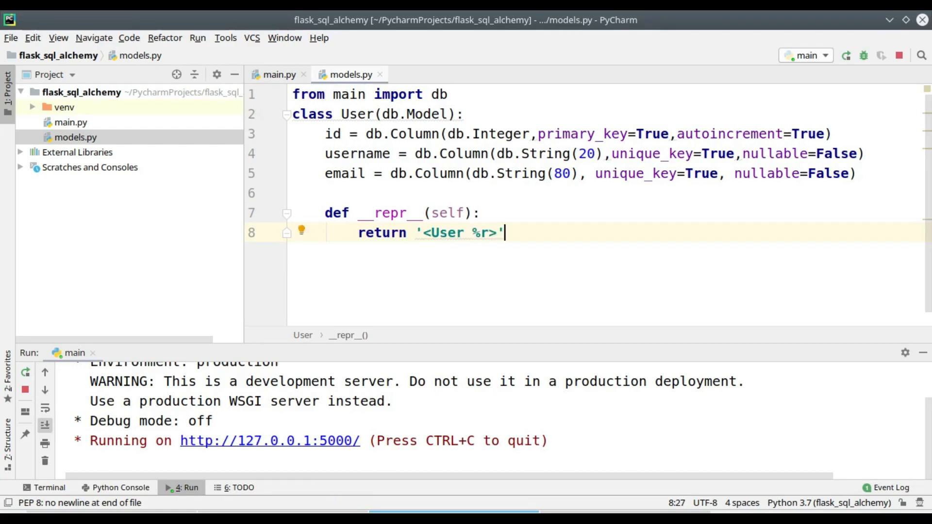
type("%")
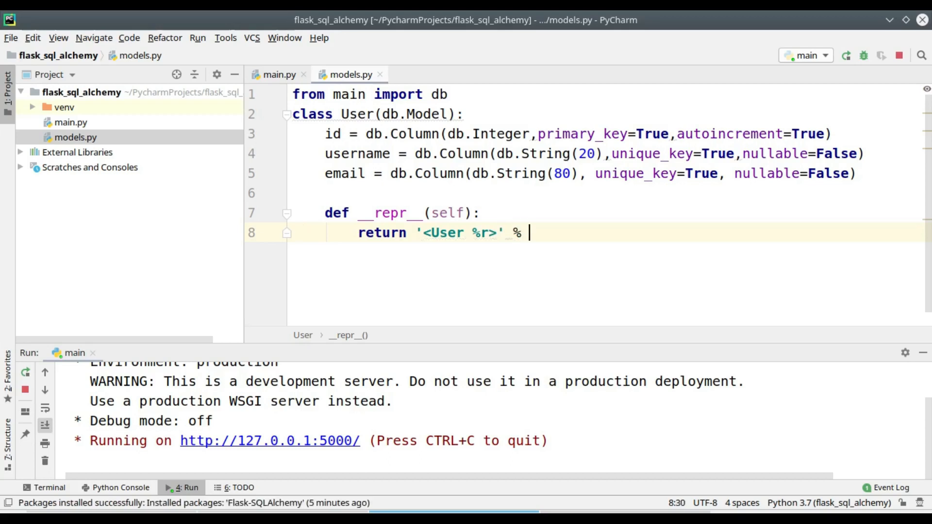
type("self")
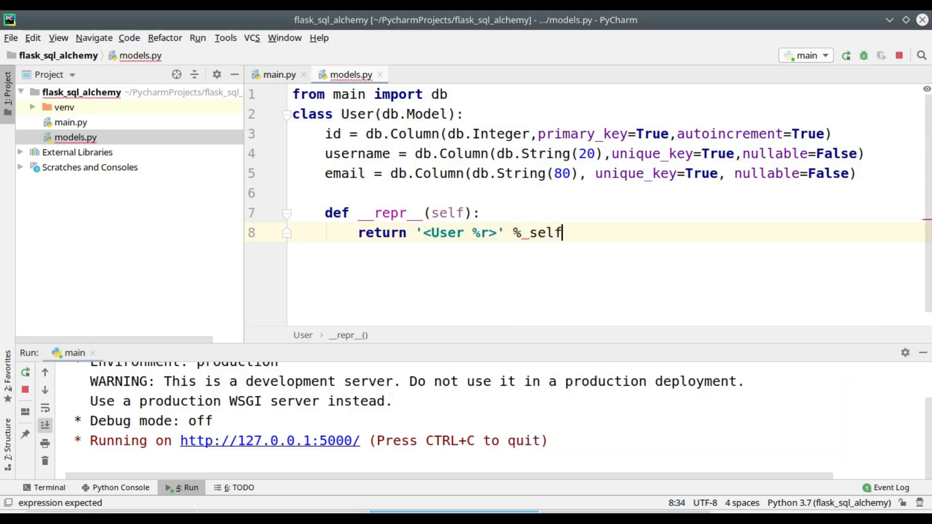
type(".username")
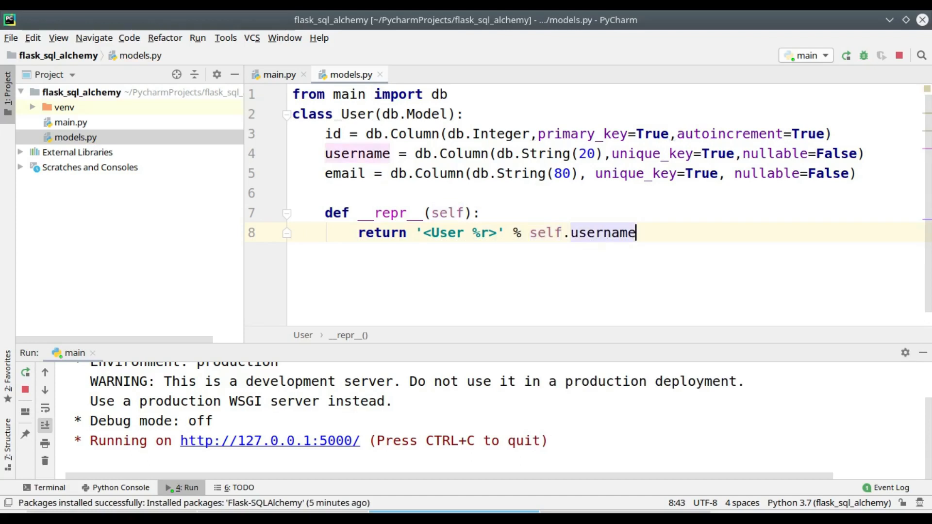
mouse_move(490, 42)
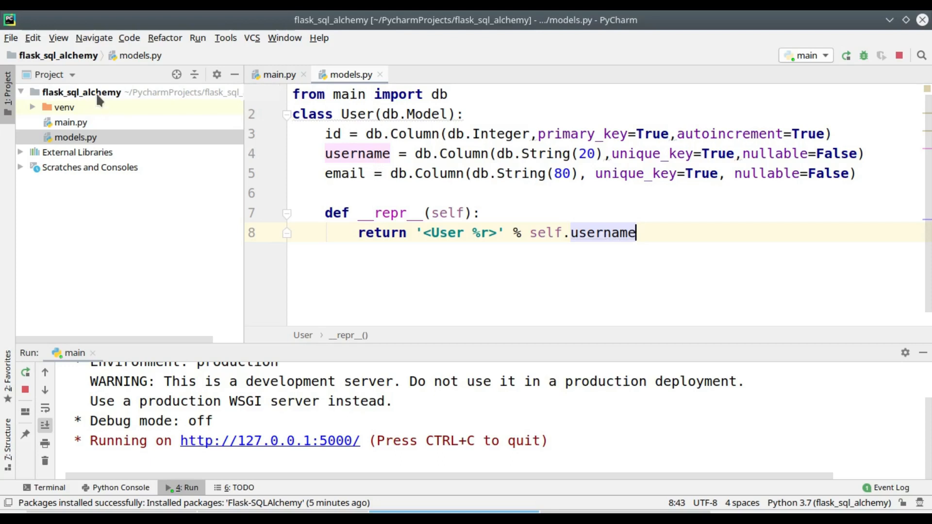
Add a new Python file named example to the flask_sql_alchemy project folder.
left_click(70, 121)
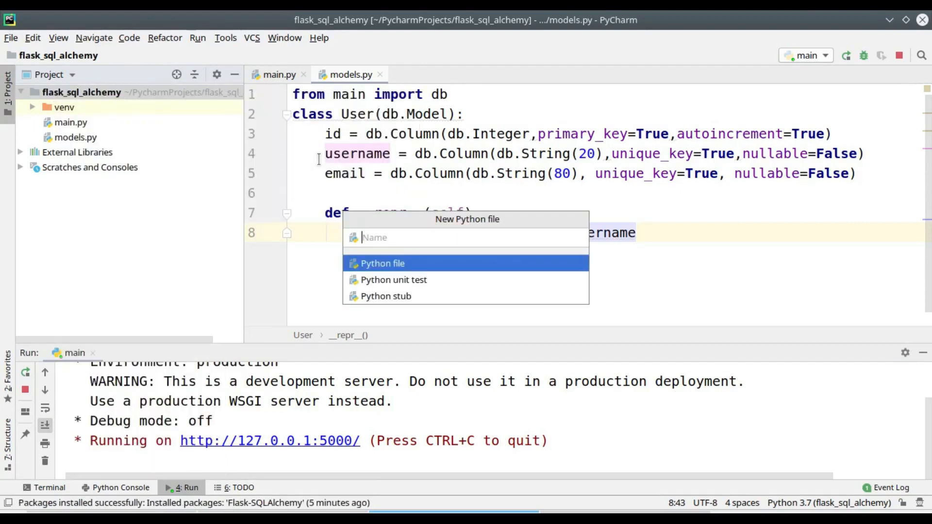
type("ex")
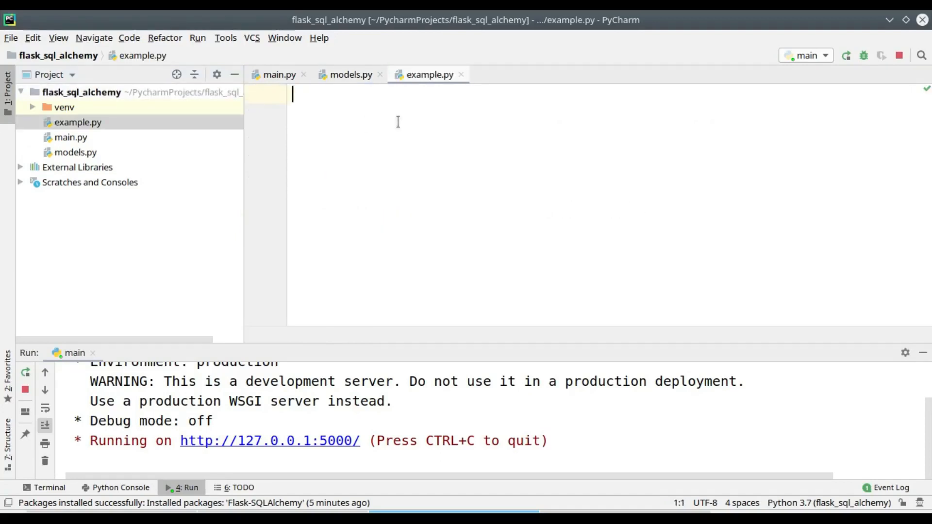
Define class Fruit with a name attribute defaulting to an empty string.
type("class")
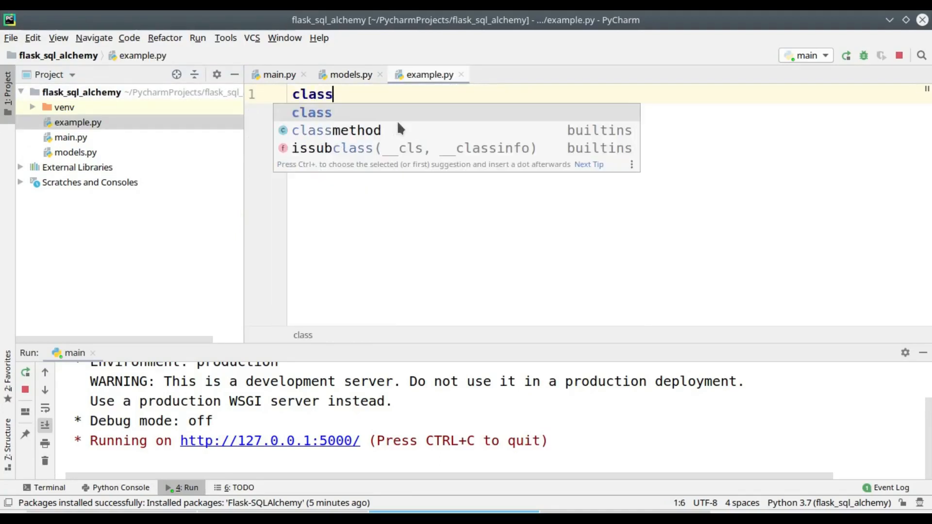
type("fru")
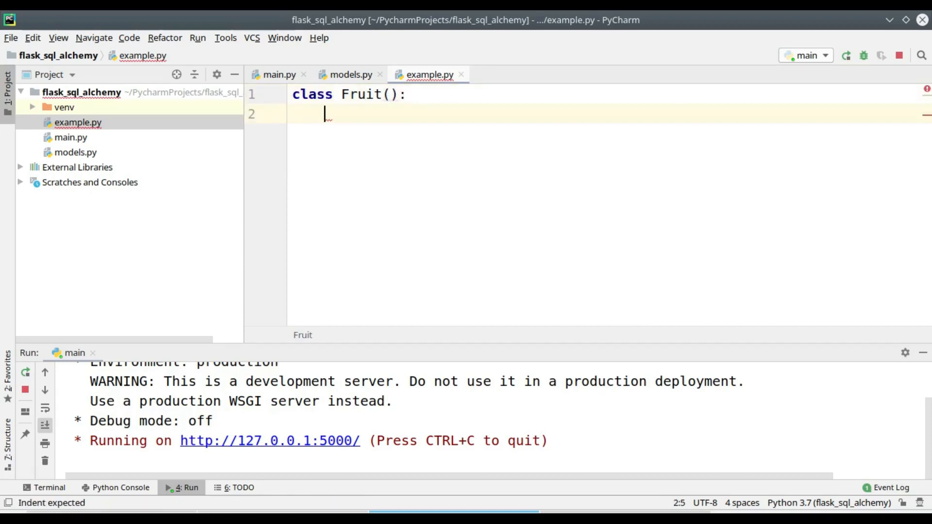
type("name=:")
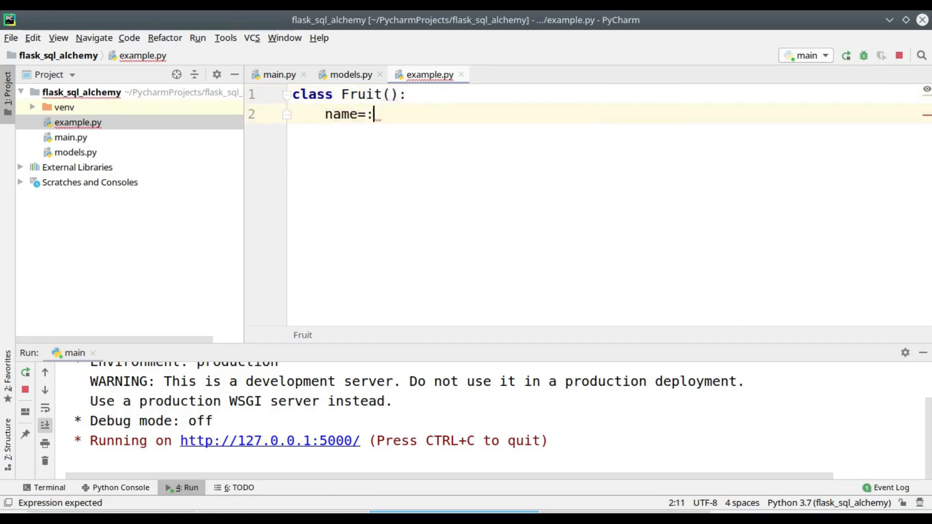
type("\"\"")
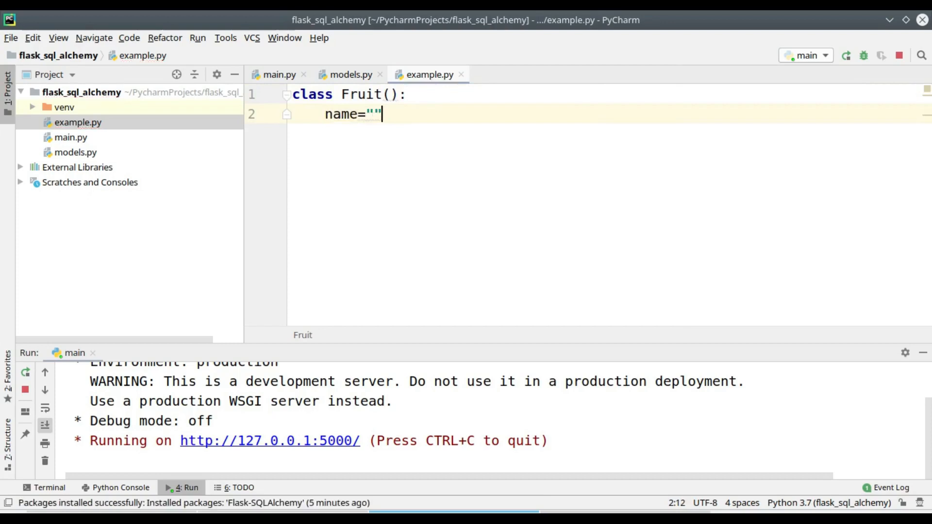
Add a __repr__ returning self.name, and begin writing apple=Fruit().
type("def")
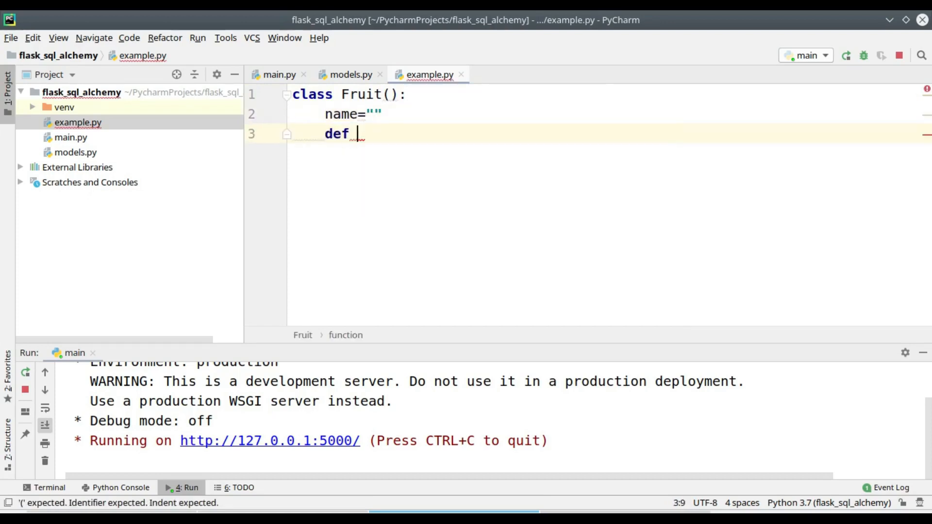
type("__repr__(self):")
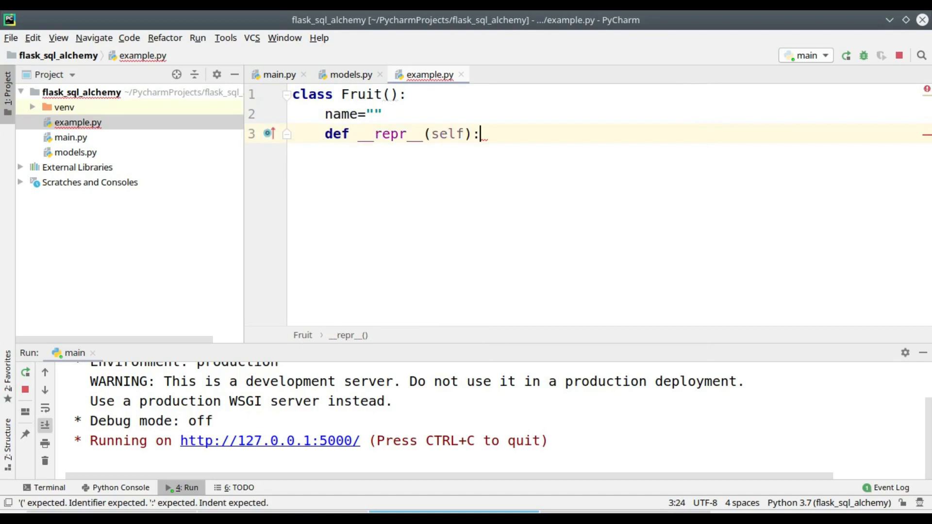
type("rer")
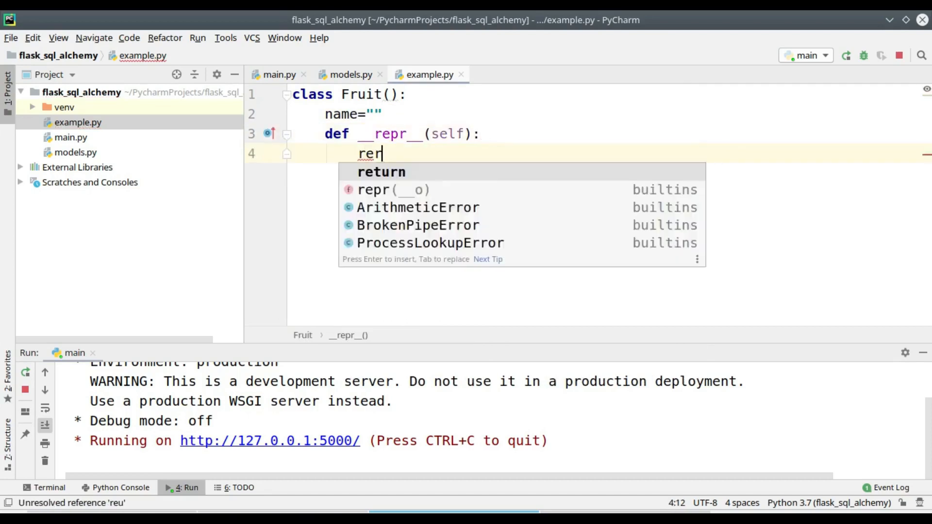
key("Enter")
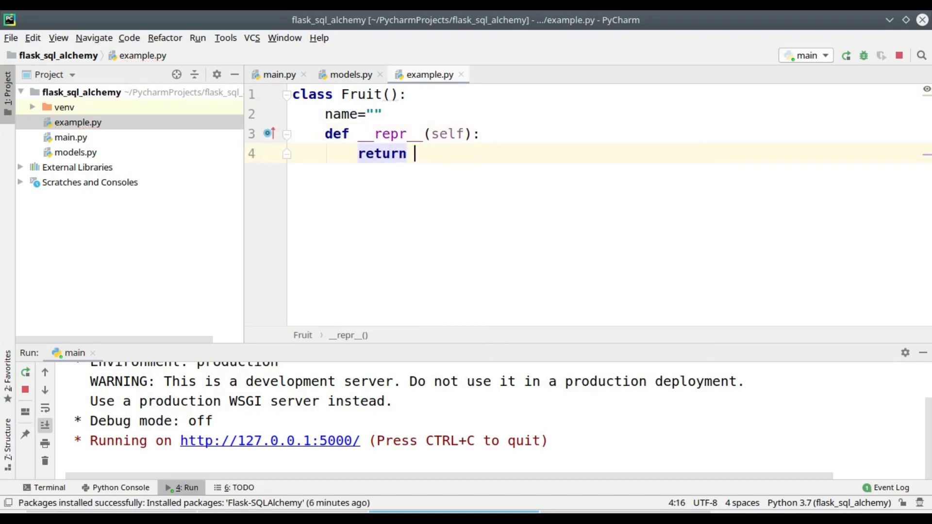
type("\"")
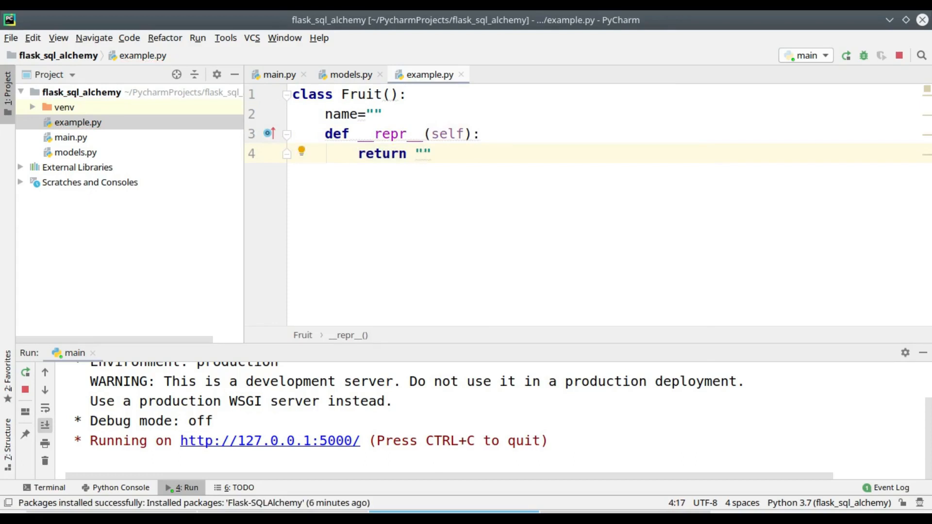
type("self.name")
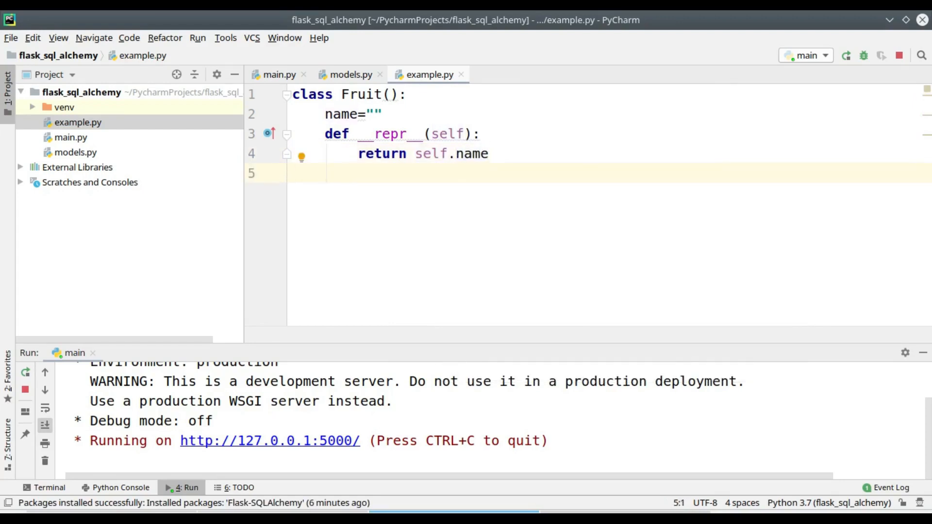
type("apple=Fruit(")
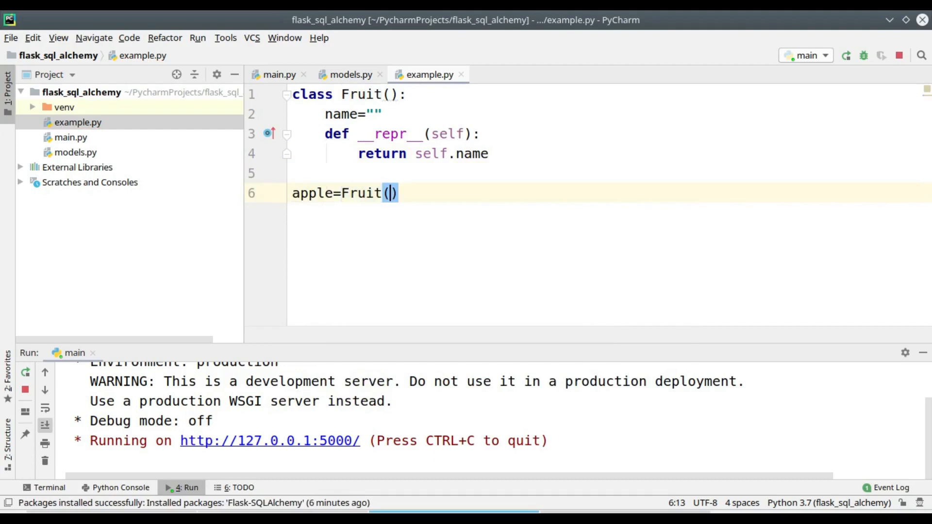
Below apple=Fruit(), set apple.name = "Apple" and call print(apple).
key("enter")
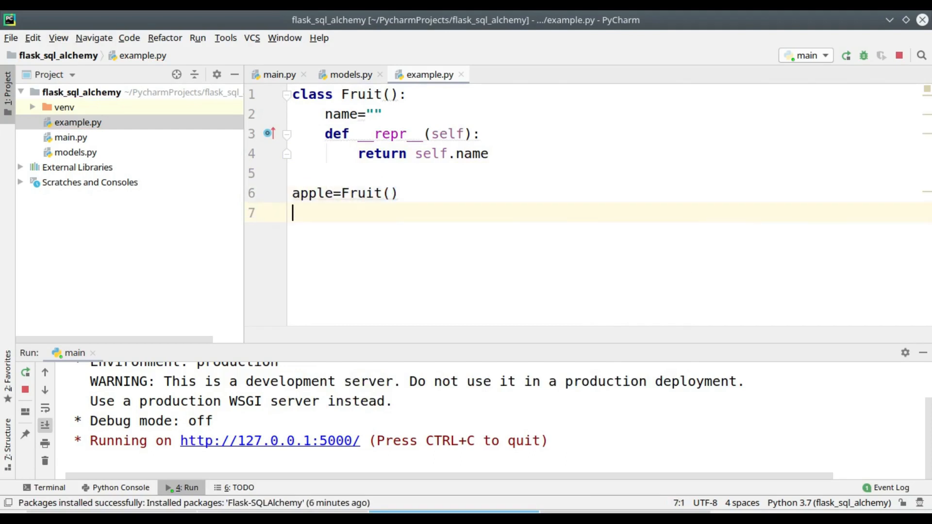
type("apple.name")
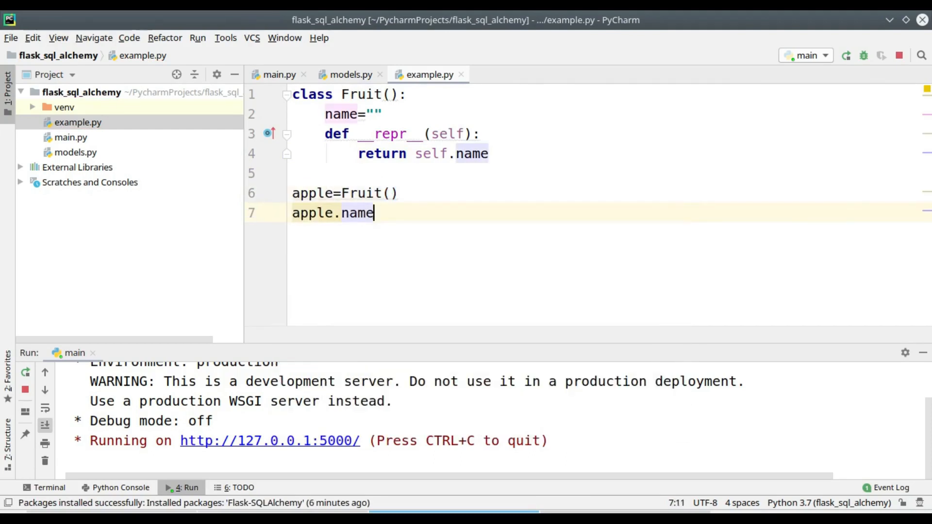
type("=\"A\"")
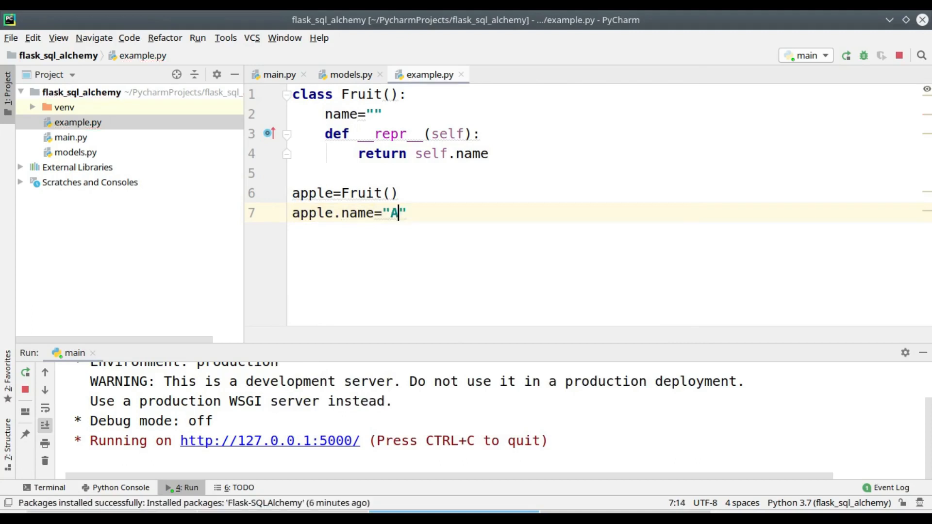
type("pple")
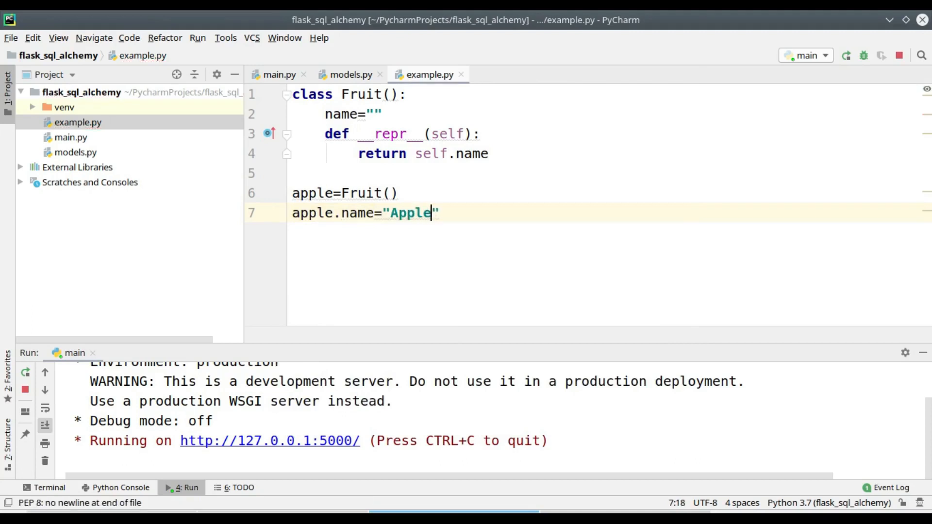
type("print")
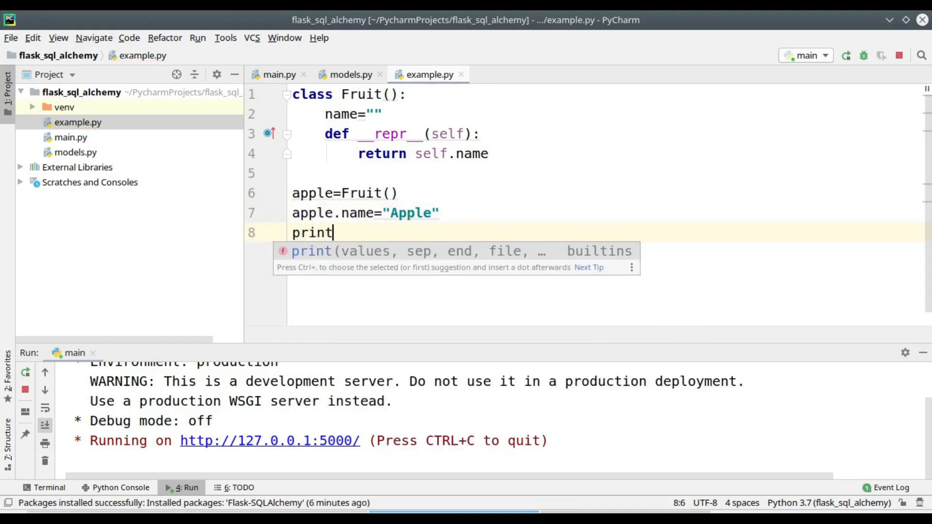
type("(")
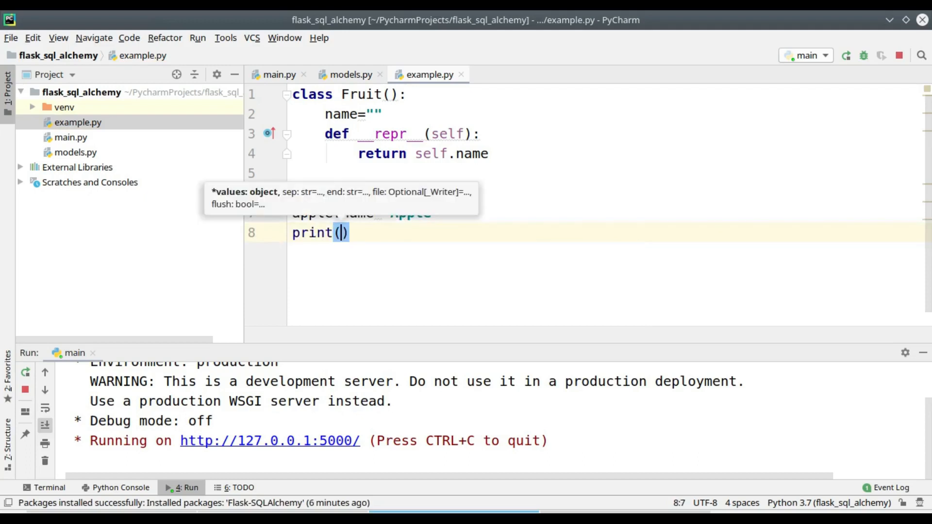
type("apple")
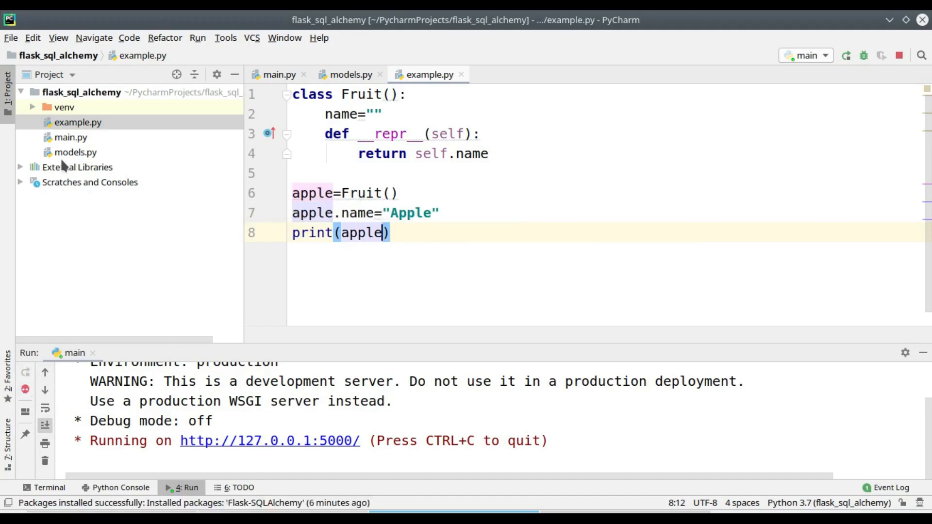
right_click(77, 122)
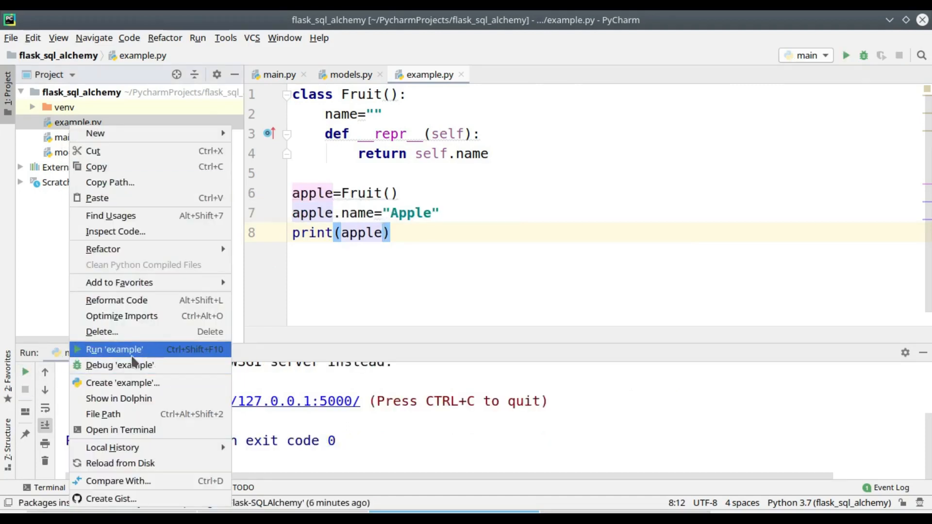
Run example.py, comparing output with and without __repr__, ending with Apple printed.
left_click(114, 349)
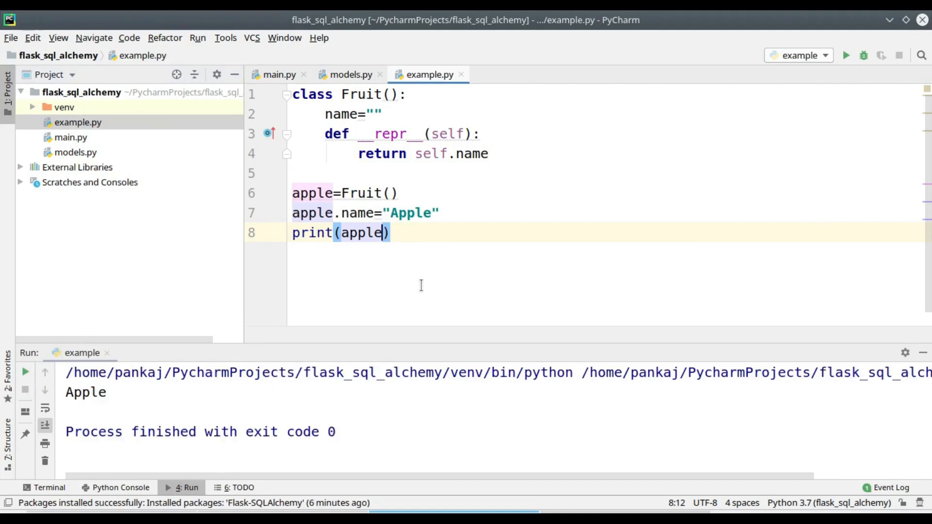
mouse_move(409, 267)
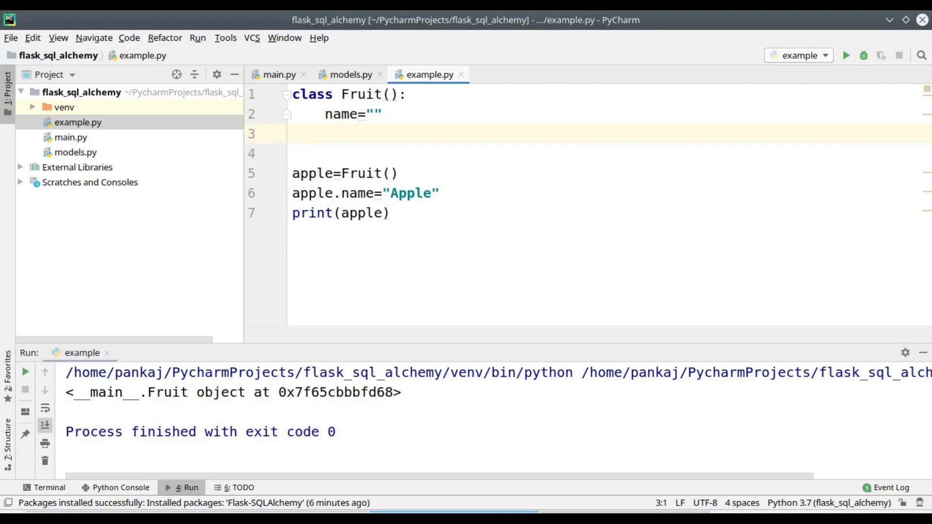
mouse_move(413, 158)
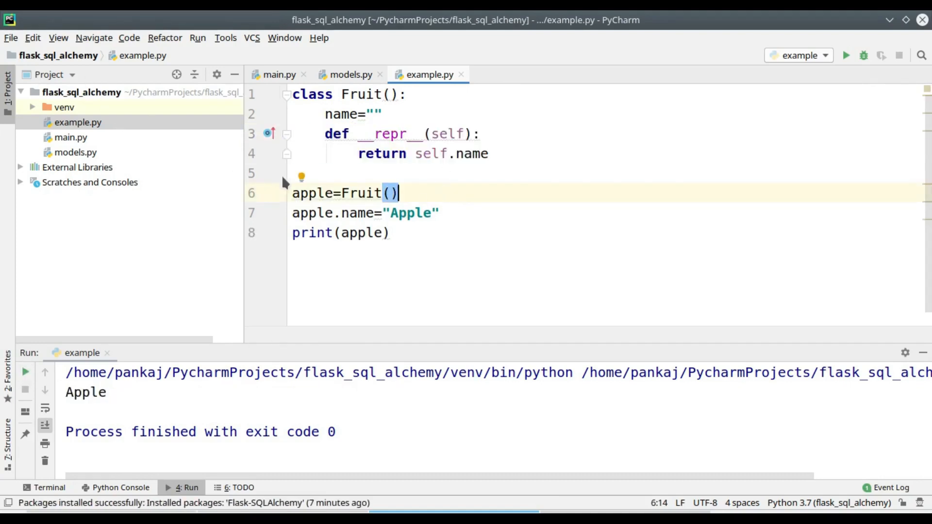
left_click(351, 74)
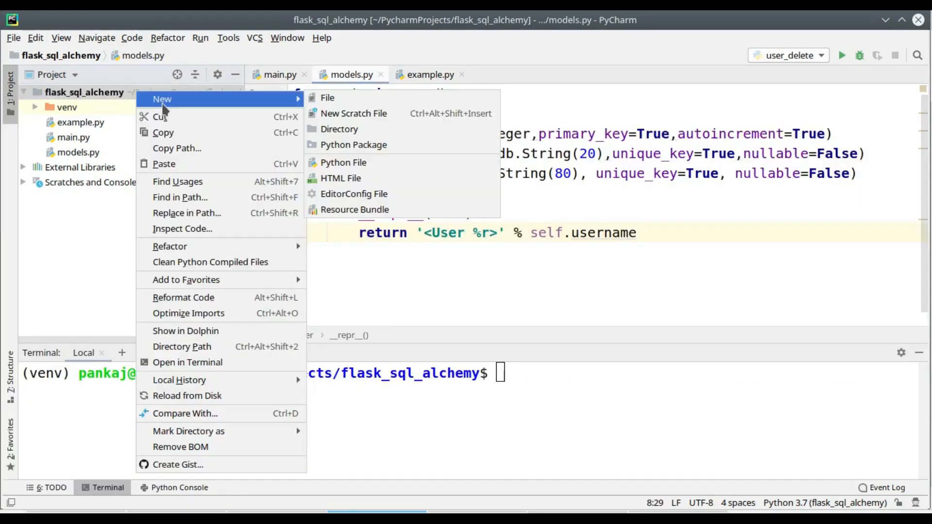
Create a new Python file named table_insert in the project.
left_click(344, 162)
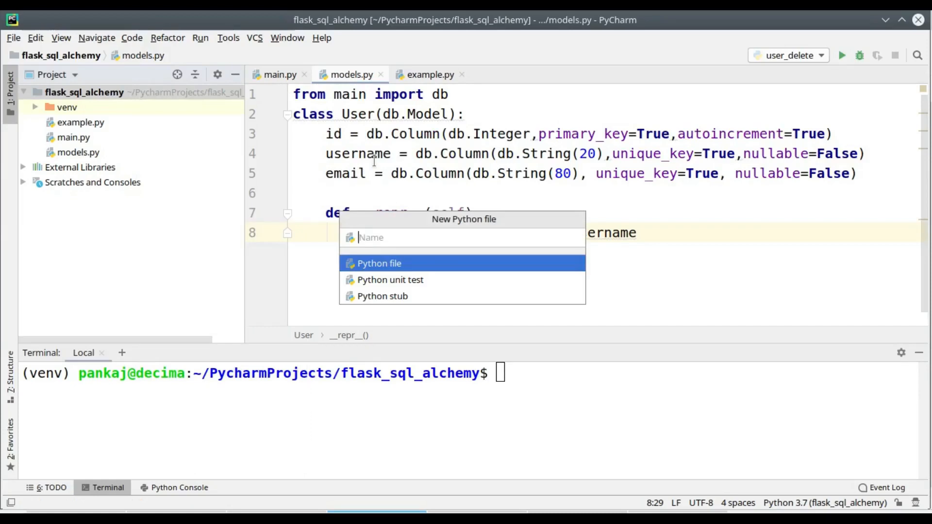
type("table")
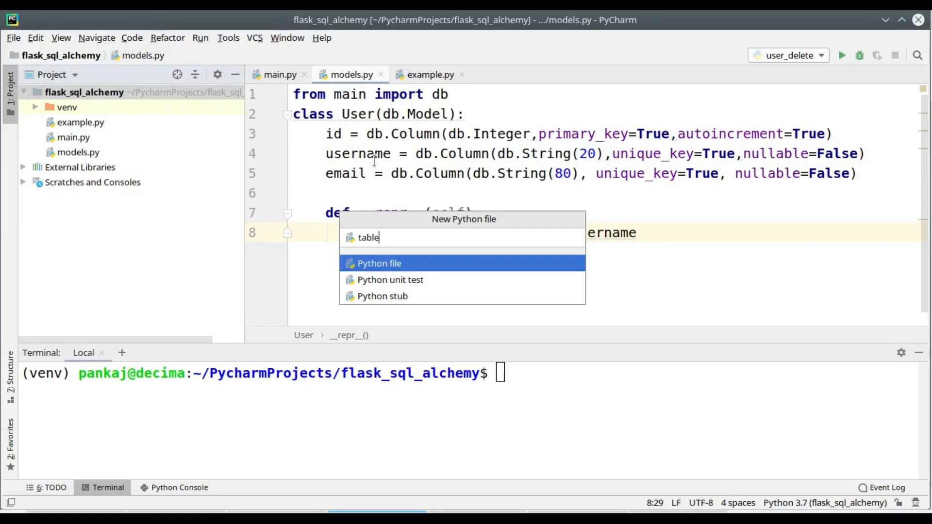
type("_")
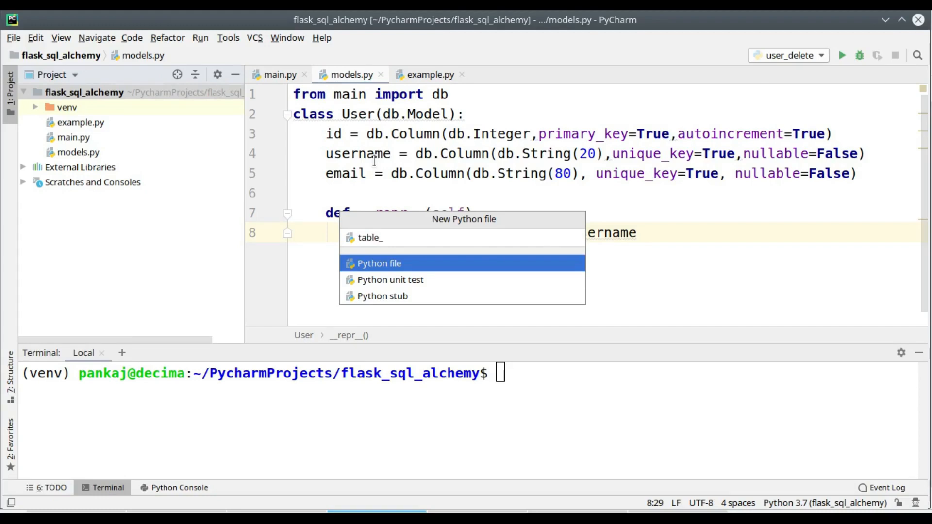
type("insert")
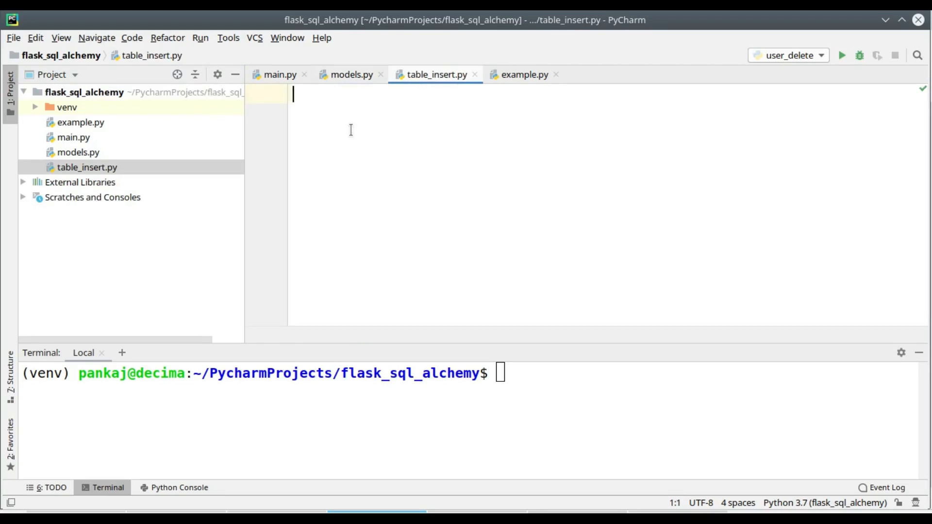
Import db and User from models and call db.create_all().
type("from main import db")
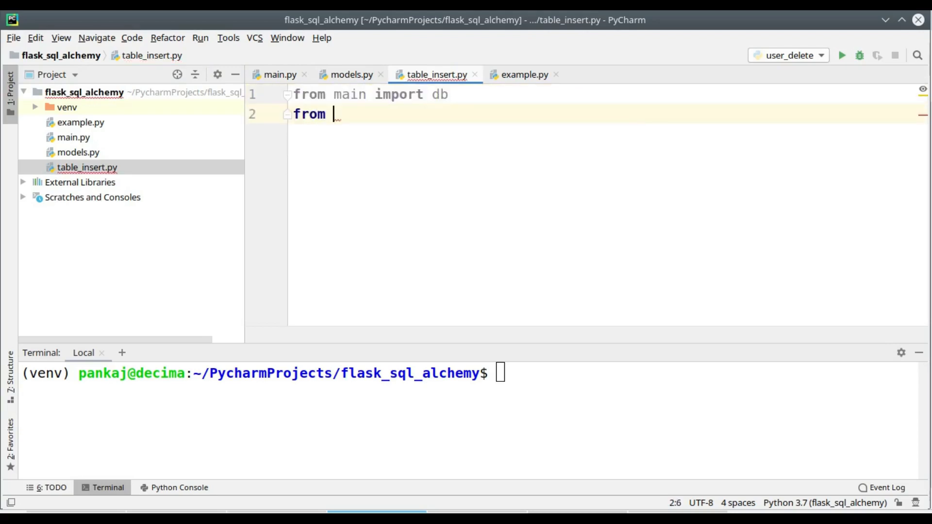
key("backspace")
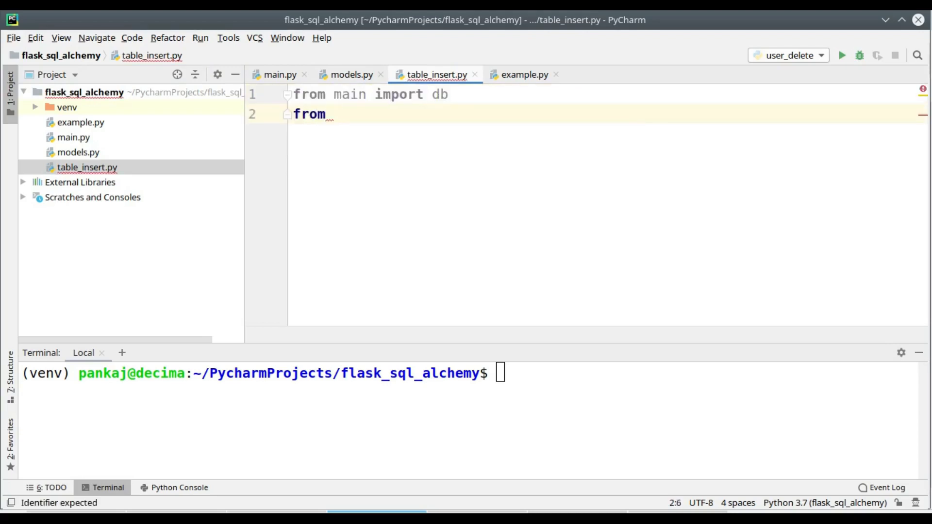
type("models")
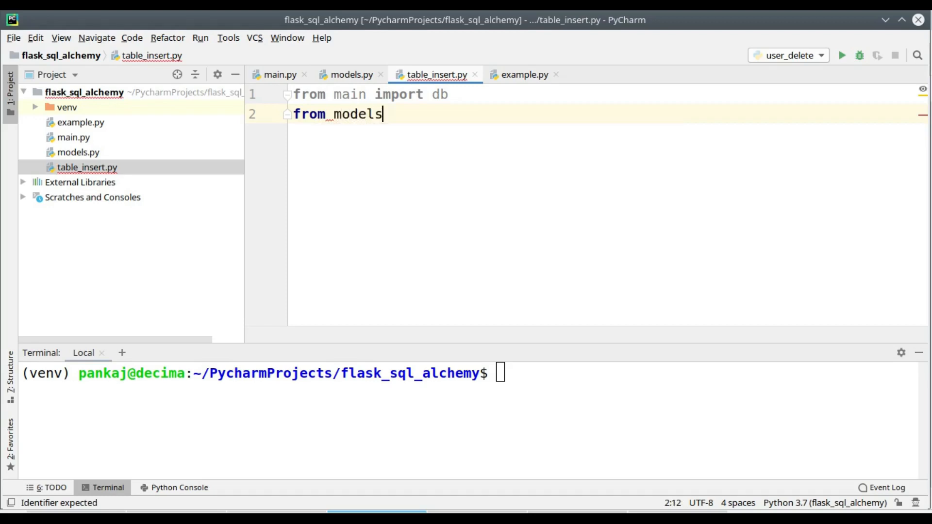
type("import U")
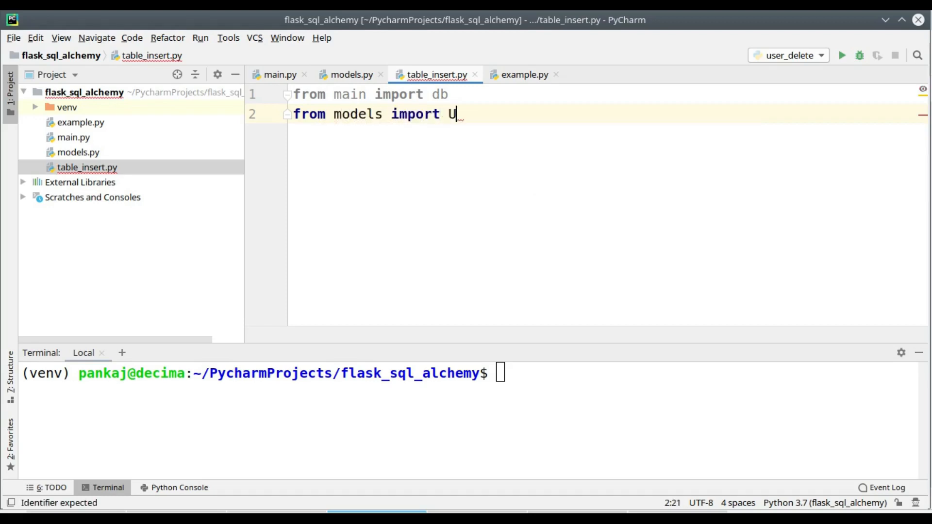
type("ser")
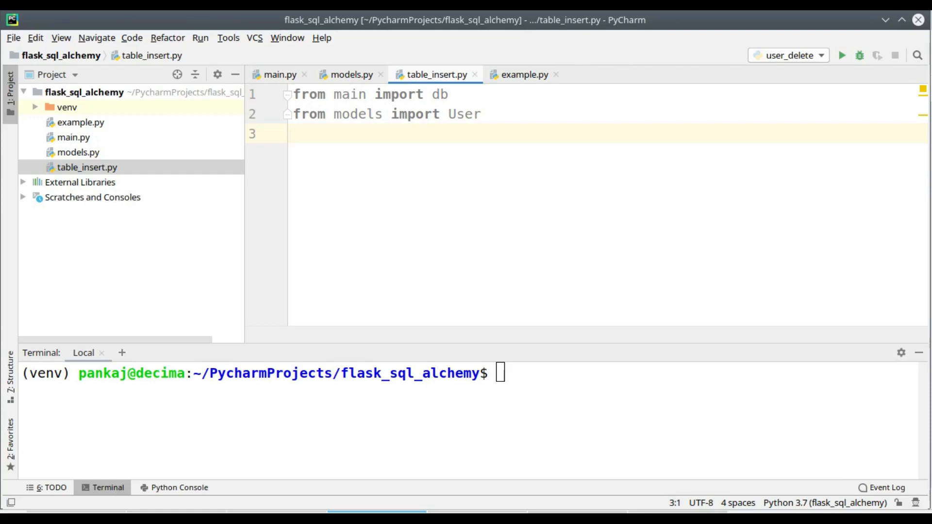
type("db.create_all")
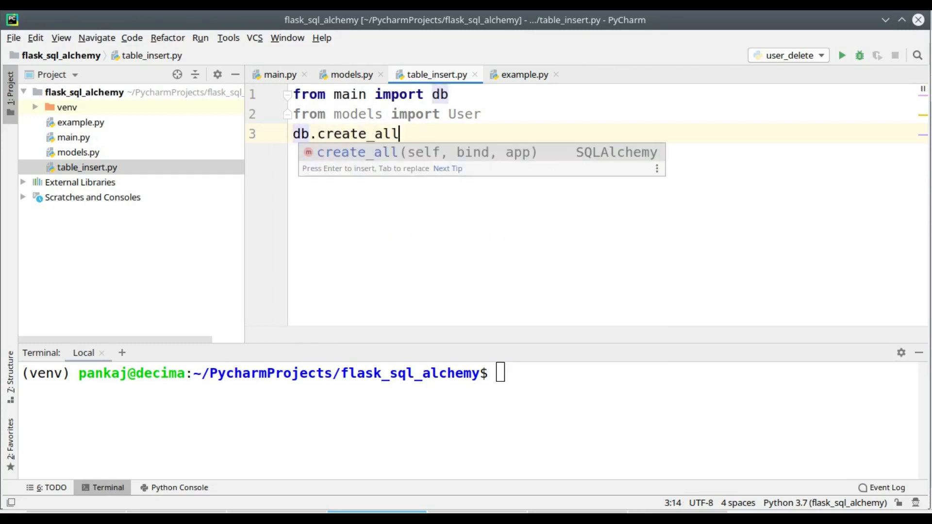
key("Enter")
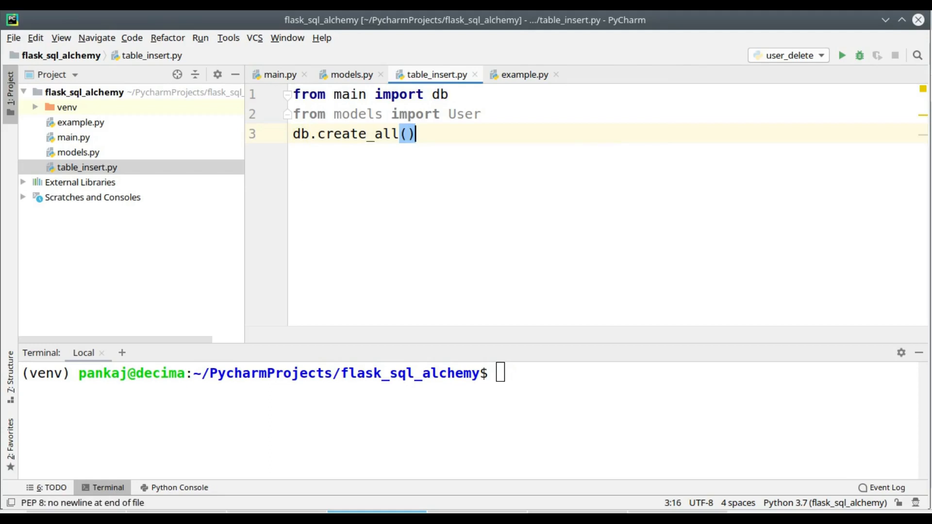
type("d")
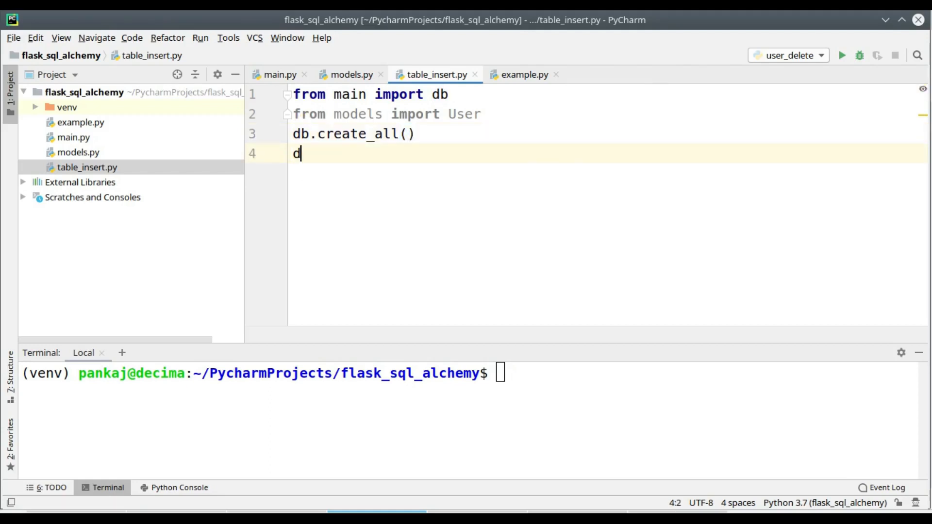
type("a")
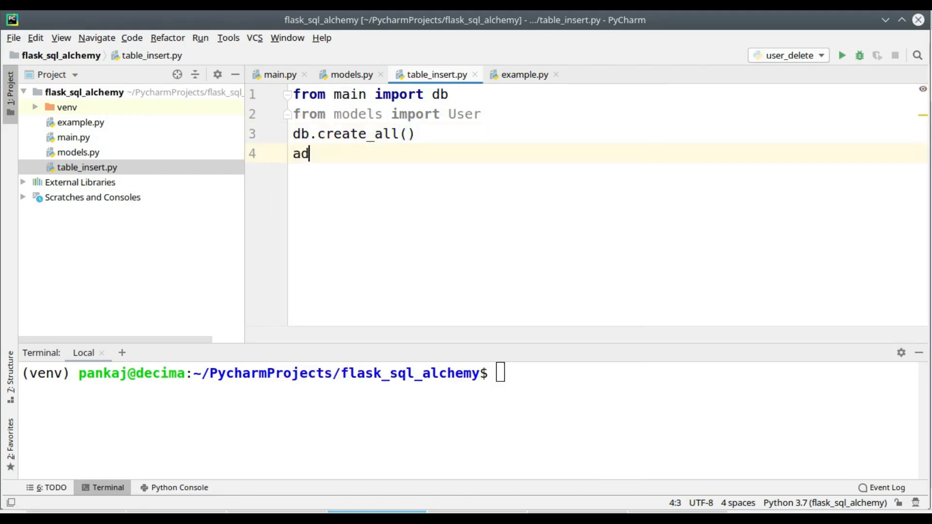
type("min=")
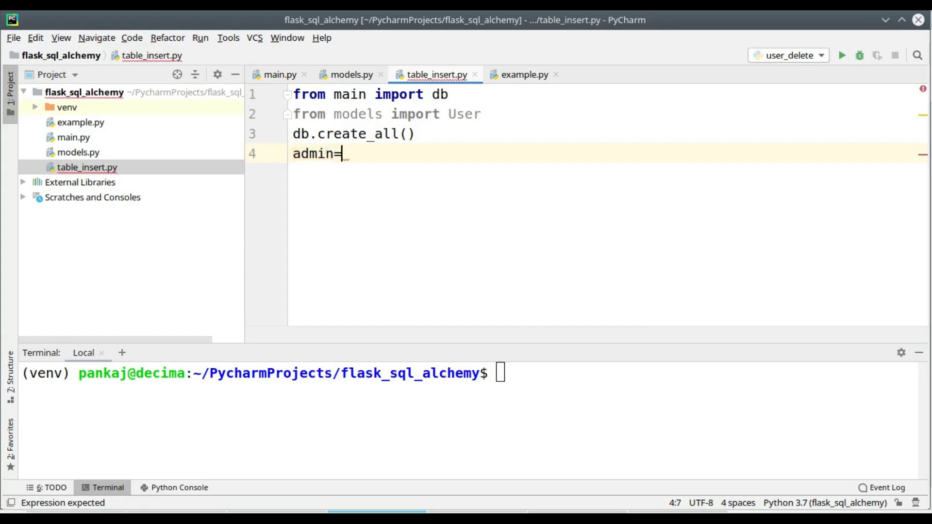
type("User()")
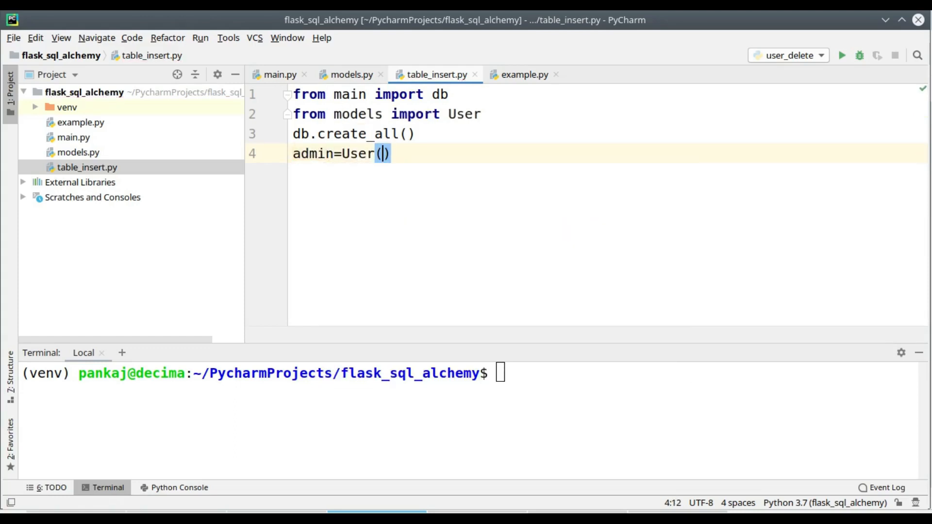
type("username=\"admin")
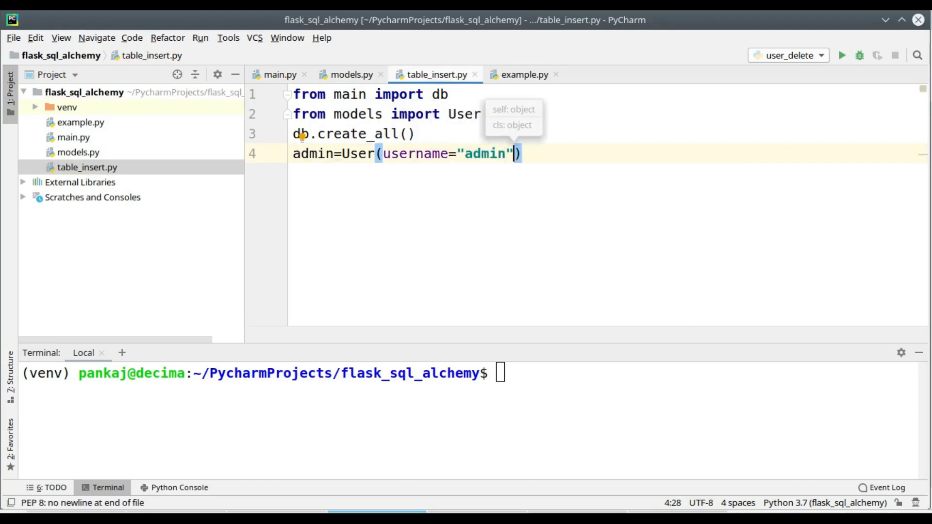
type(",email=")
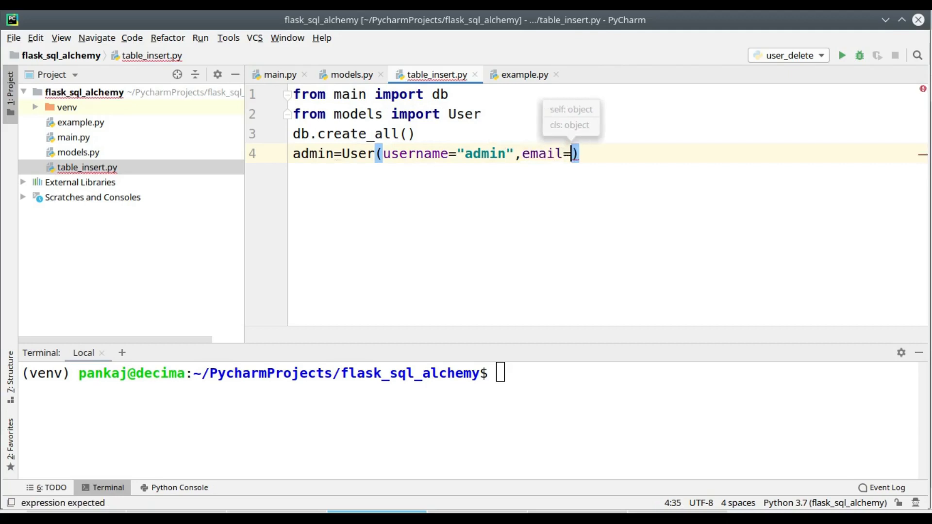
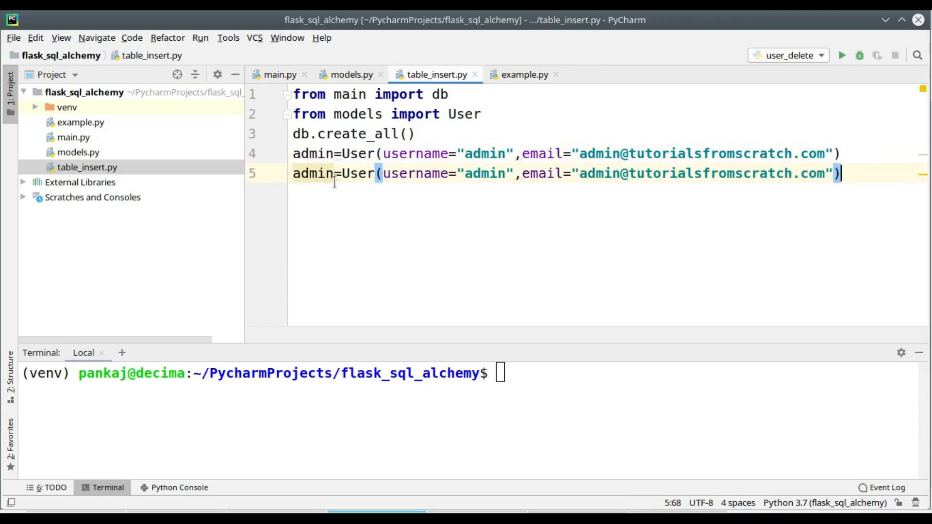
Change the duplicated admin line to a guest User with guest username and email.
type("guest")
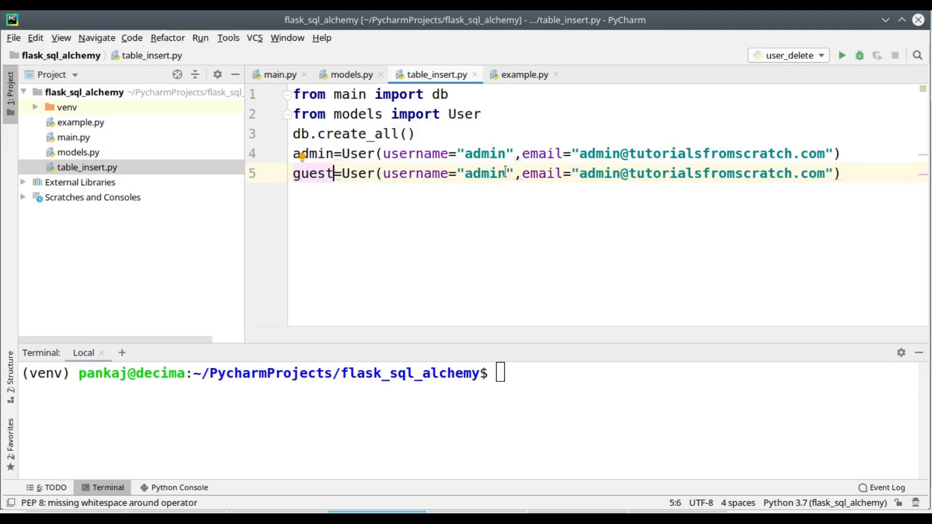
type("ague")
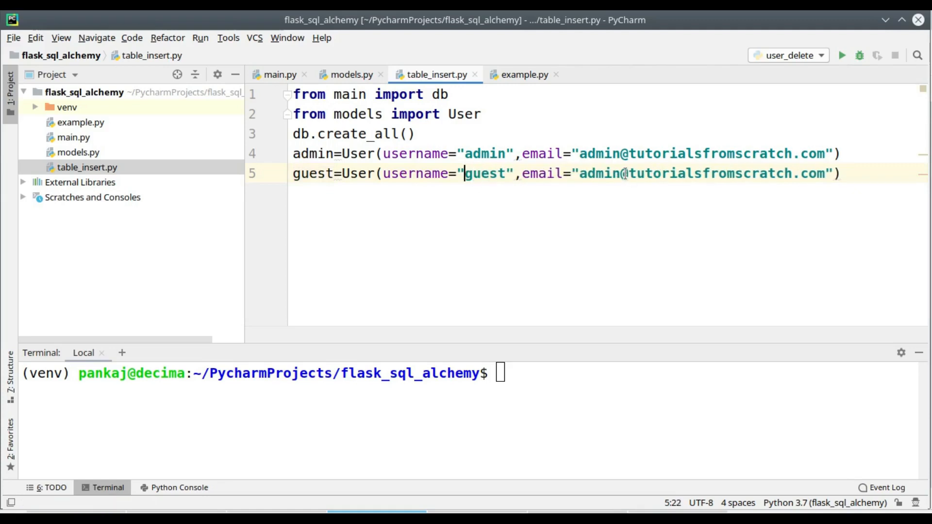
double_click(597, 173)
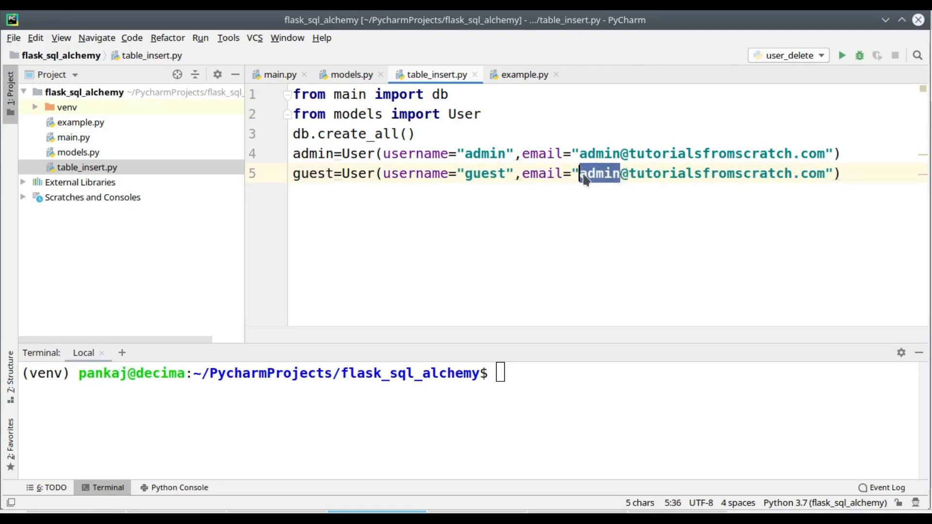
type("guest")
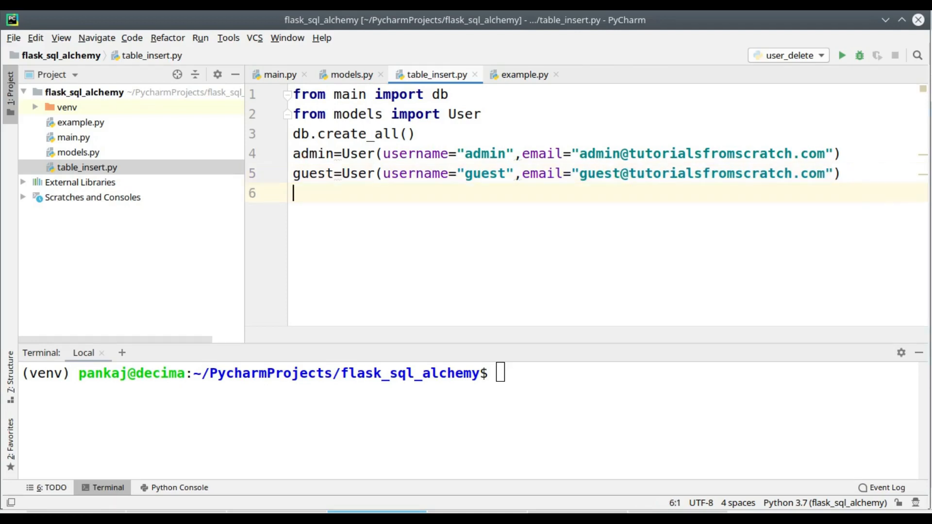
type("db.session.add(")
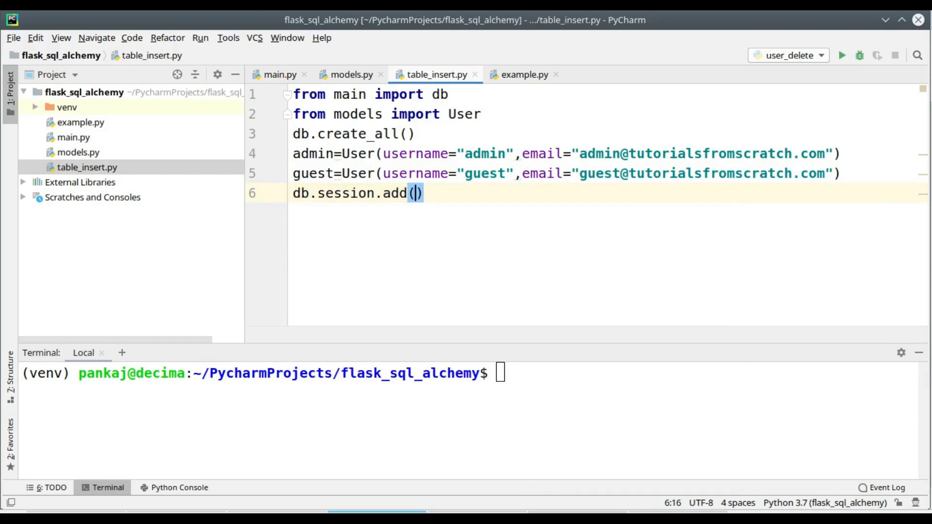
Add admin and guest to db.session, then call db.session.commit().
type("admin")
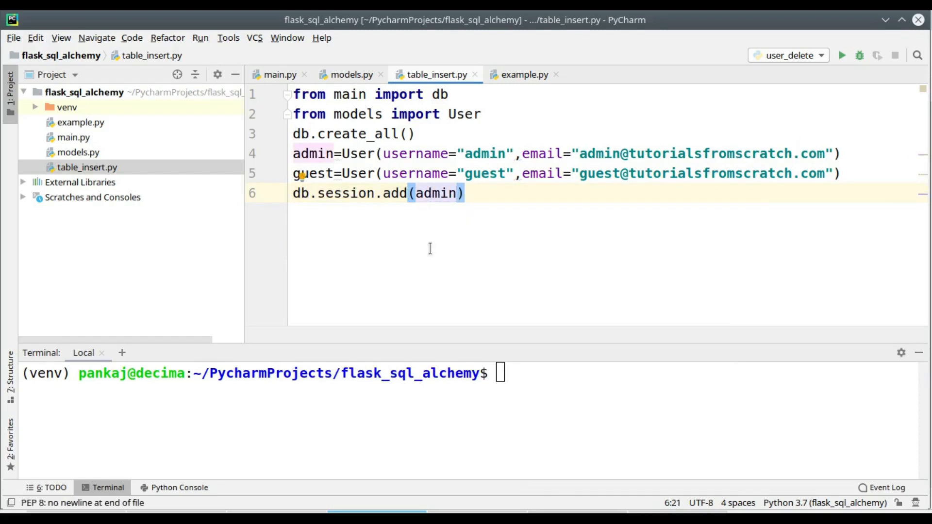
triple_click(378, 193)
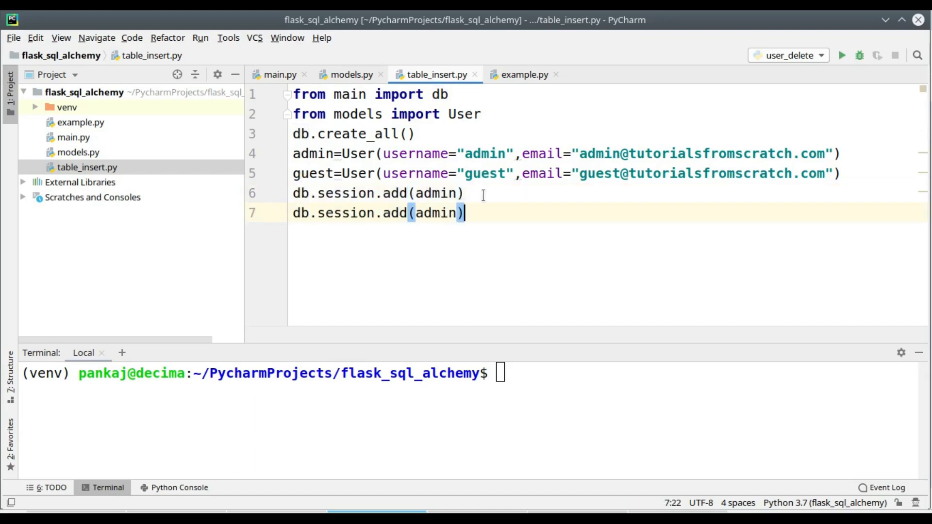
type("g")
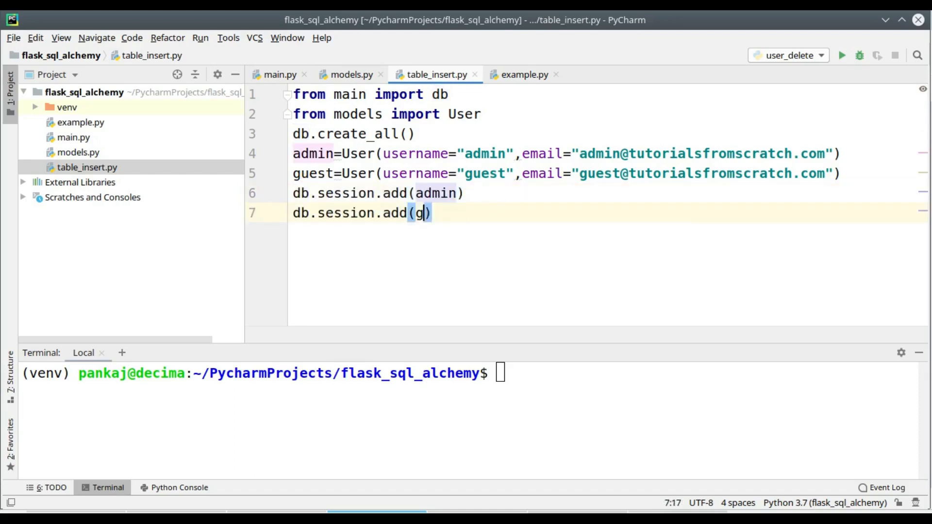
type("uest")
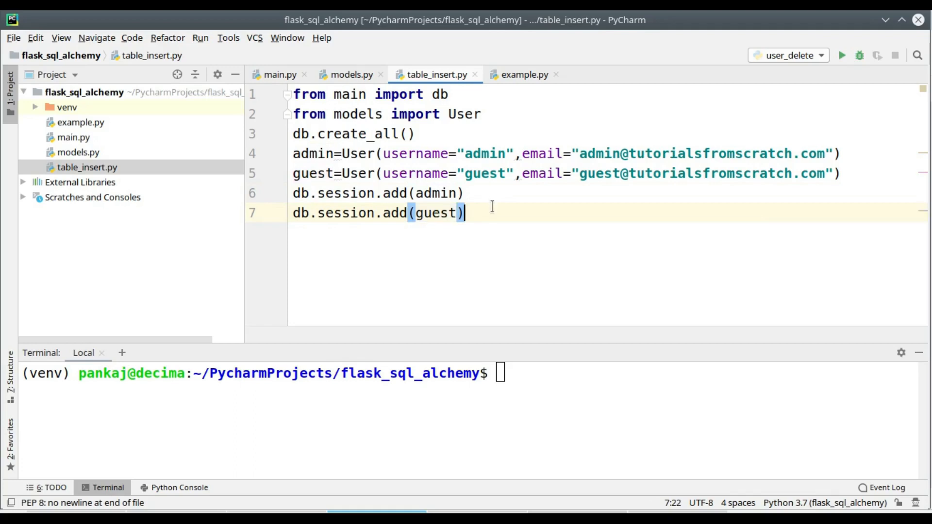
type("db.session.add(admin)")
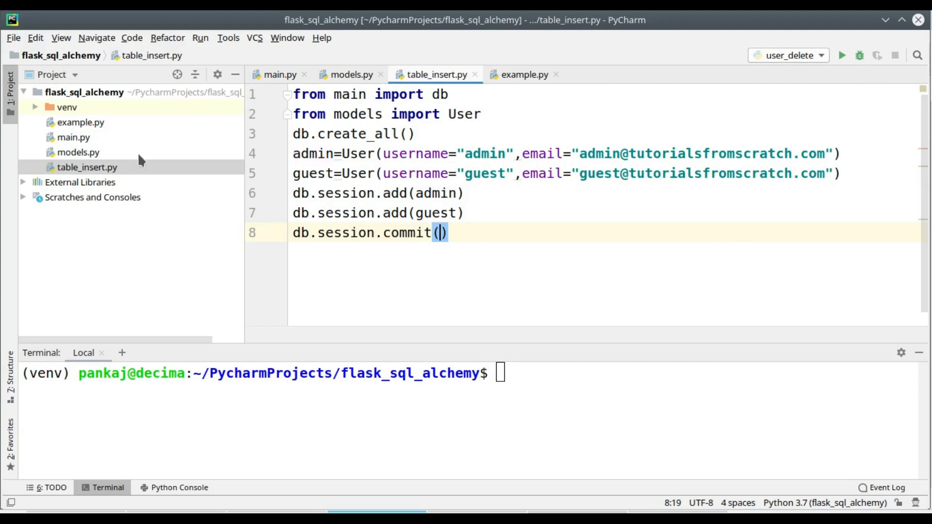
right_click(88, 167)
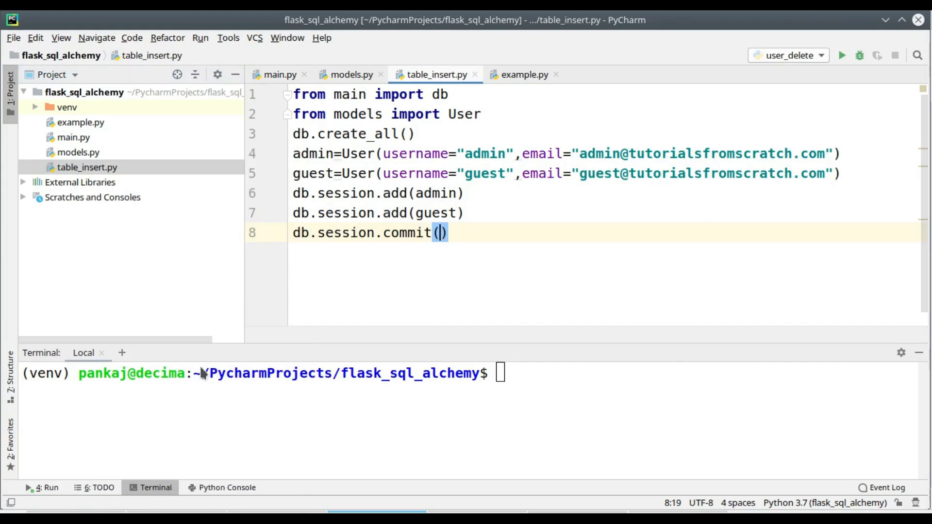
Run table_insert.py so it exits with code 0 and creates pkg.db.
left_click(842, 55)
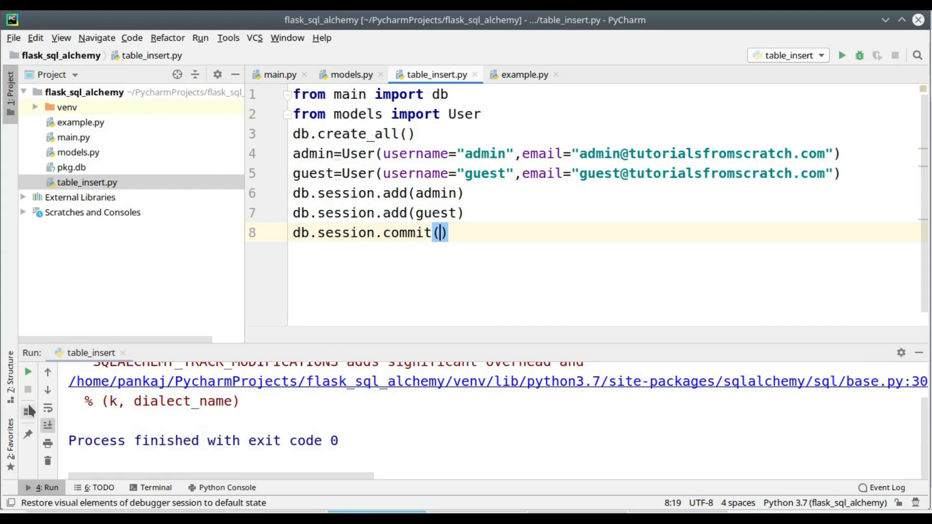
left_click(155, 487)
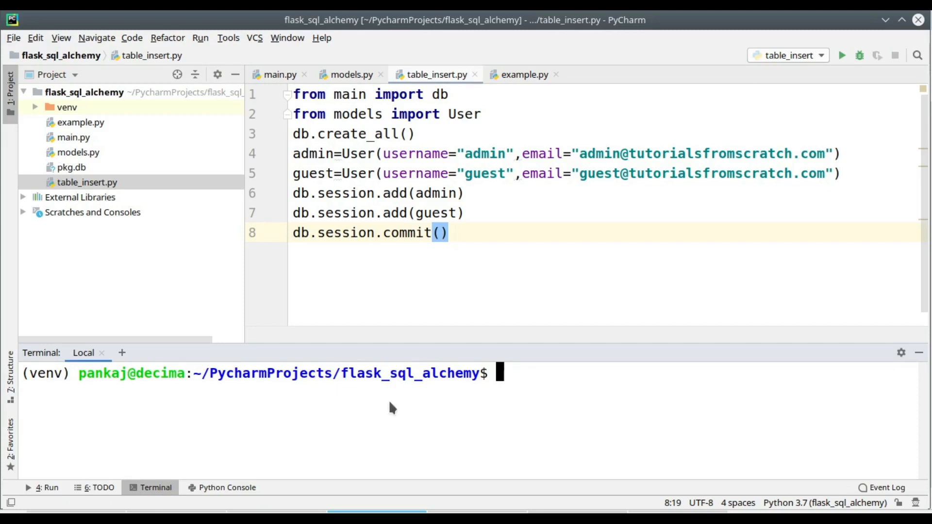
Open pkg.db in sqlite3, list its tables, and query all rows from the user table.
type("sqlite3 pkg.db")
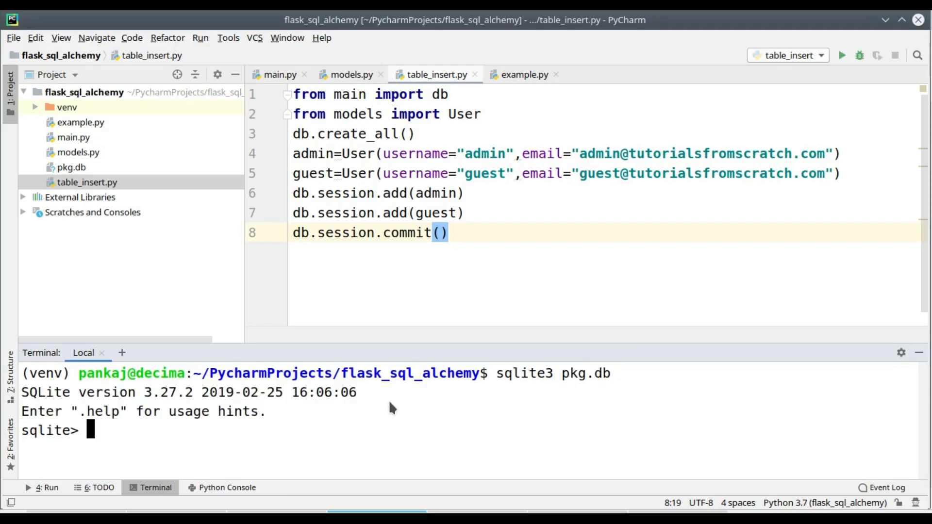
type(".table")
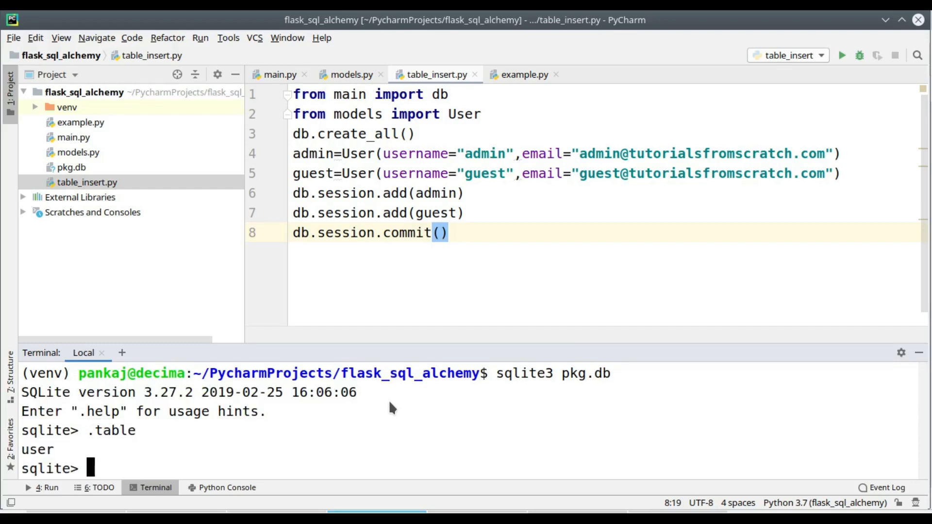
type("select *")
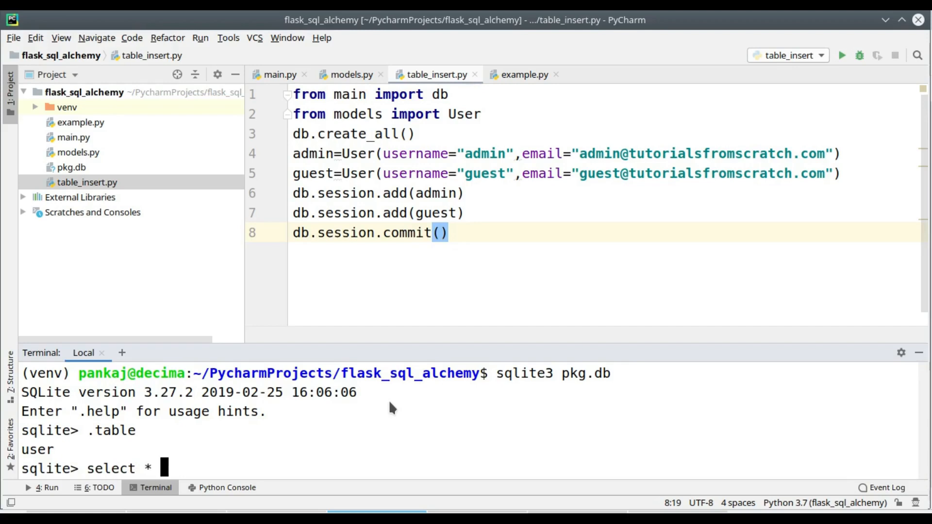
type("from user;")
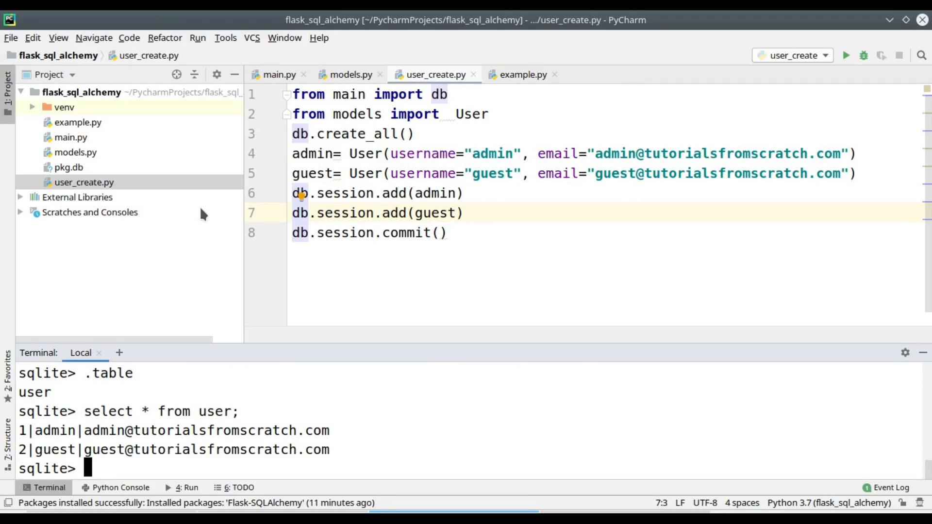
mouse_move(421, 121)
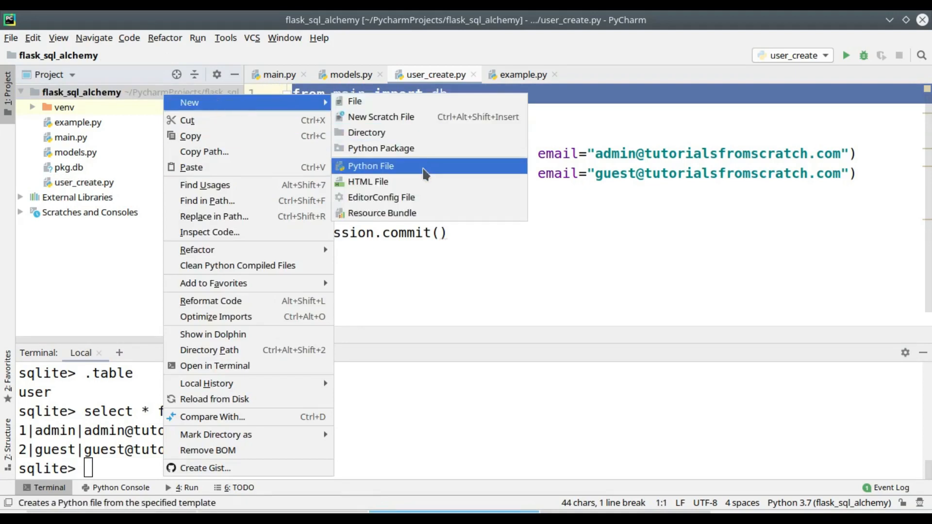
Add a new Python file named user_select to the project.
left_click(370, 166)
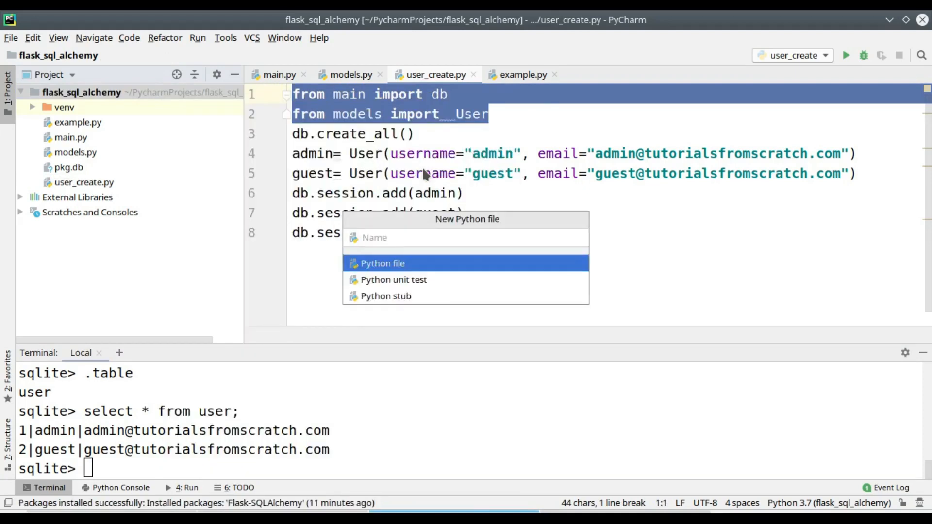
mouse_move(413, 221)
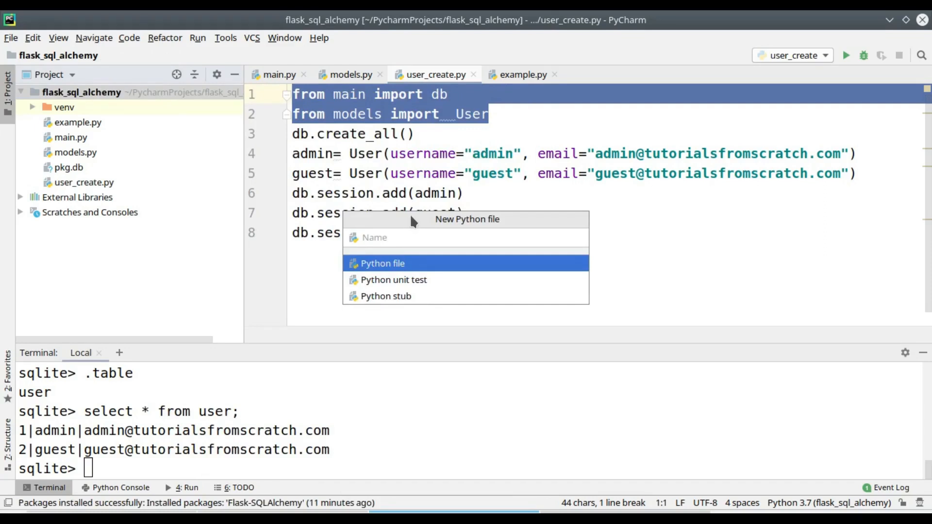
type("user_sq")
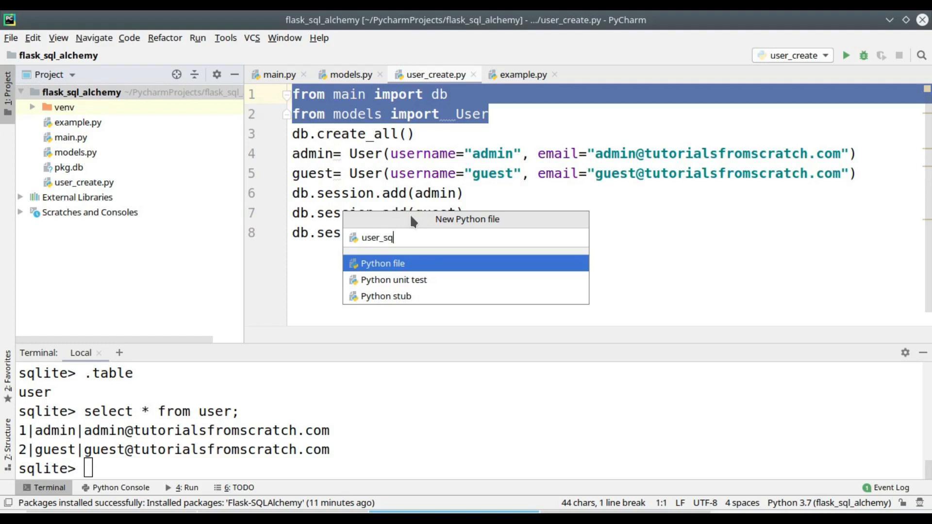
key("Enter")
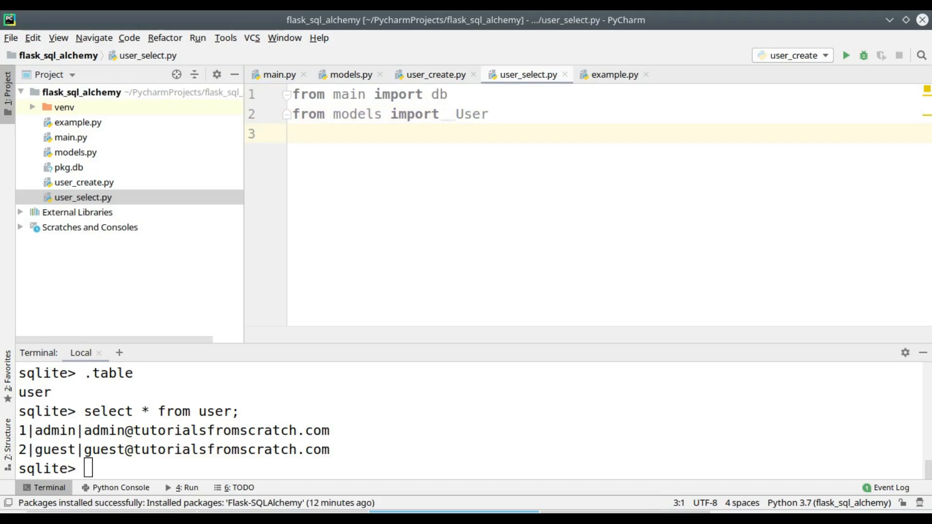
Write print(User.query.all()) on line 3 of user_select.py.
type("p")
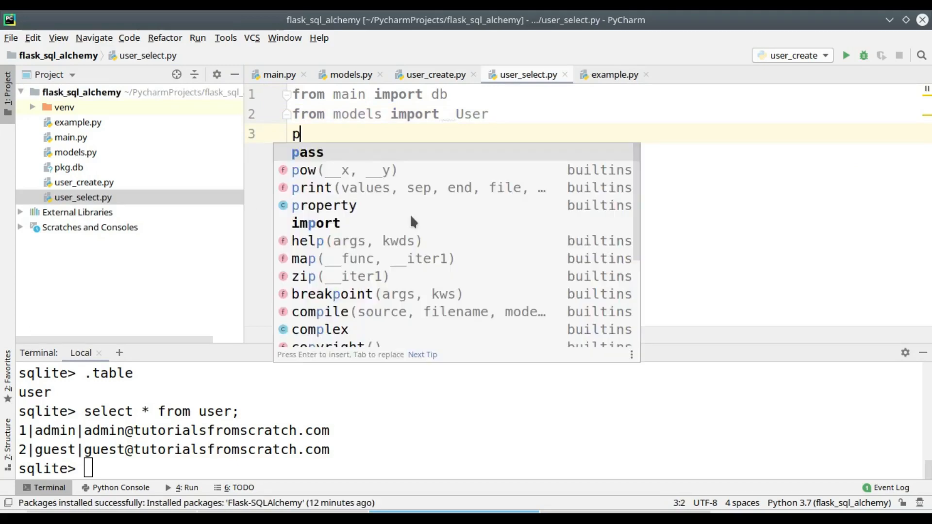
type("rint(")
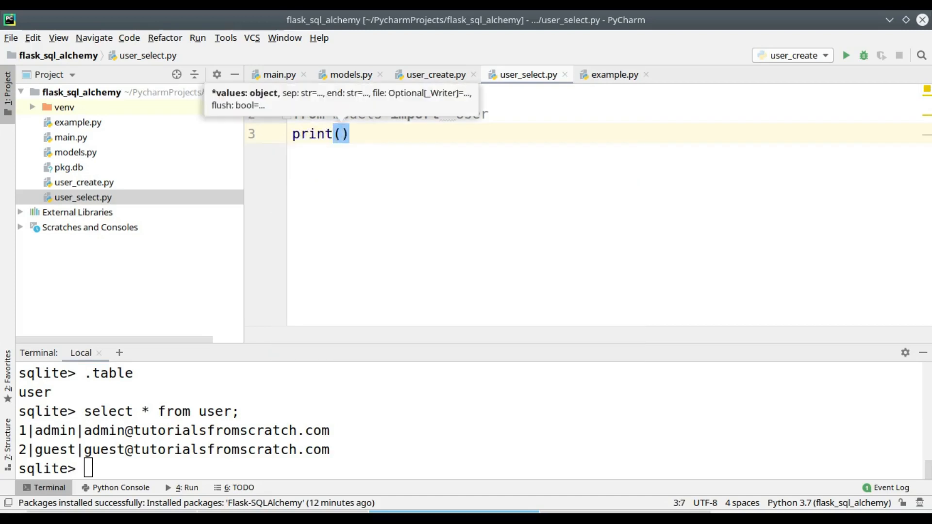
type("User")
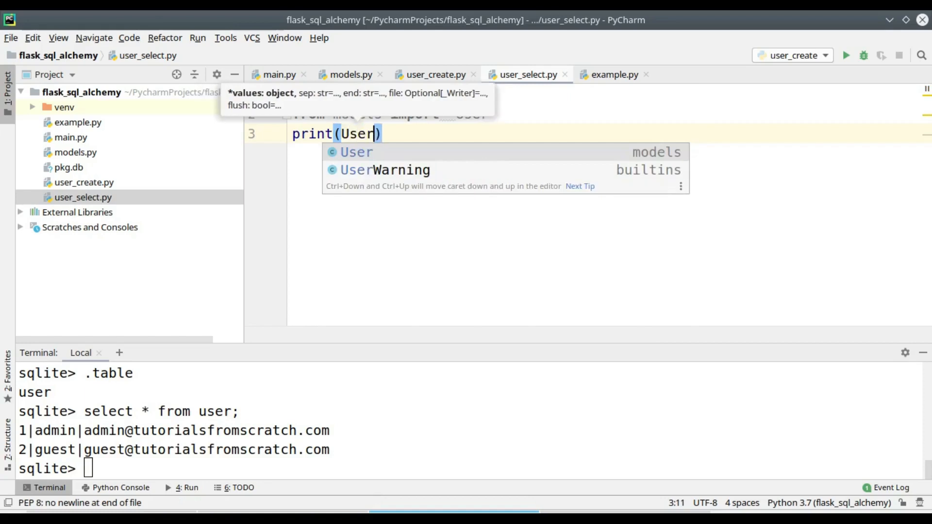
type(".")
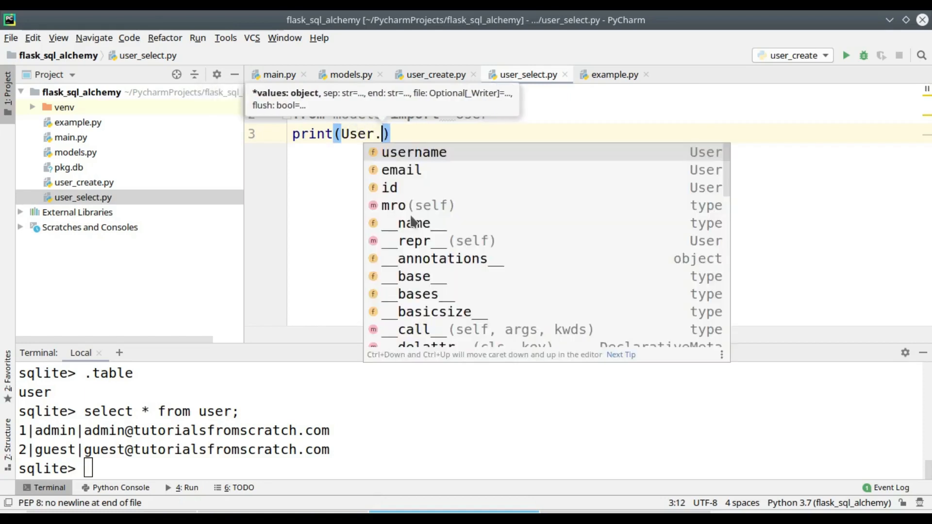
type("que")
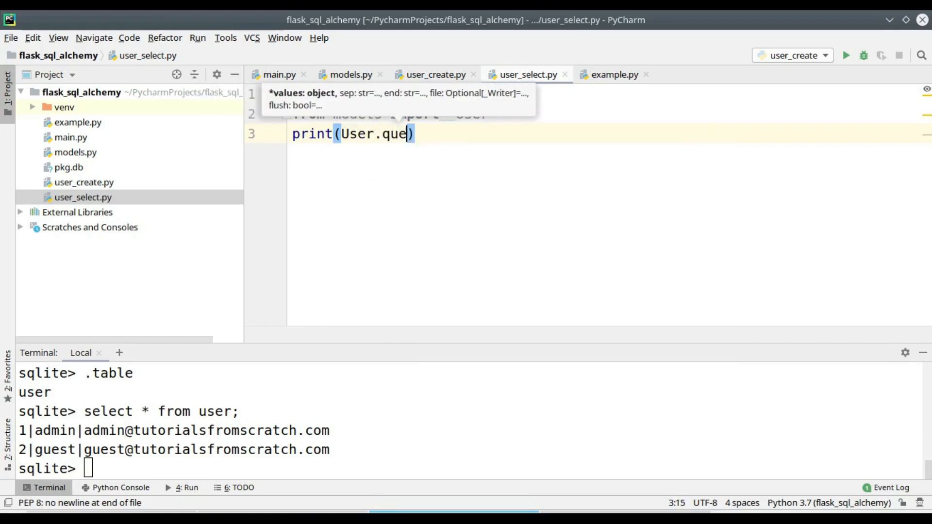
type("ry")
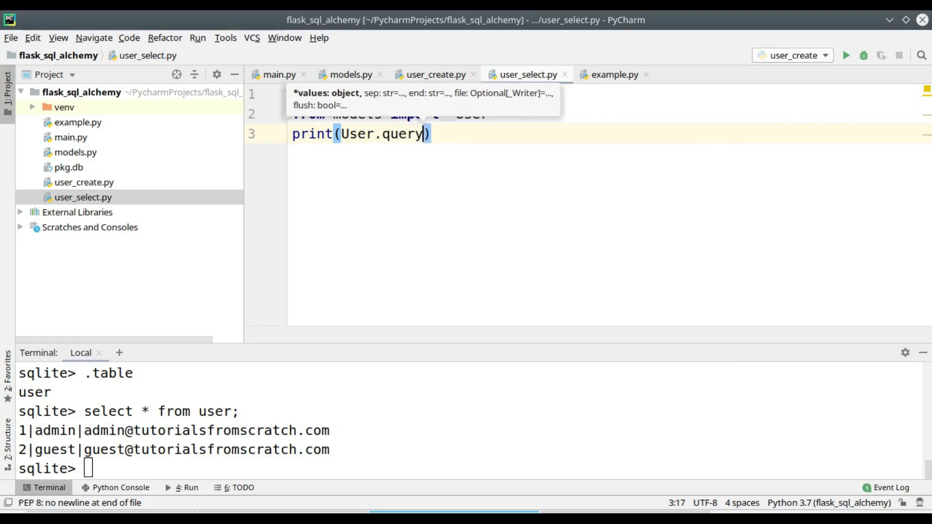
type("a")
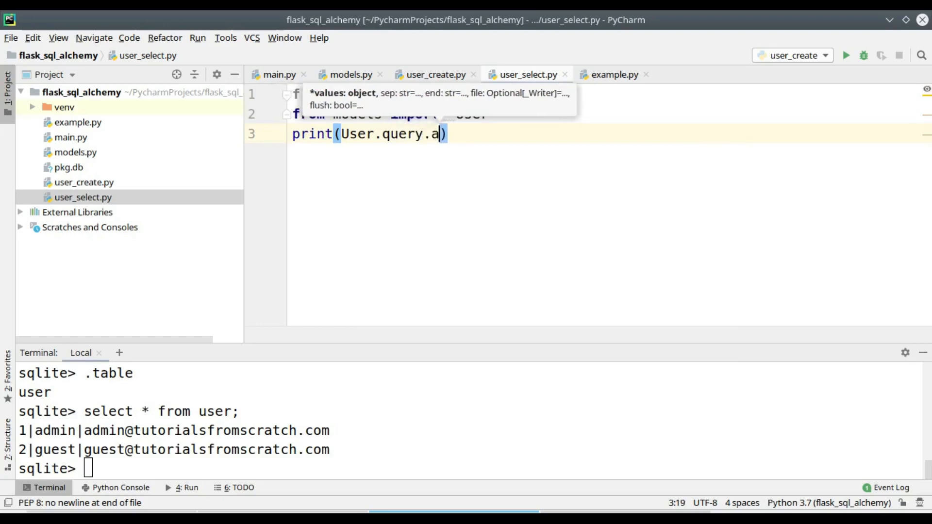
type("ll()")
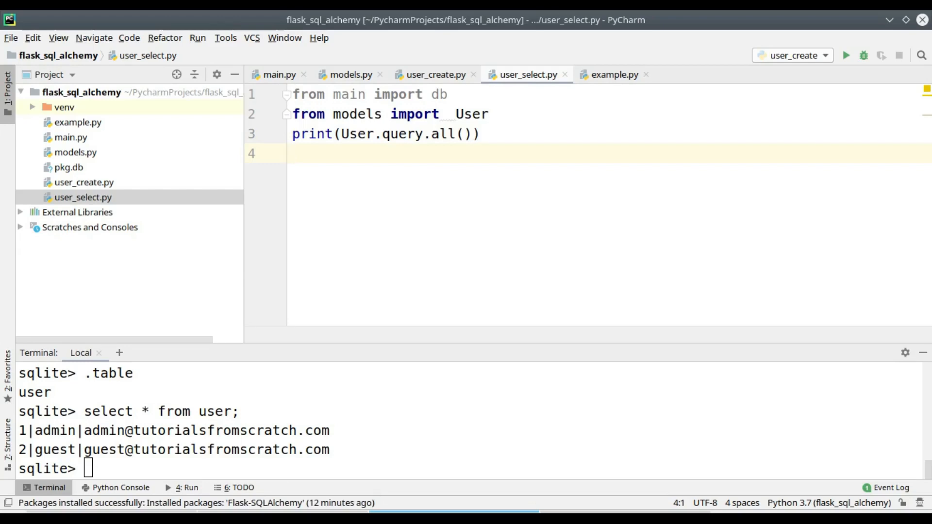
mouse_move(137, 234)
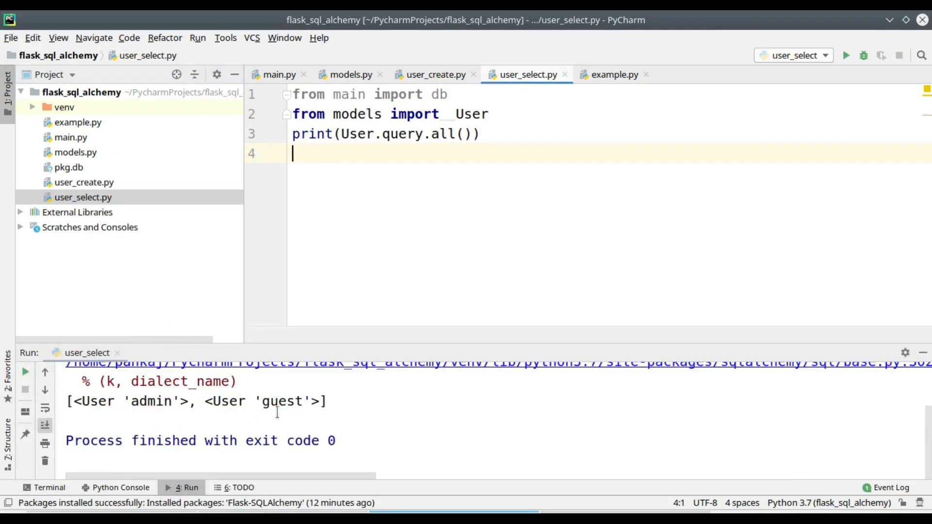
Assign users = User.query.all() and loop over users printing each user.email.
left_click(482, 134)
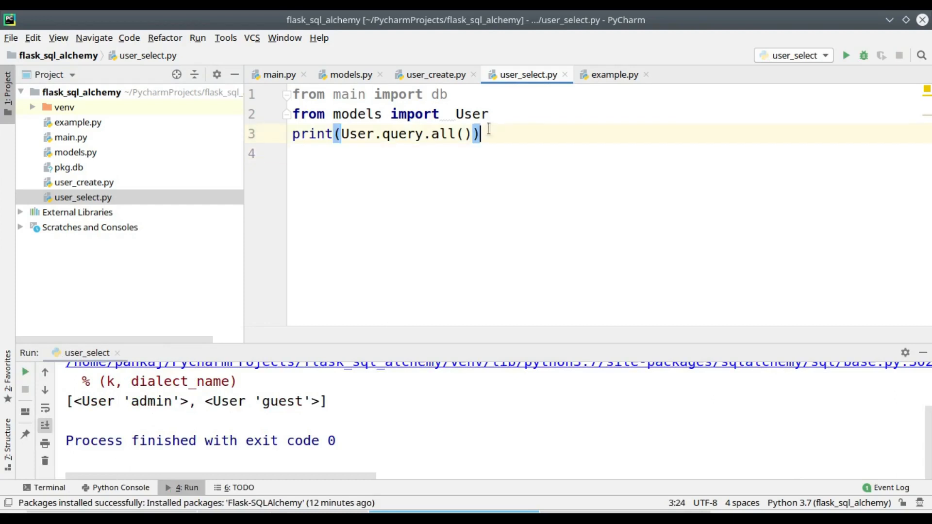
type("f")
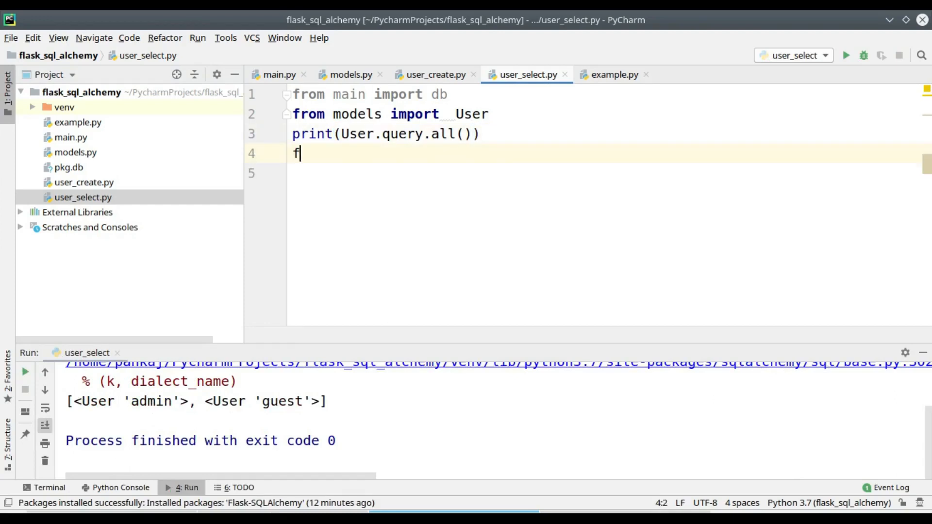
key("backspace")
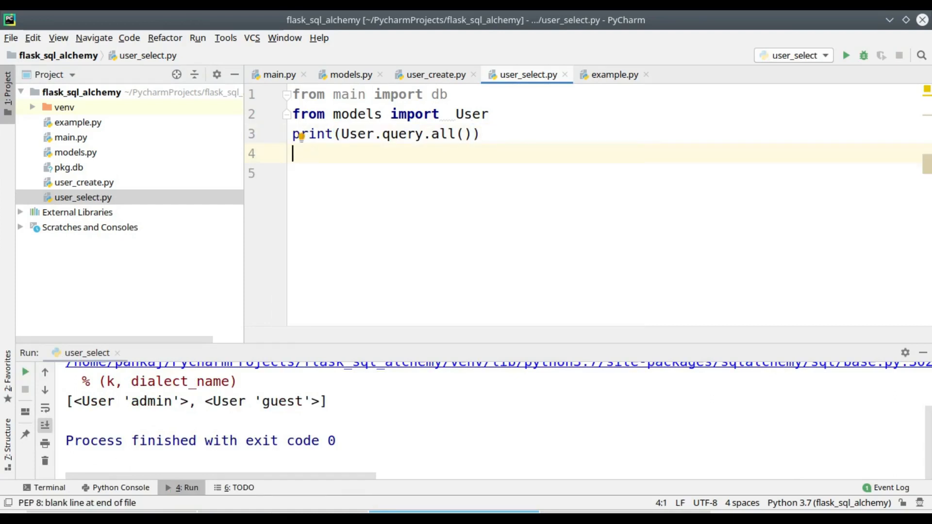
type("use")
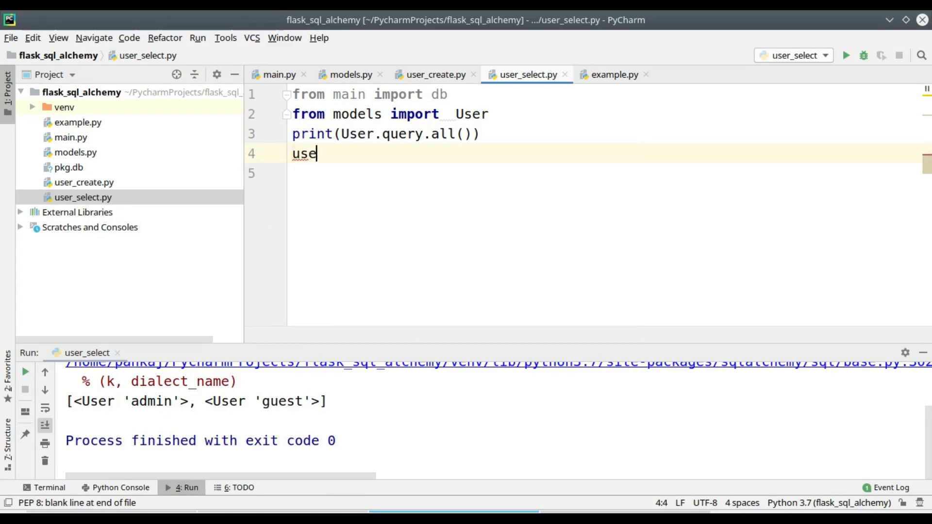
type("rs=")
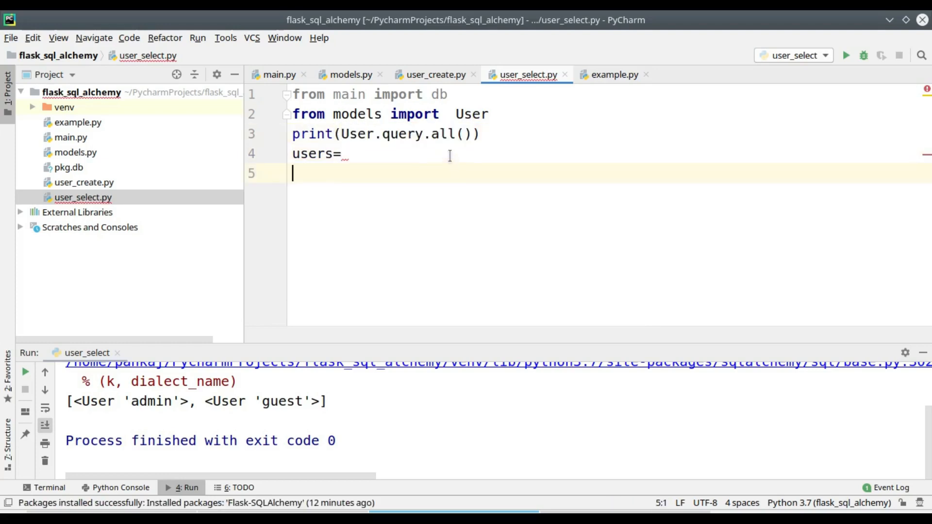
type("User.query.all()")
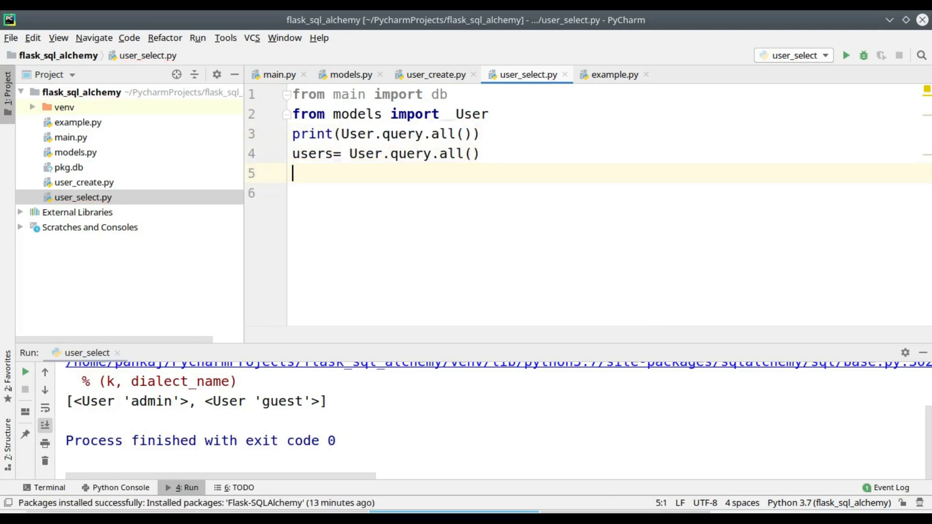
type("for")
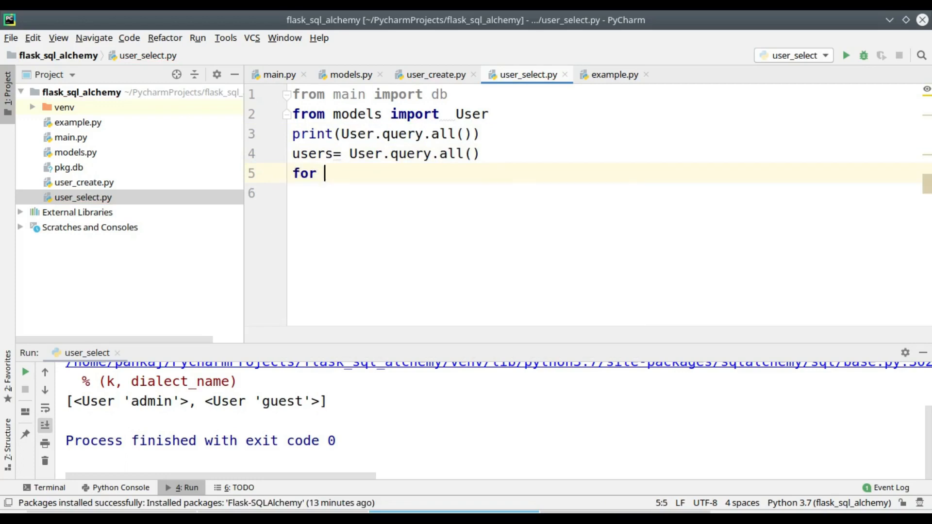
type("user in")
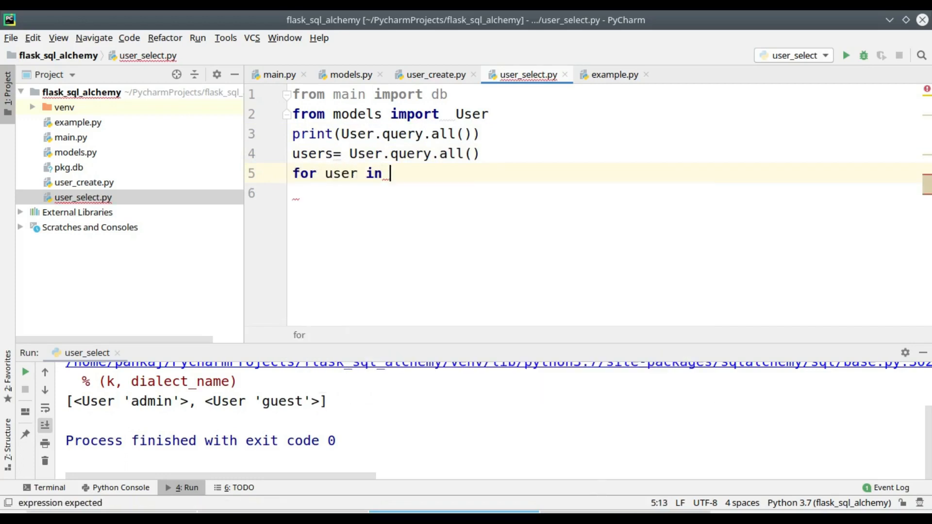
type("users:")
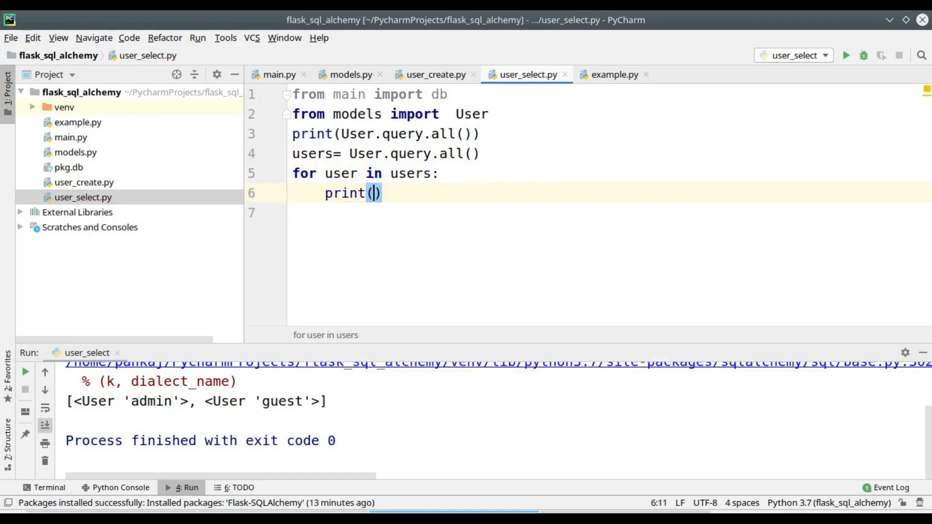
type("user.email")
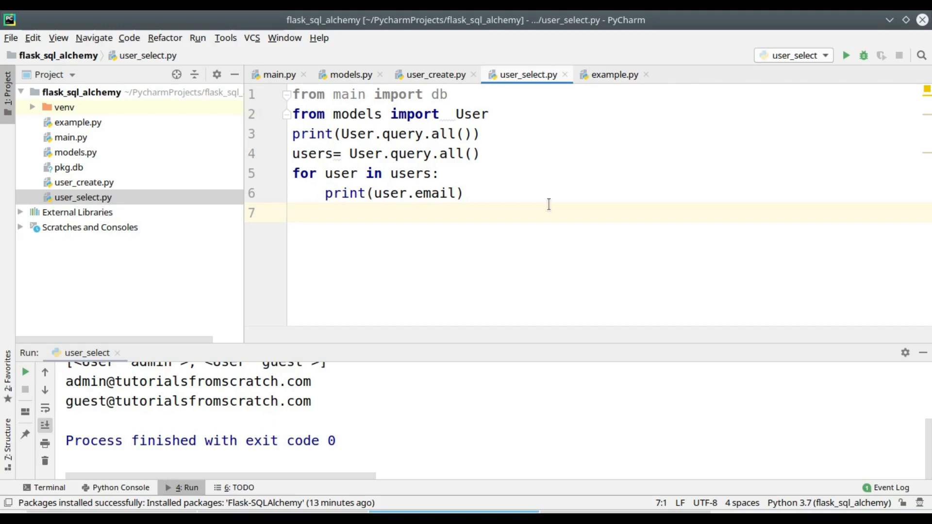
Write selected_user = User.query.filter_by(username='admin') in user_select.py.
type("user")
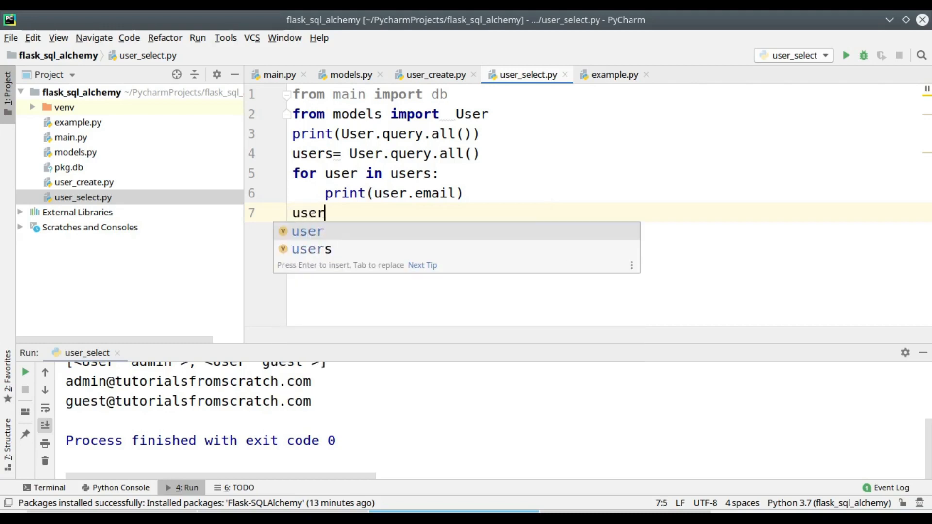
key("BackSpace")
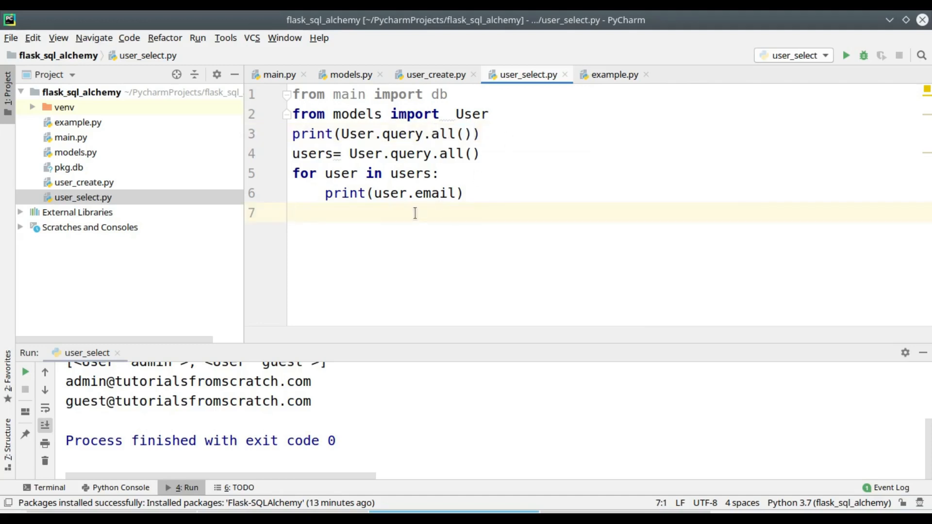
type("selecte")
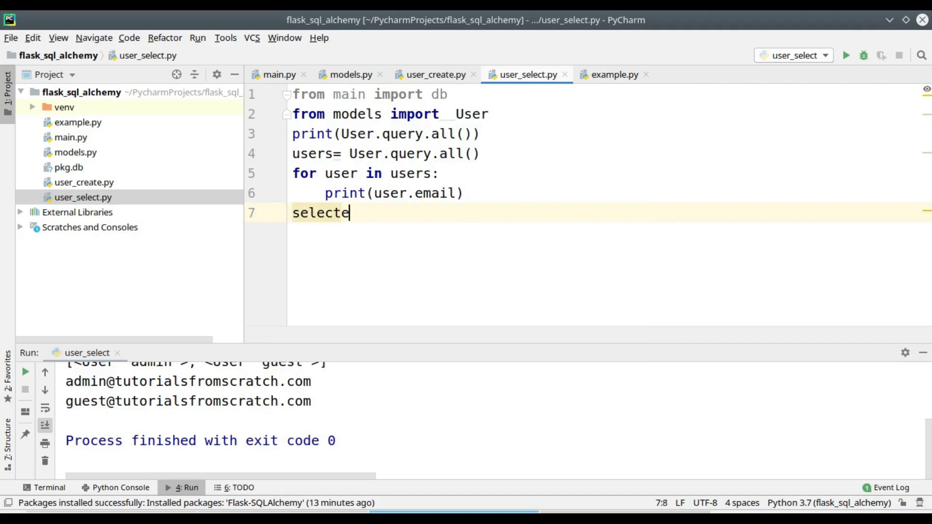
type("d_user=")
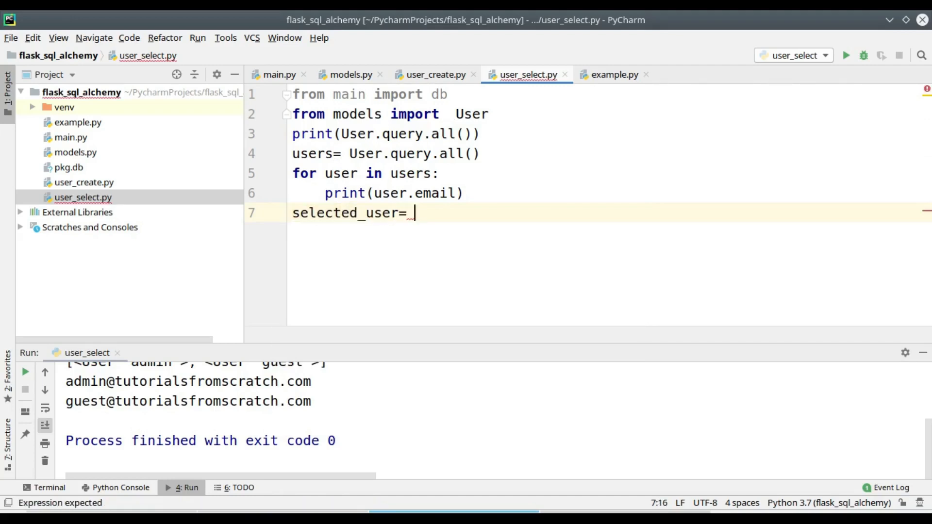
type("User.")
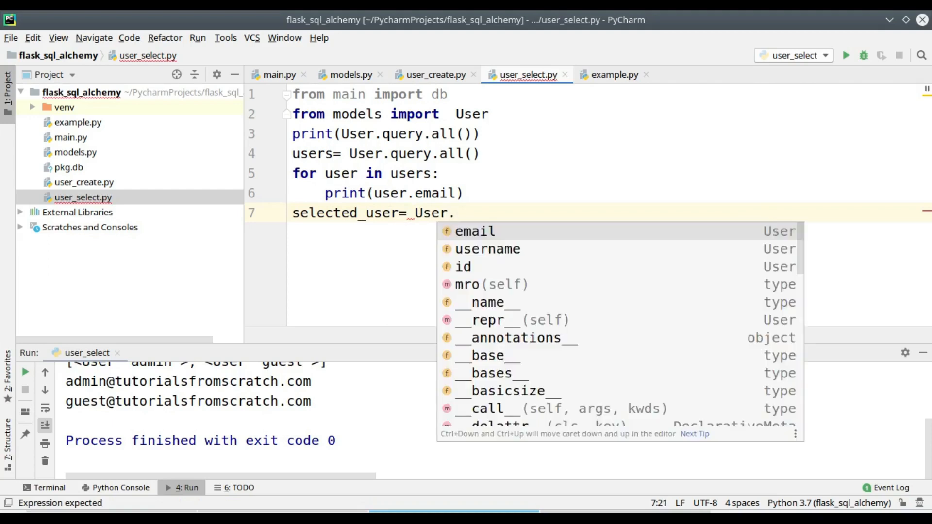
type("que")
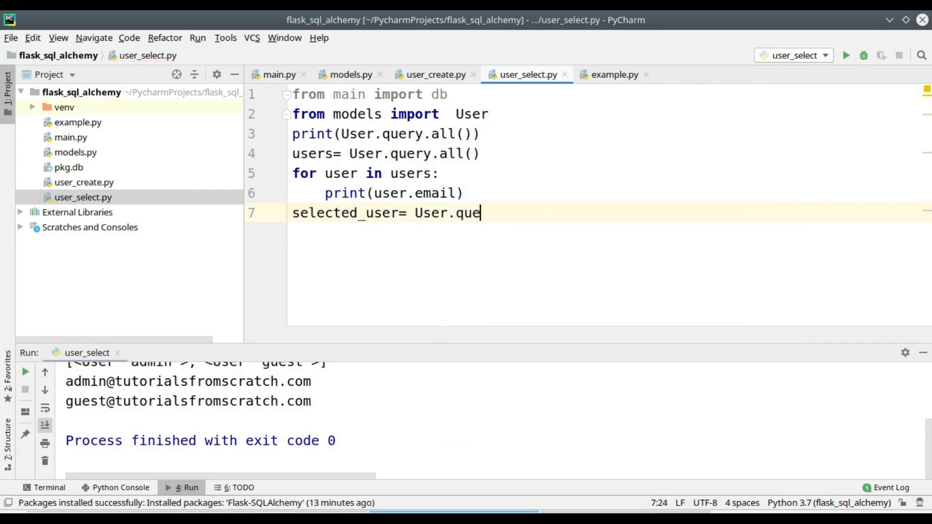
type("ry.")
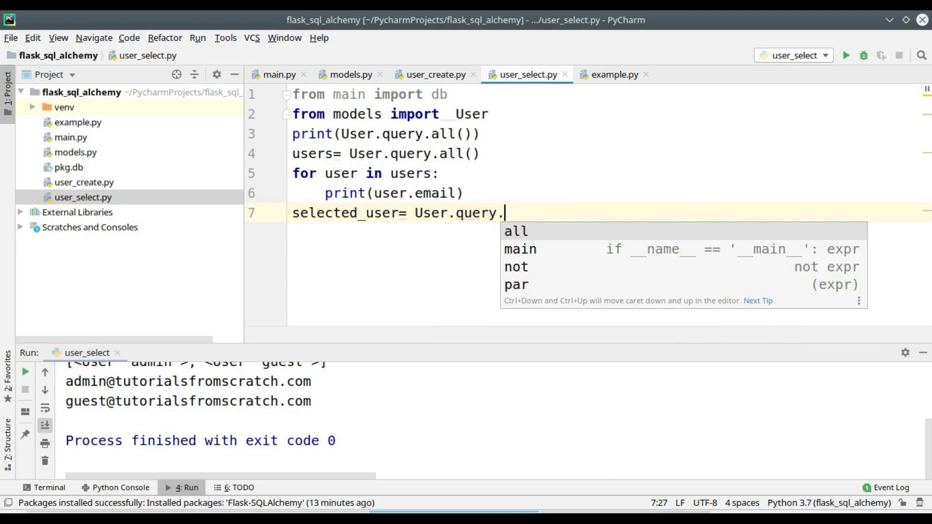
type("filt")
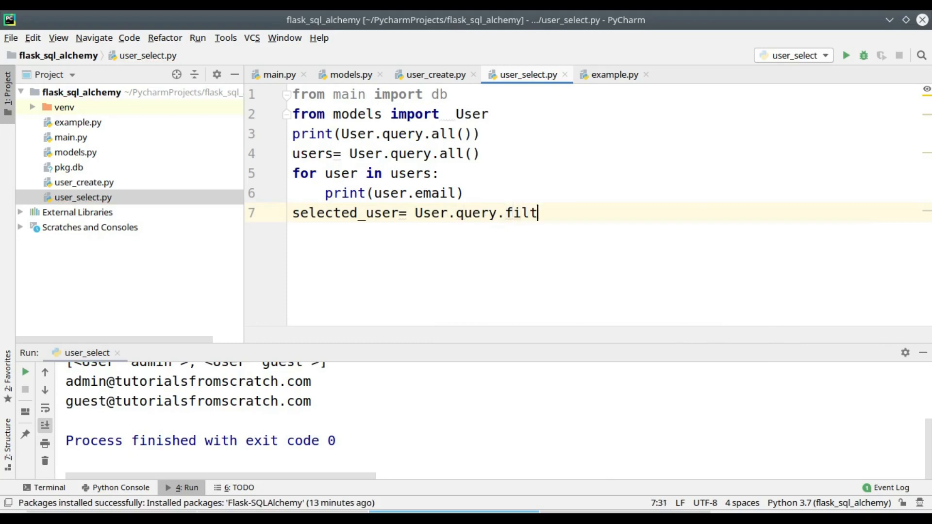
type("er")
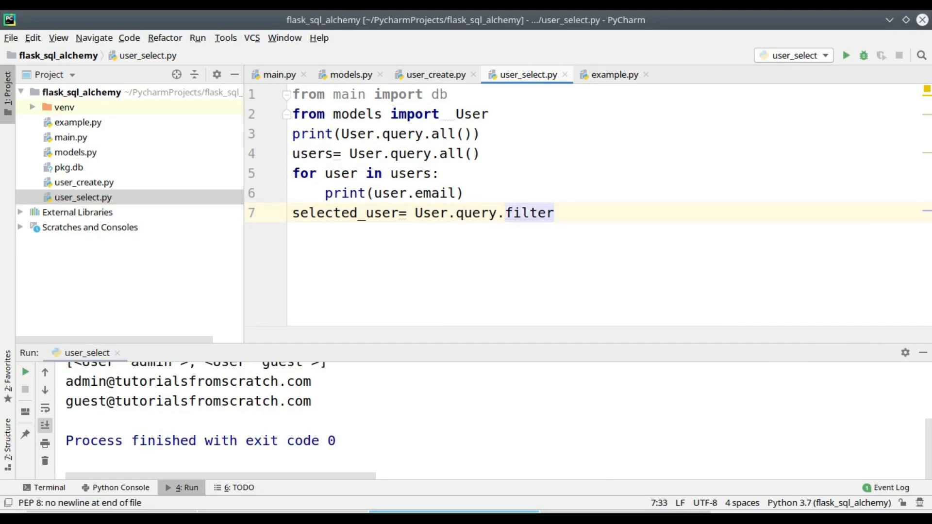
type("_by(")
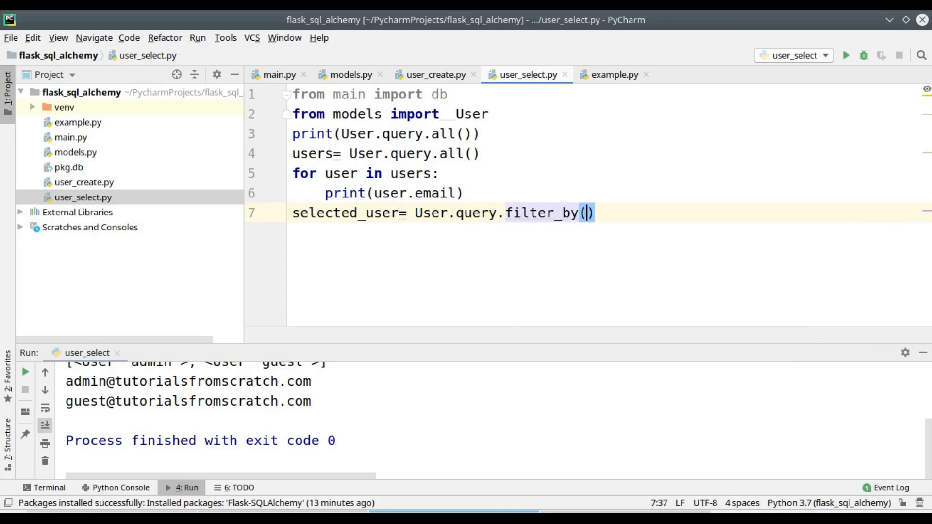
type(";")
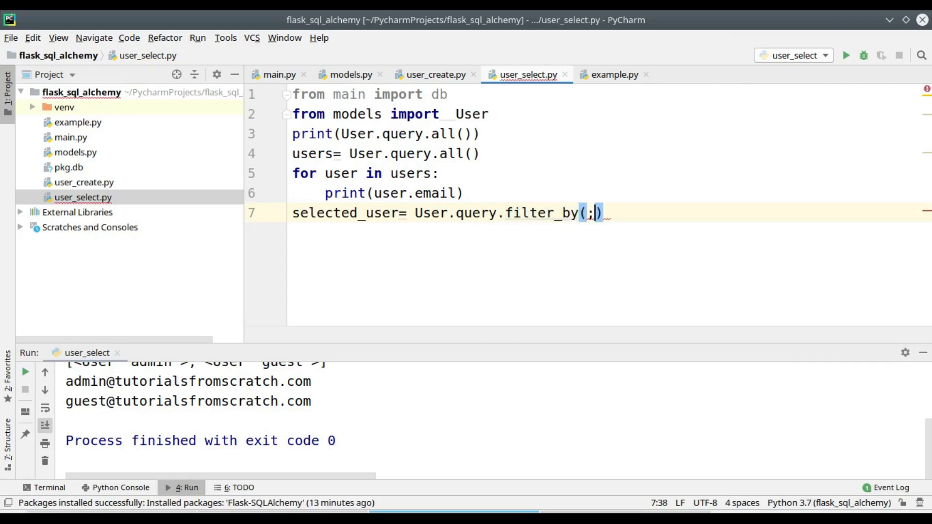
type("'usern'")
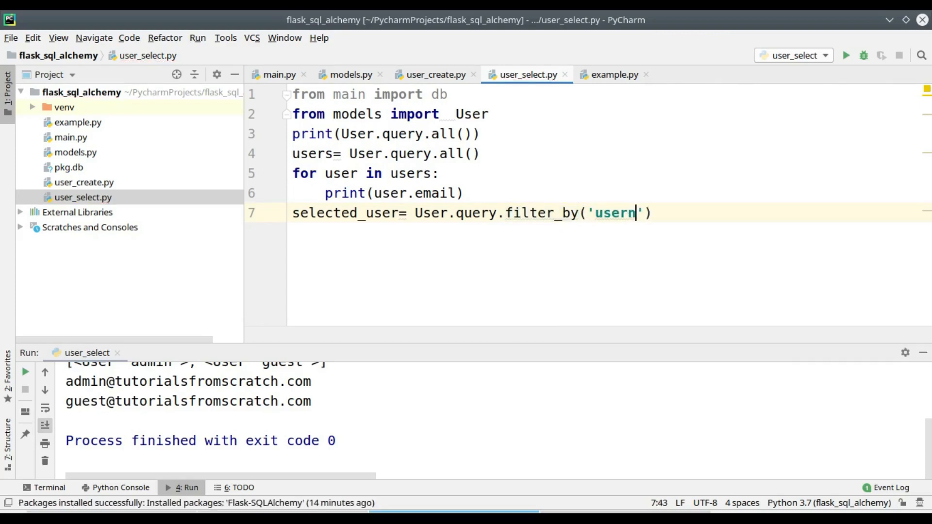
type("ame'=")
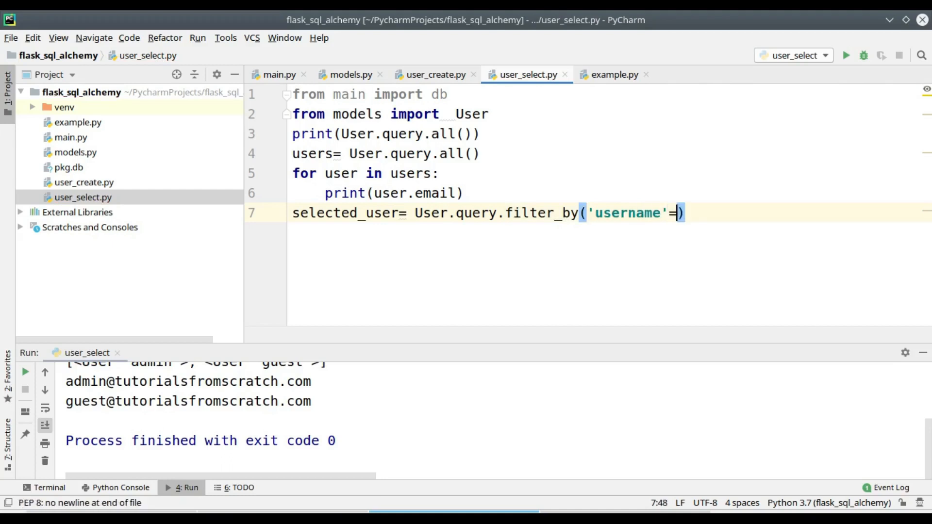
type("'a'")
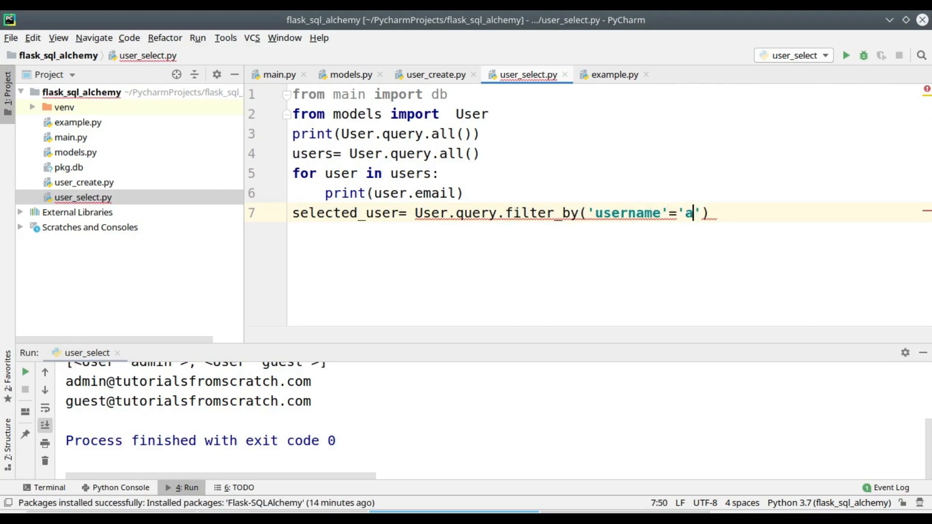
type("dmin")
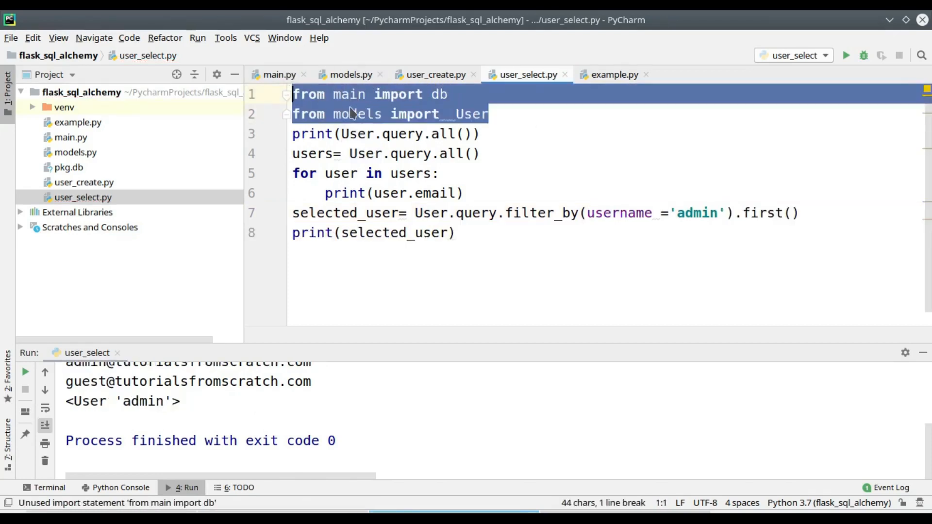
Create a new Python file named table_update in the project folder.
right_click(81, 92)
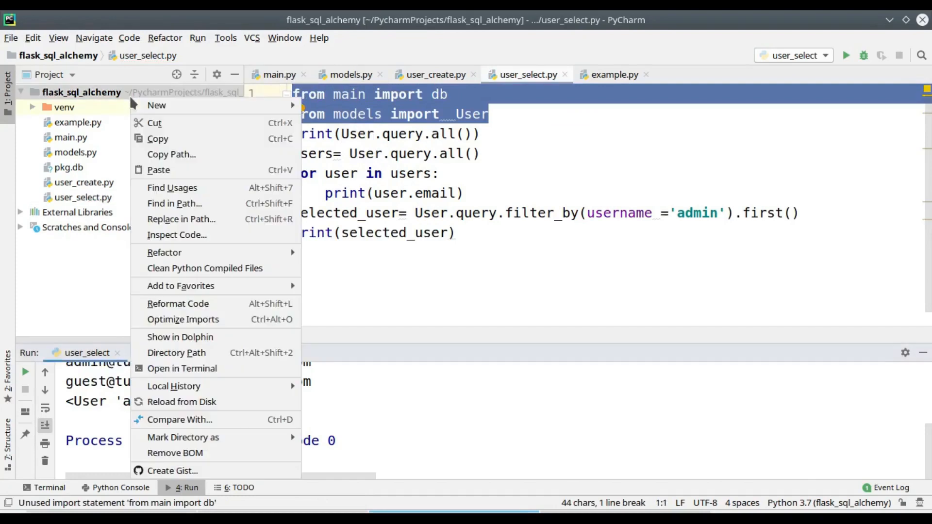
mouse_move(156, 105)
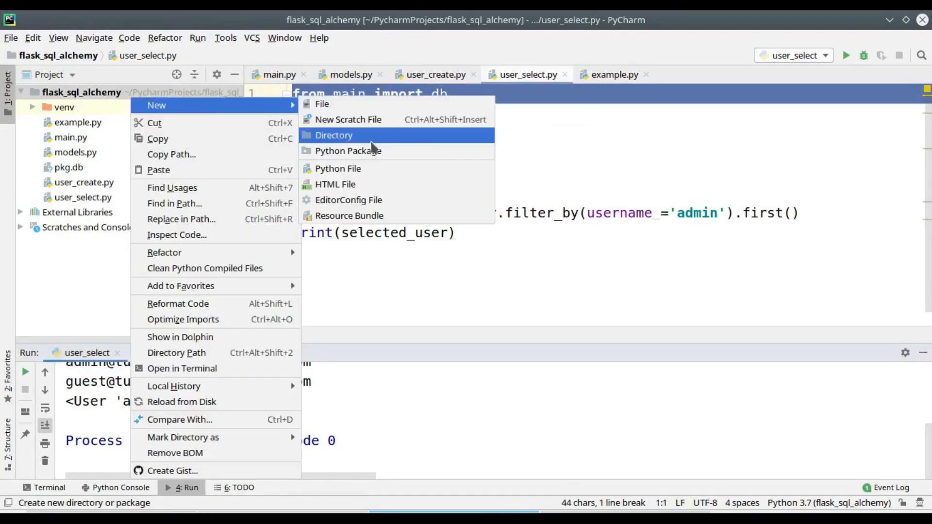
mouse_move(338, 169)
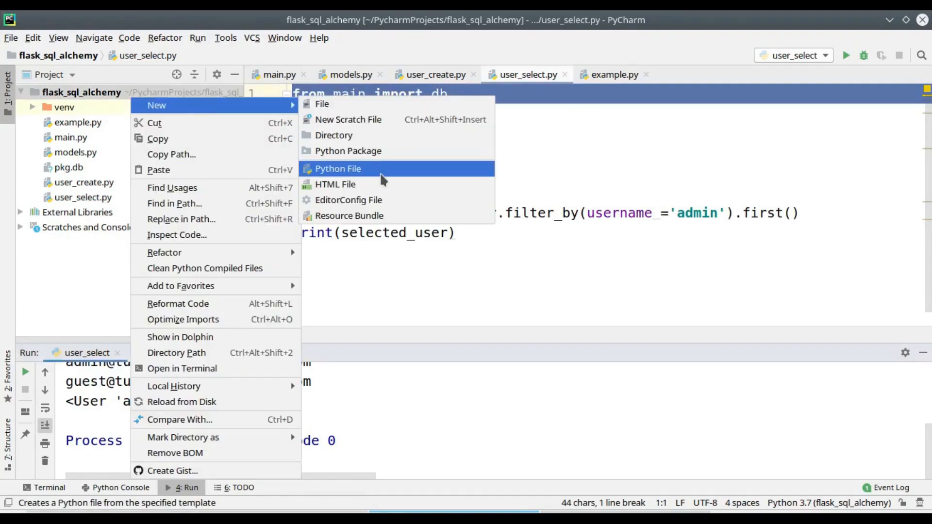
left_click(337, 169)
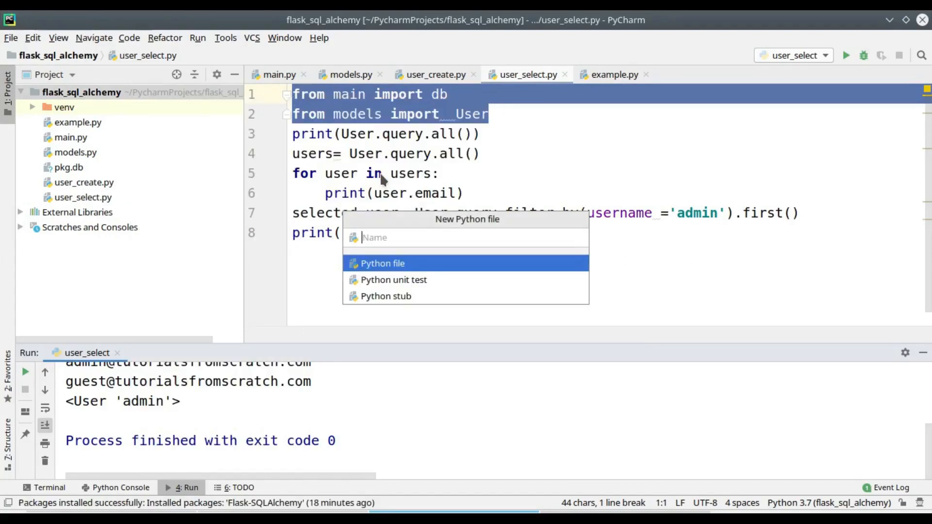
type("table-")
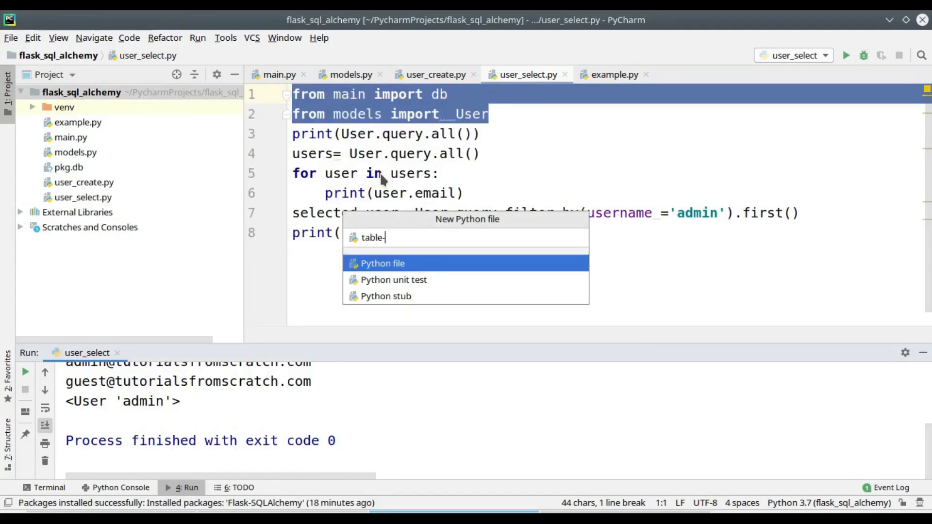
type("_")
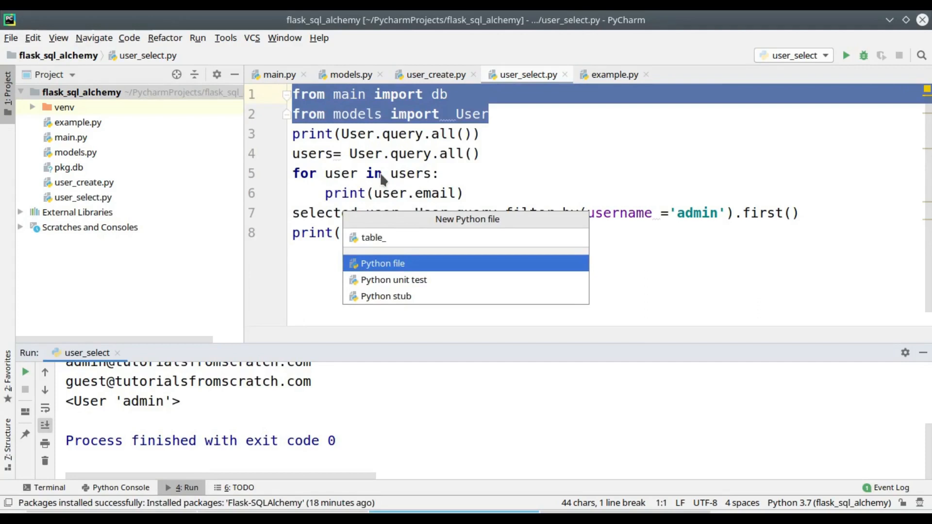
type("updat")
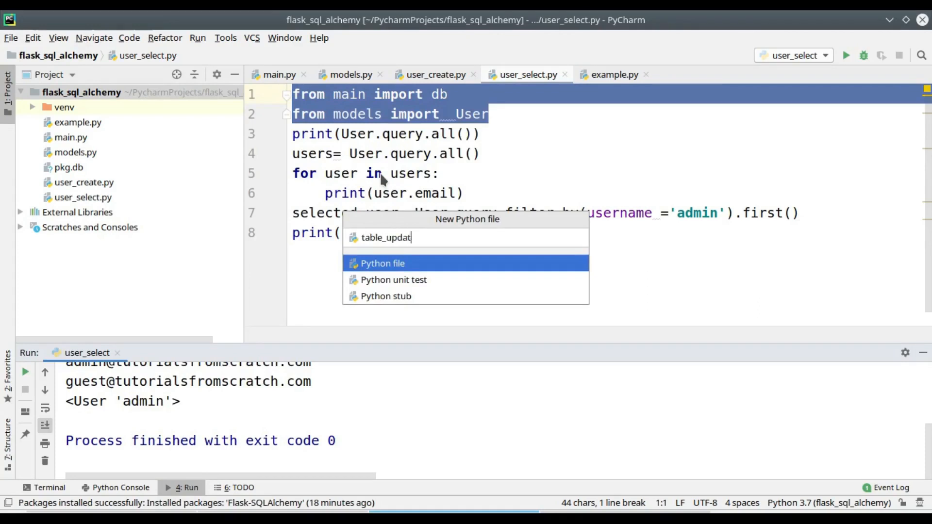
type("e")
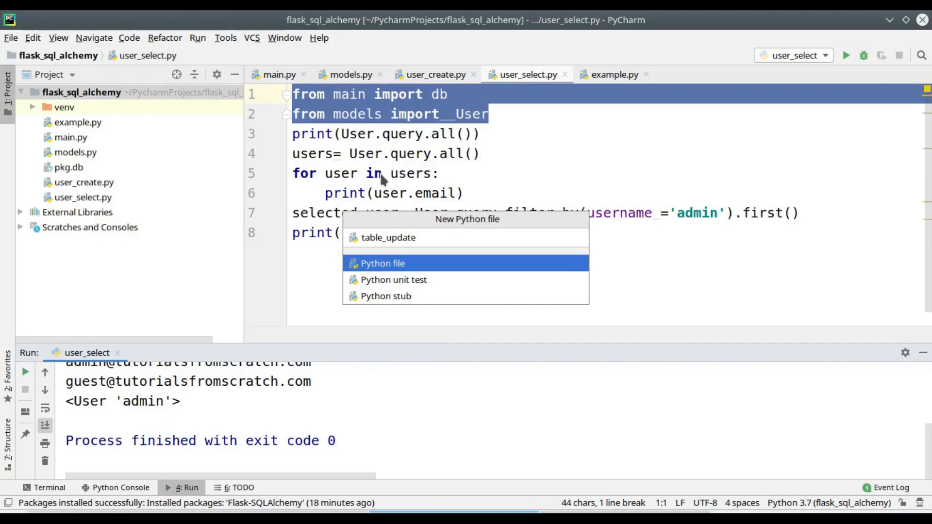
left_click(383, 264)
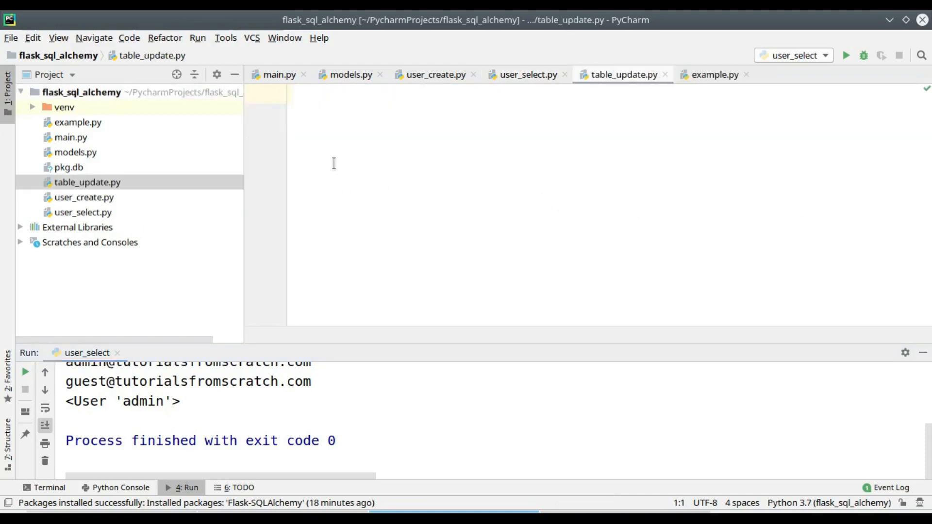
Switch between user_select, user_create and table_update tabs to copy the imports and admin query.
left_click(526, 74)
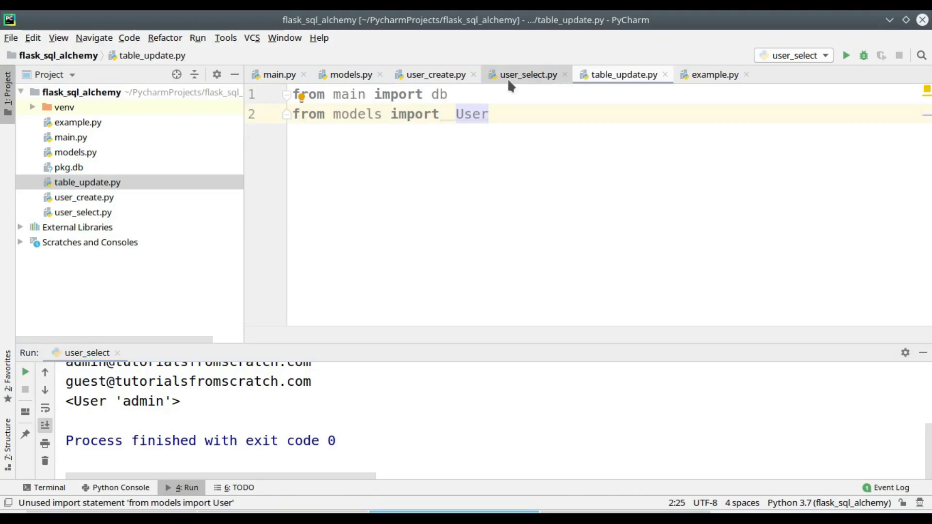
left_click(526, 74)
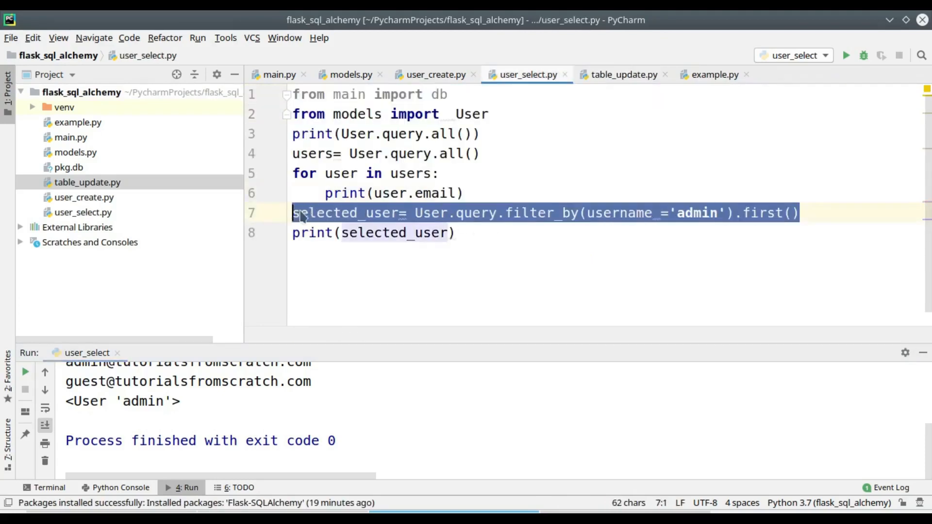
left_click(434, 74)
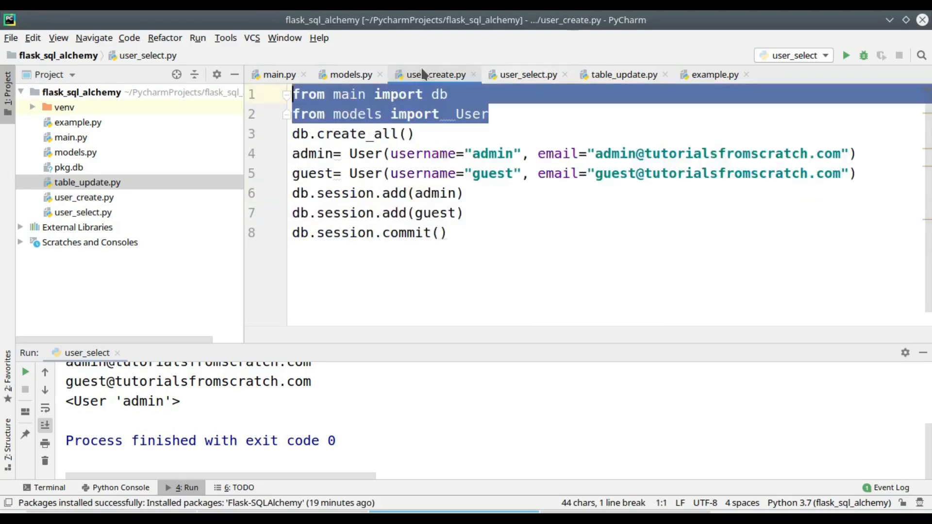
left_click(527, 74)
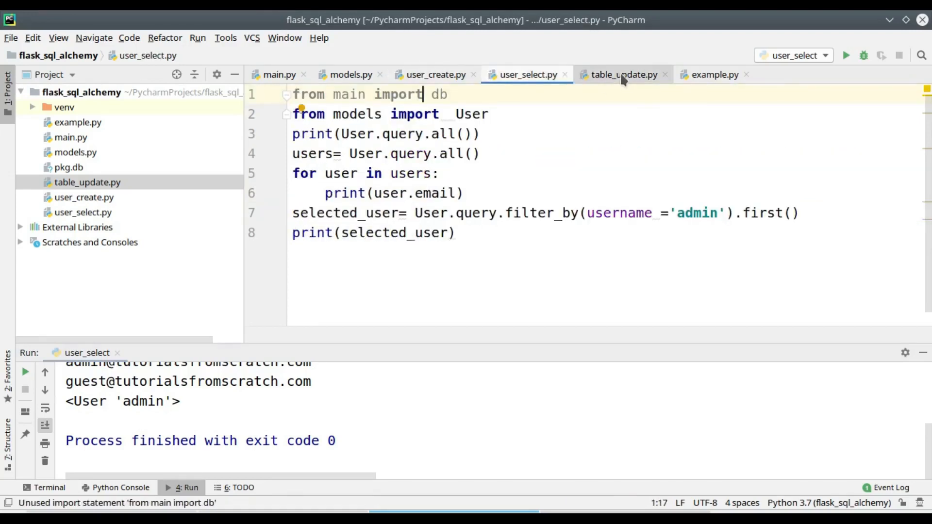
left_click(622, 74)
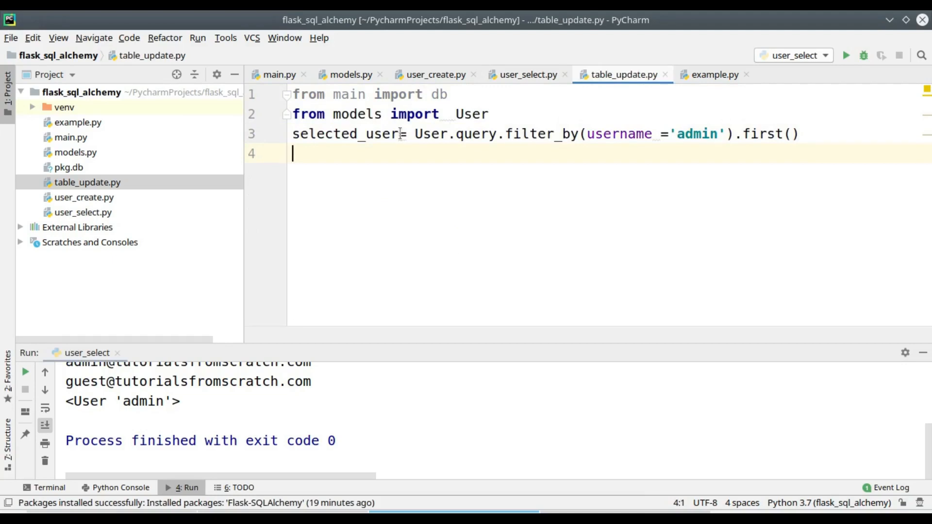
double_click(346, 134)
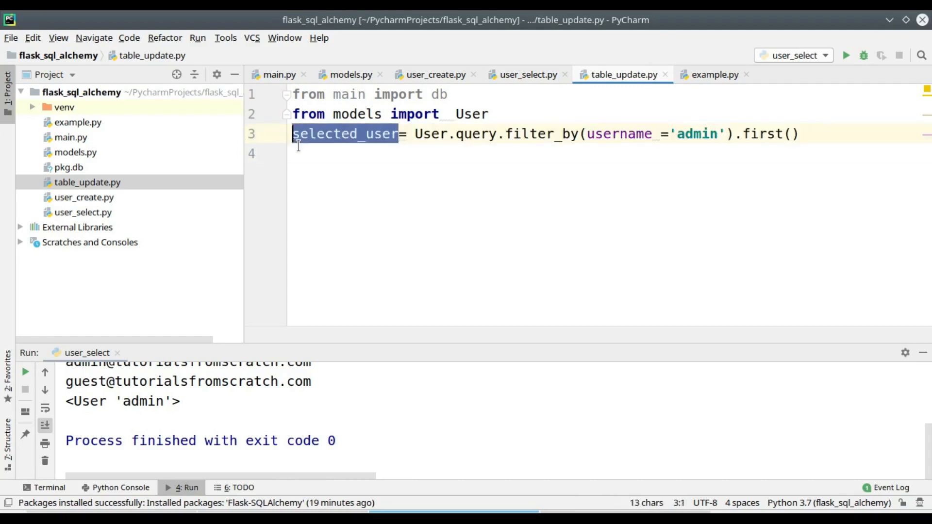
type("guest")
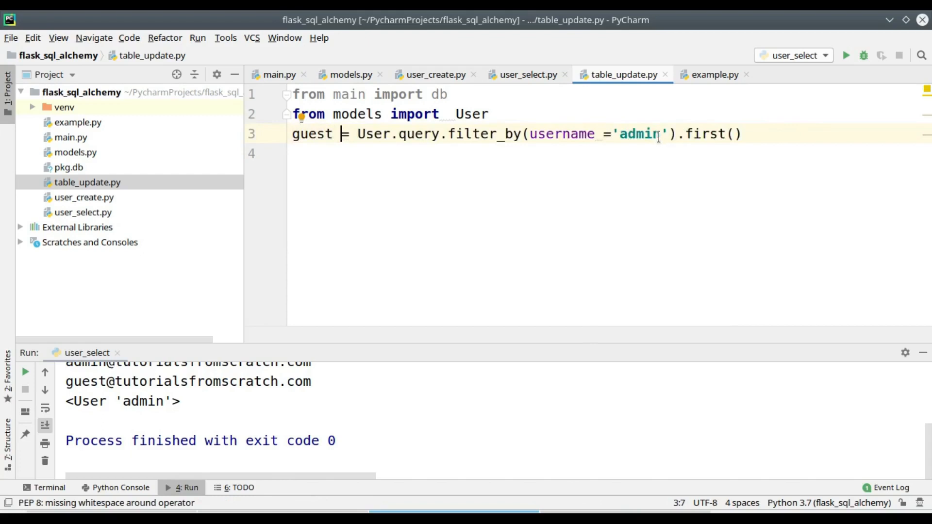
type("guest")
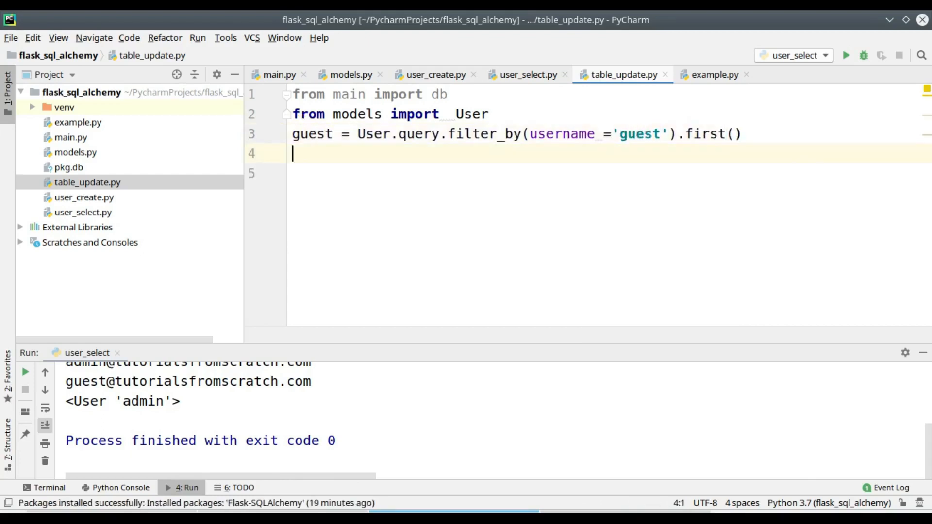
type("guest.em")
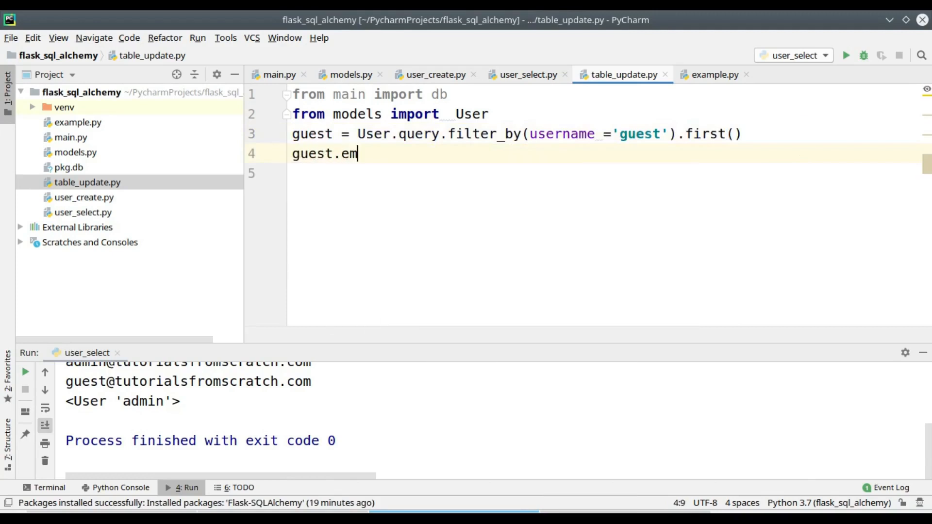
type("ail=")
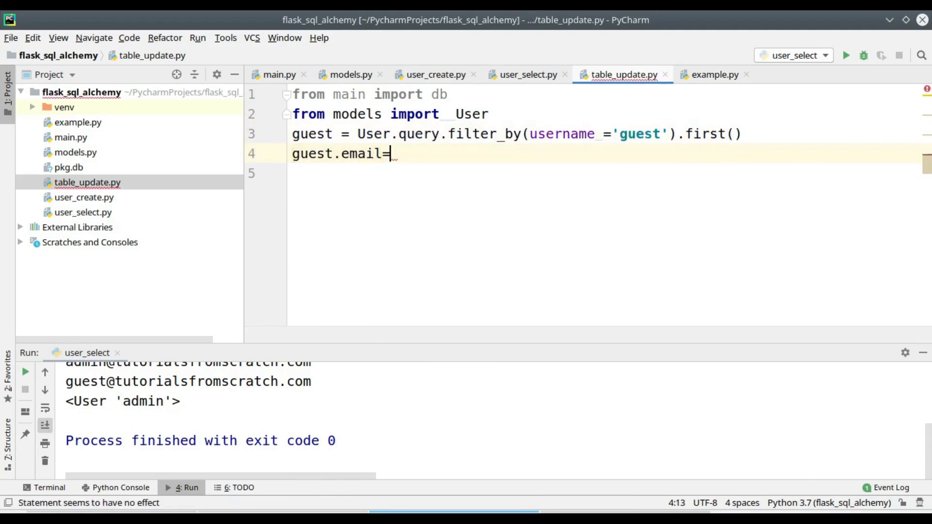
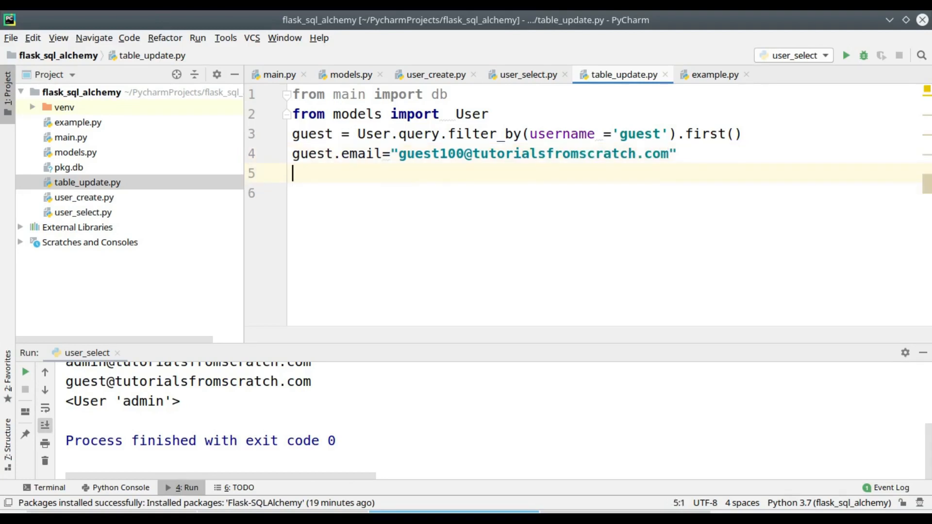
Add db.session.commit() to save the email change.
type("d")
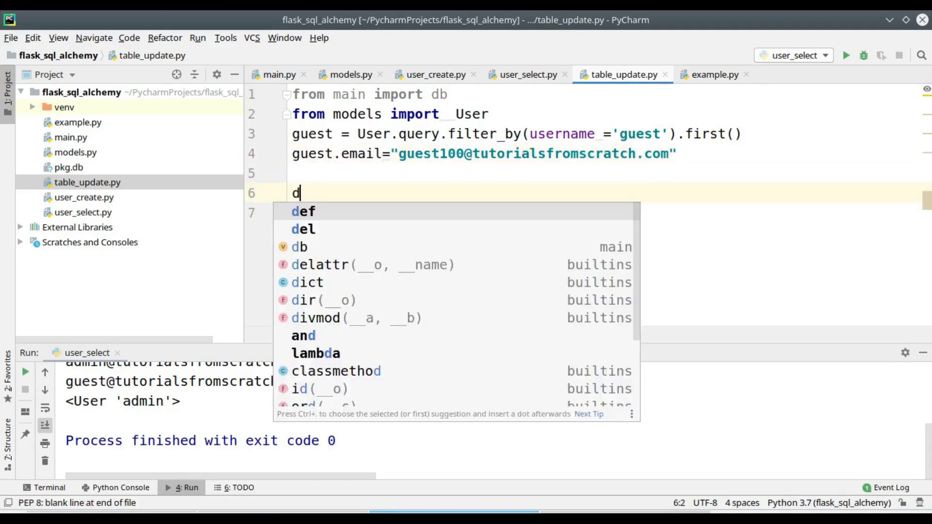
type("b.session.")
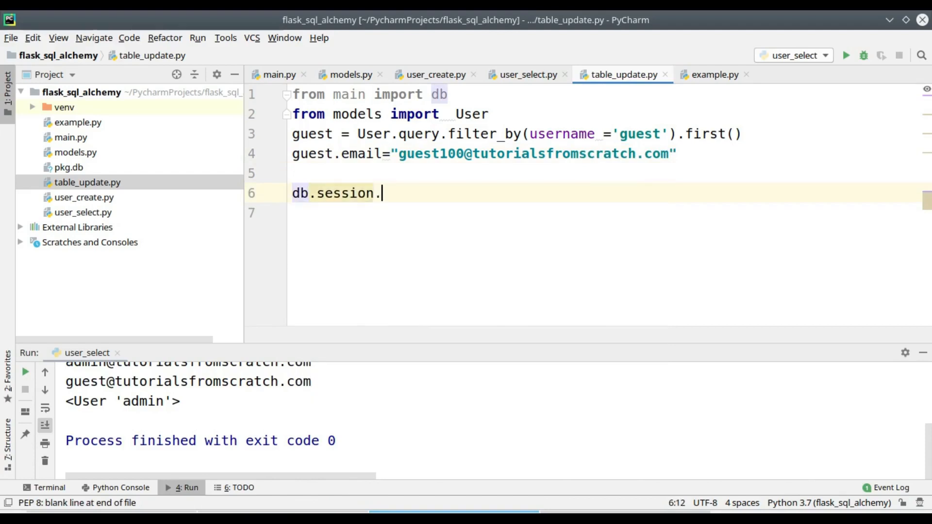
type("commit")
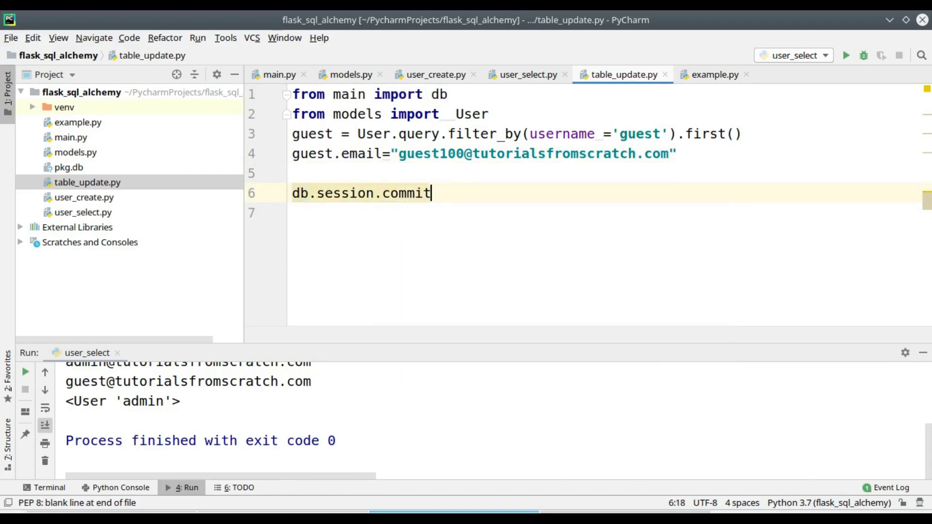
type("()")
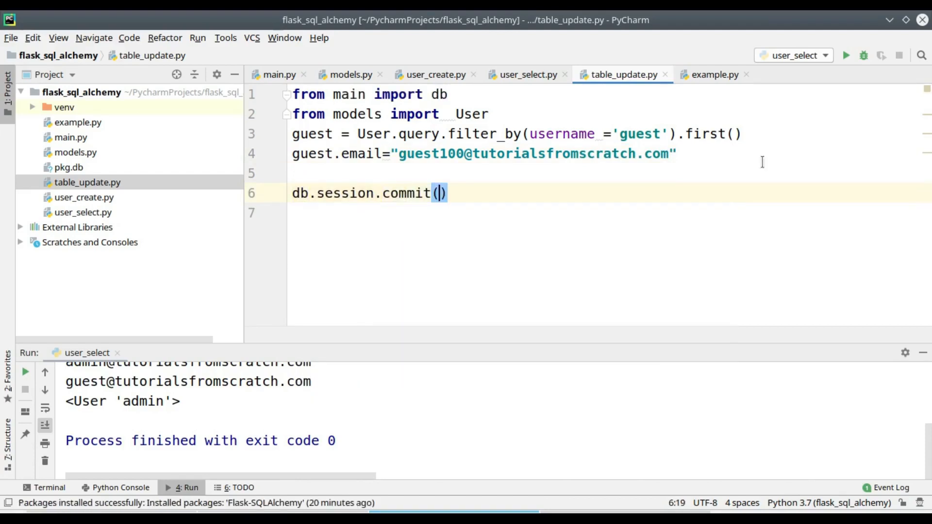
mouse_move(490, 271)
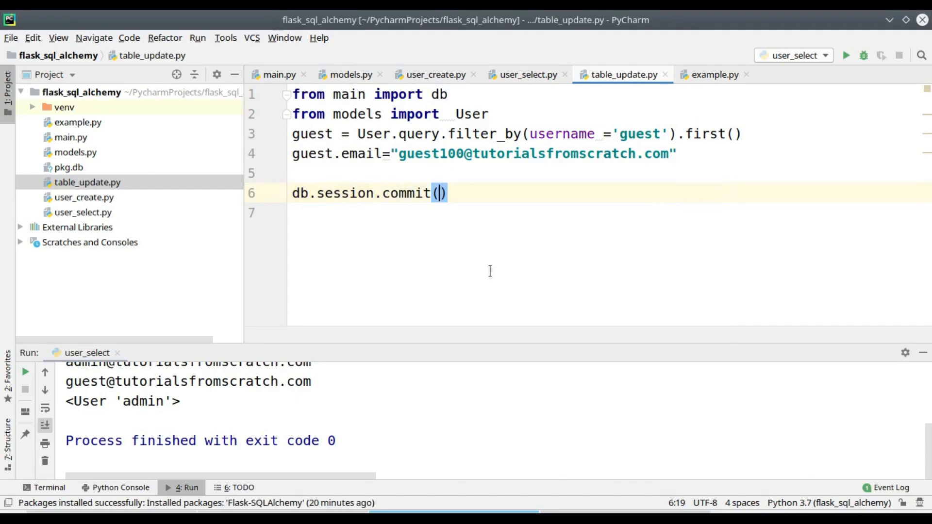
Run table_update.py, then select all of its code.
right_click(87, 182)
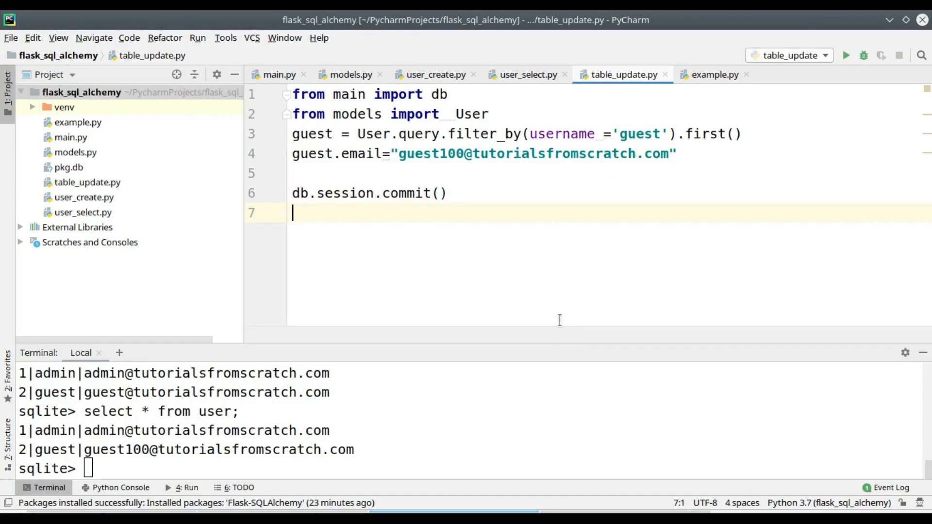
key("ctrl+a")
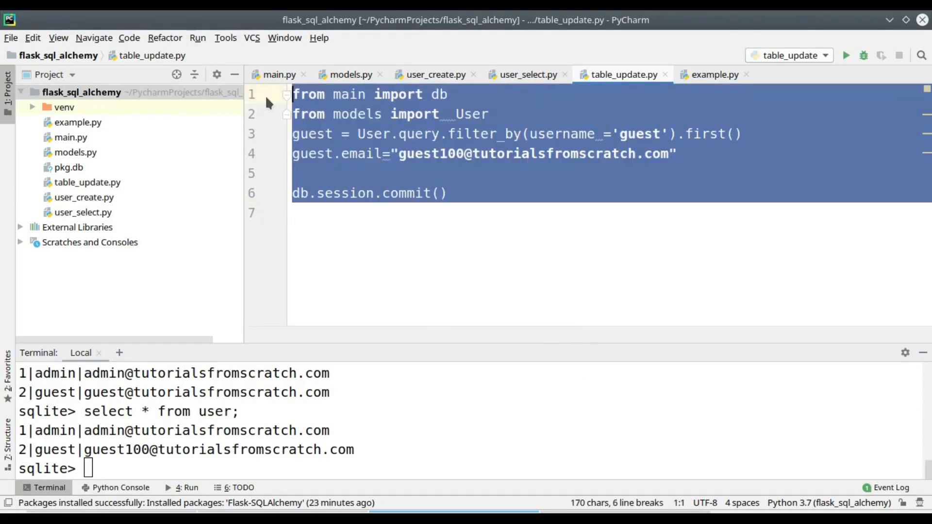
Create a new Python file named user_delete in the project.
right_click(82, 92)
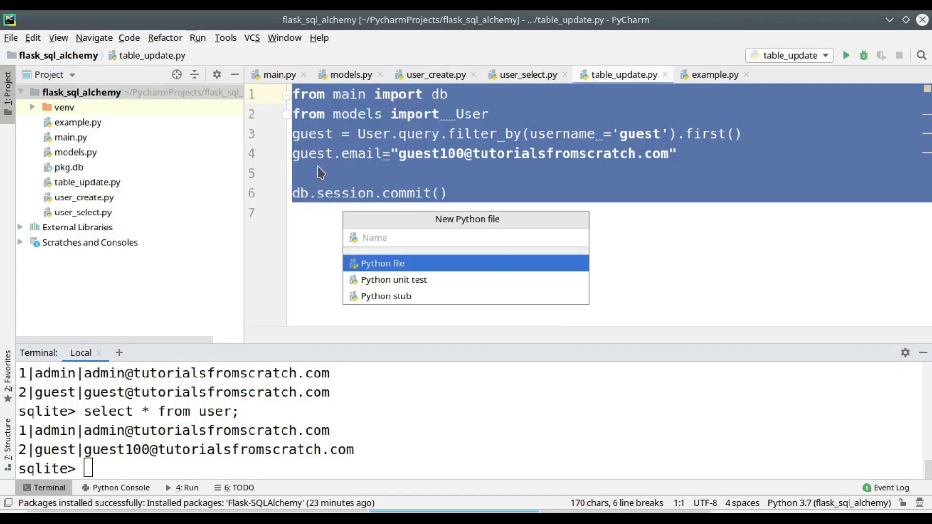
type("u")
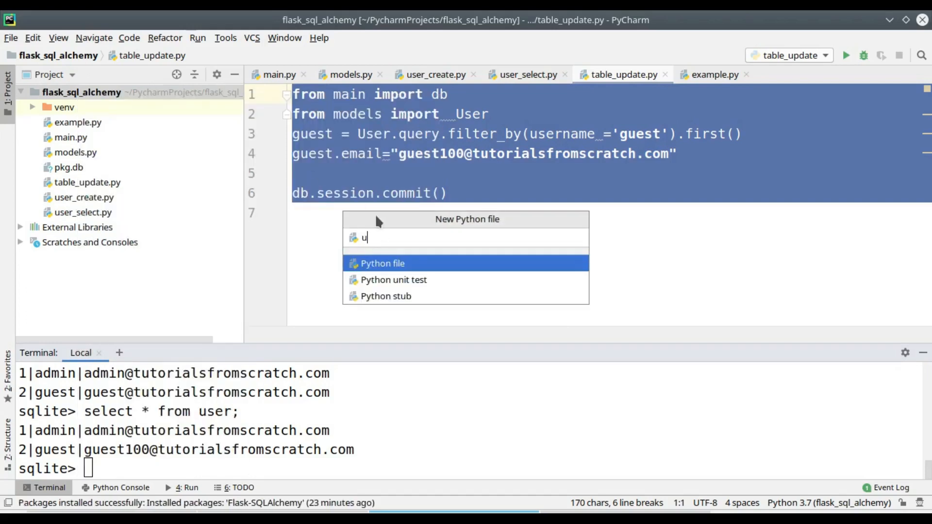
type("ser_de")
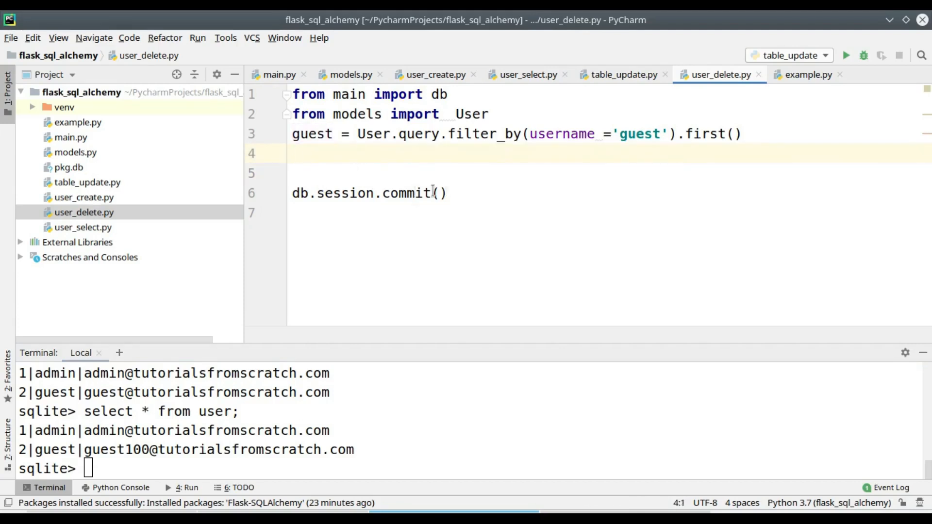
In user_delete.py, replace the commit on line 6 with delete(guest) and add db.session.commit() below.
double_click(407, 193)
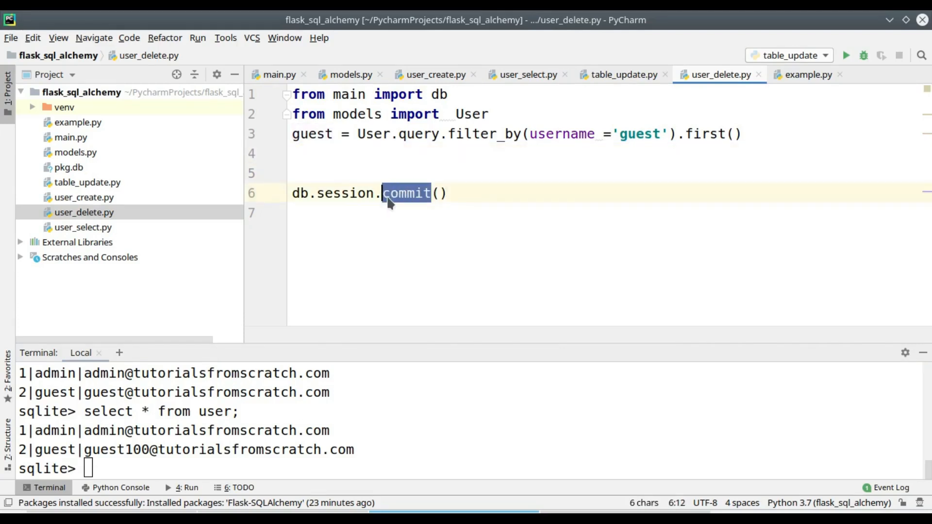
type("delete")
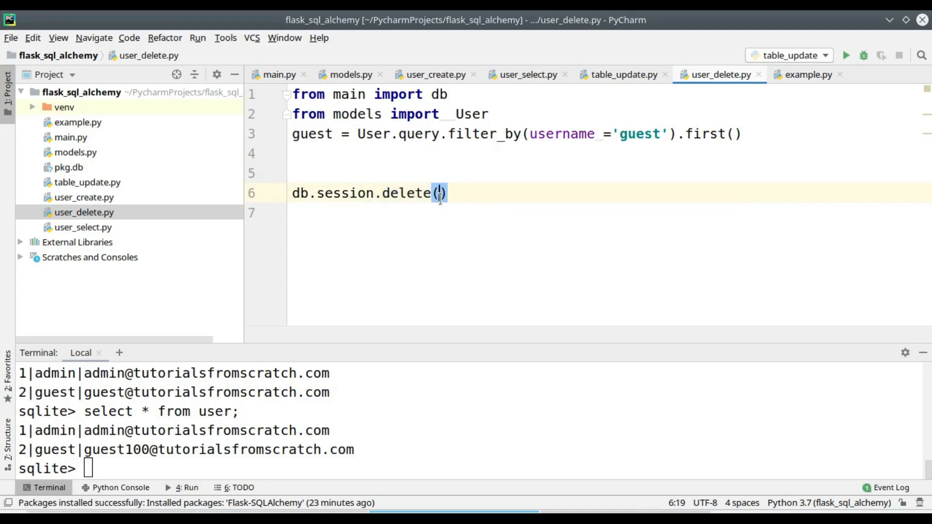
type("guest")
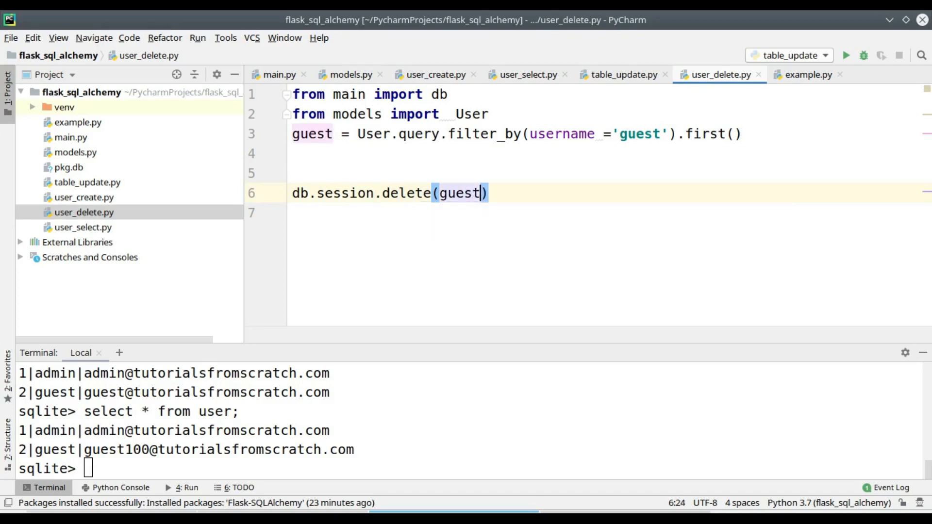
type("db")
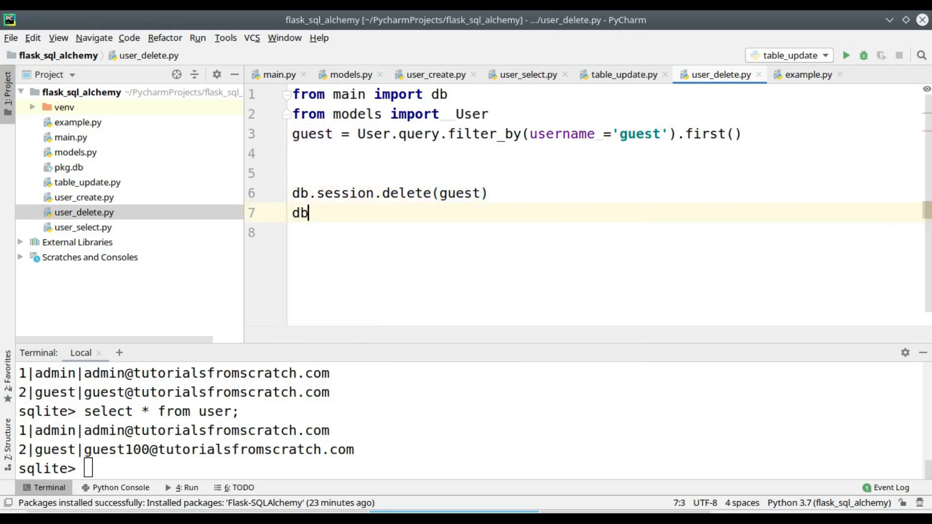
type(".session.co")
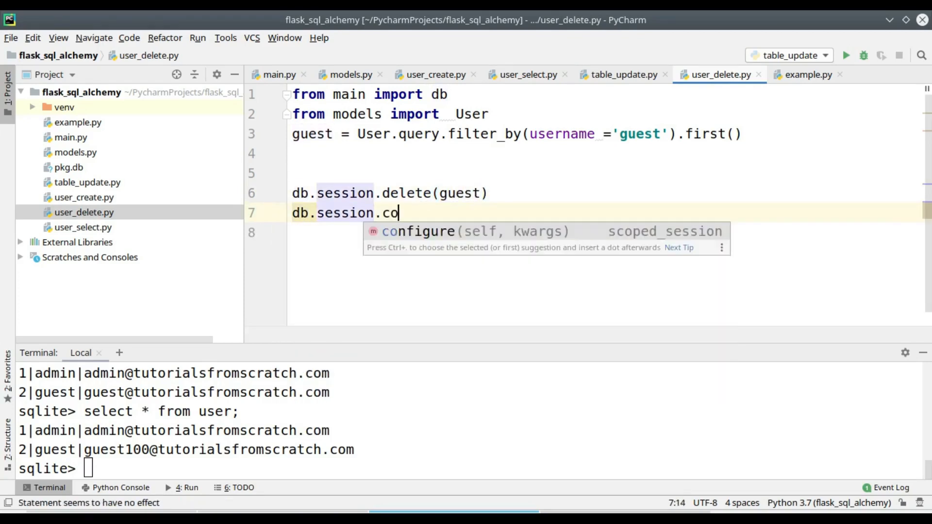
type("mmit()")
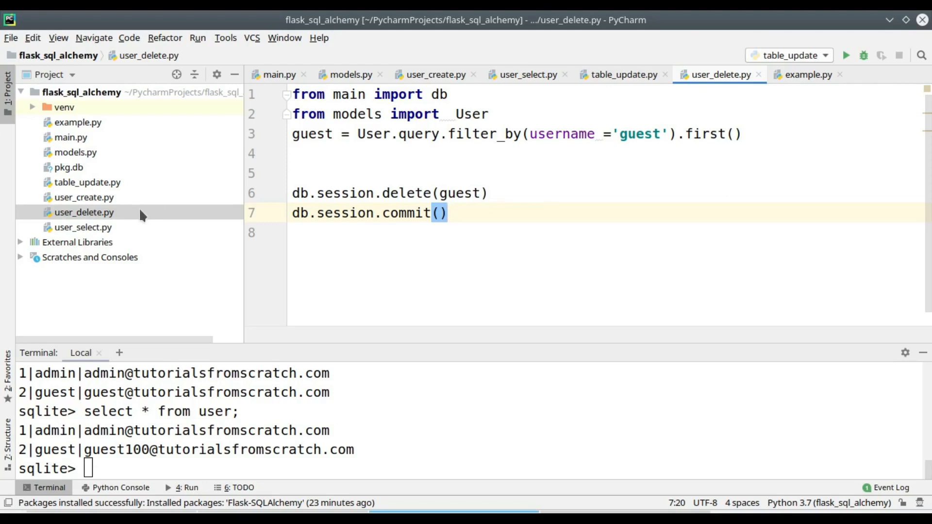
Run user_delete.py and check the user table in the sqlite terminal for only admin.
right_click(84, 212)
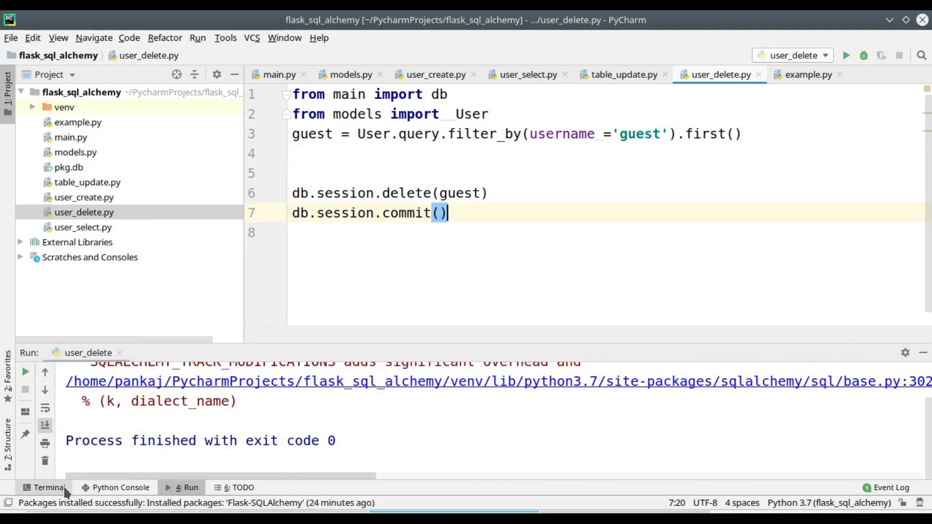
left_click(45, 488)
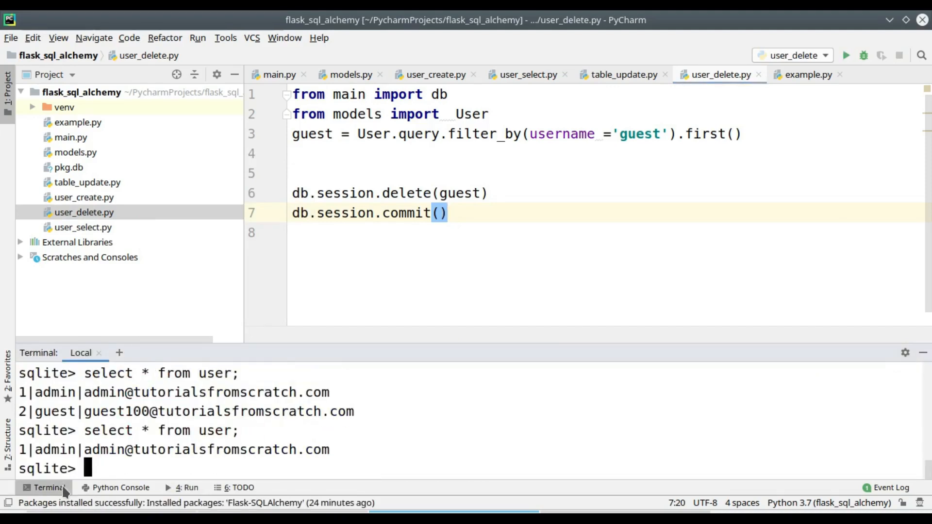